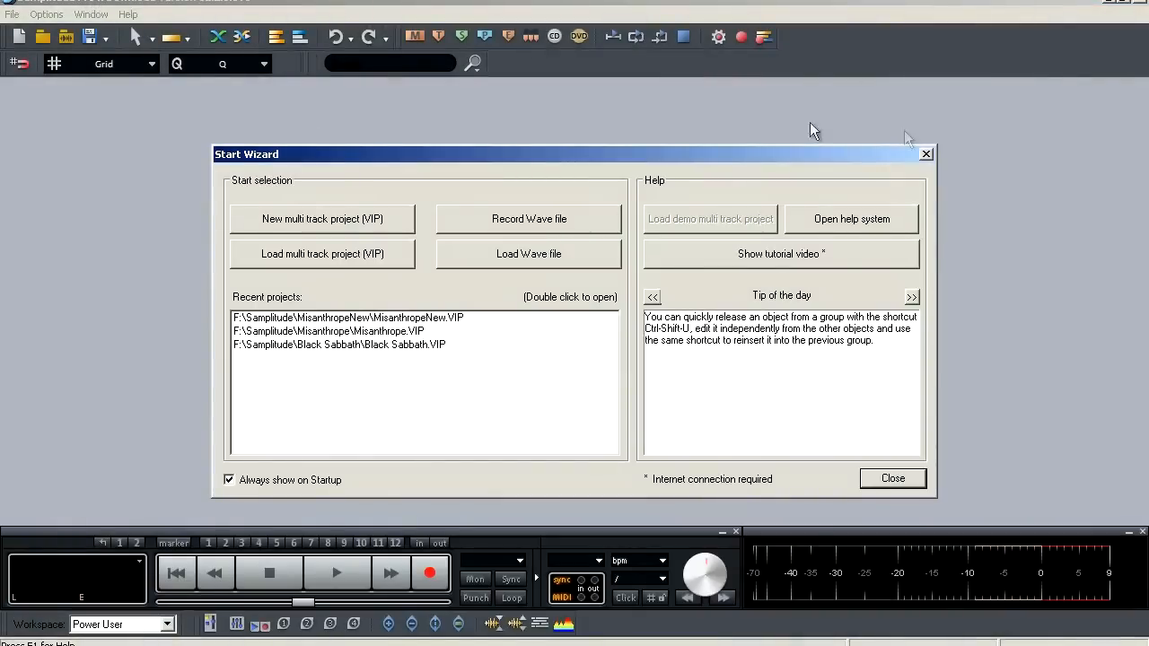
pyautogui.moveTo(1018, 198)
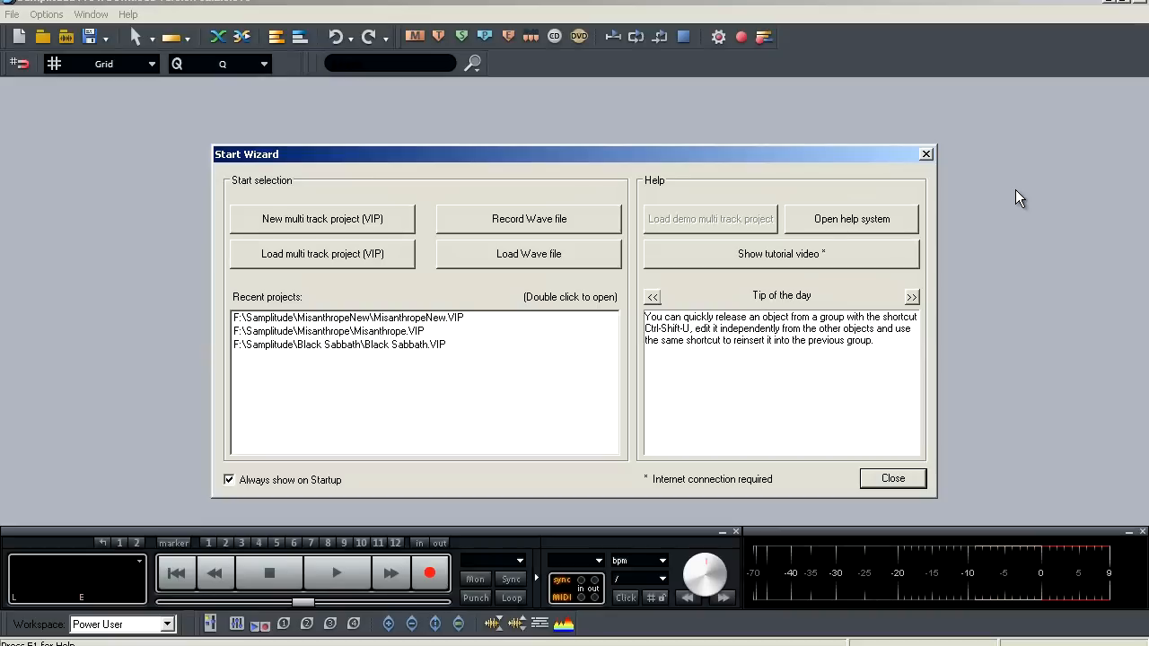
pyautogui.moveTo(933, 169)
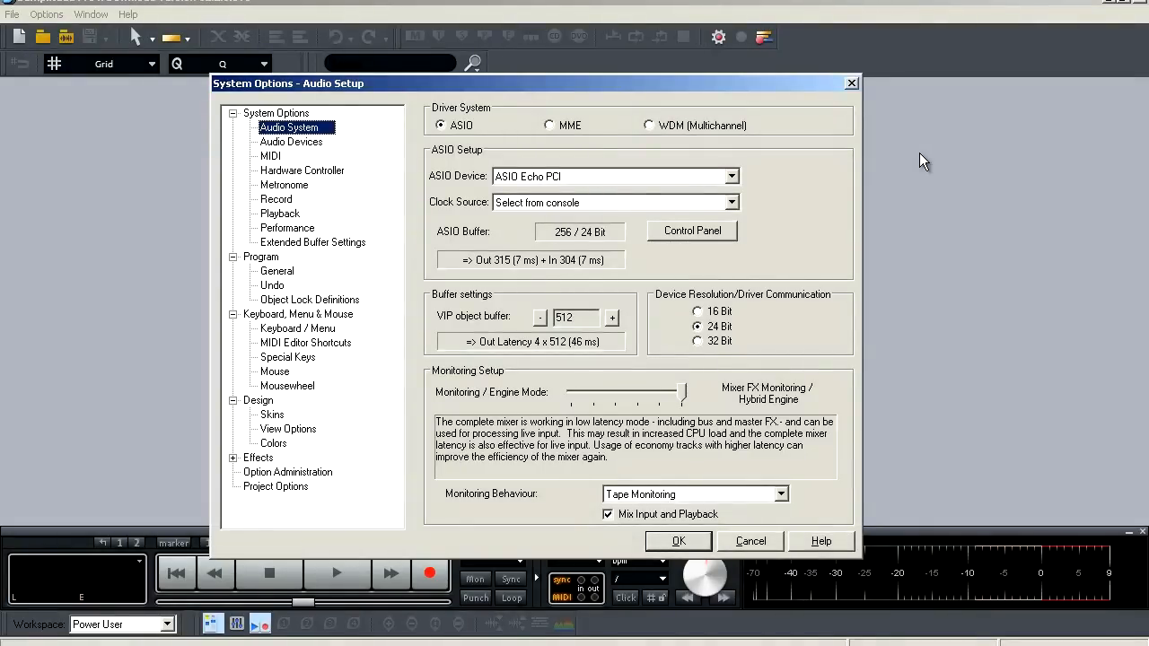
pyautogui.moveTo(365, 124)
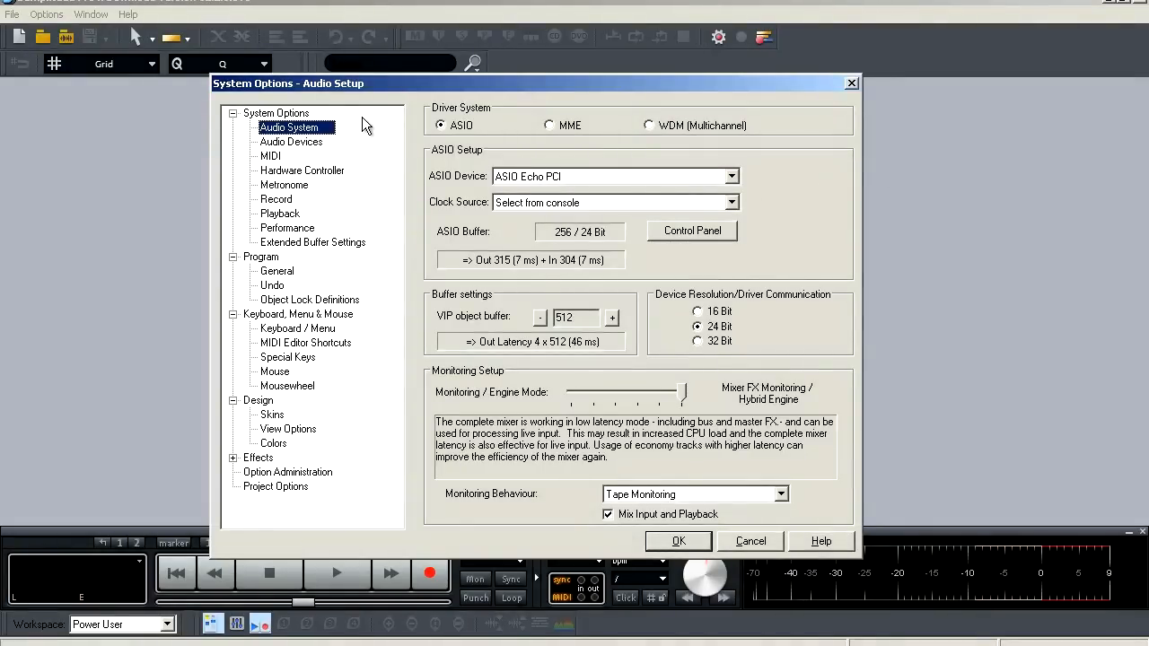
pyautogui.moveTo(358, 375)
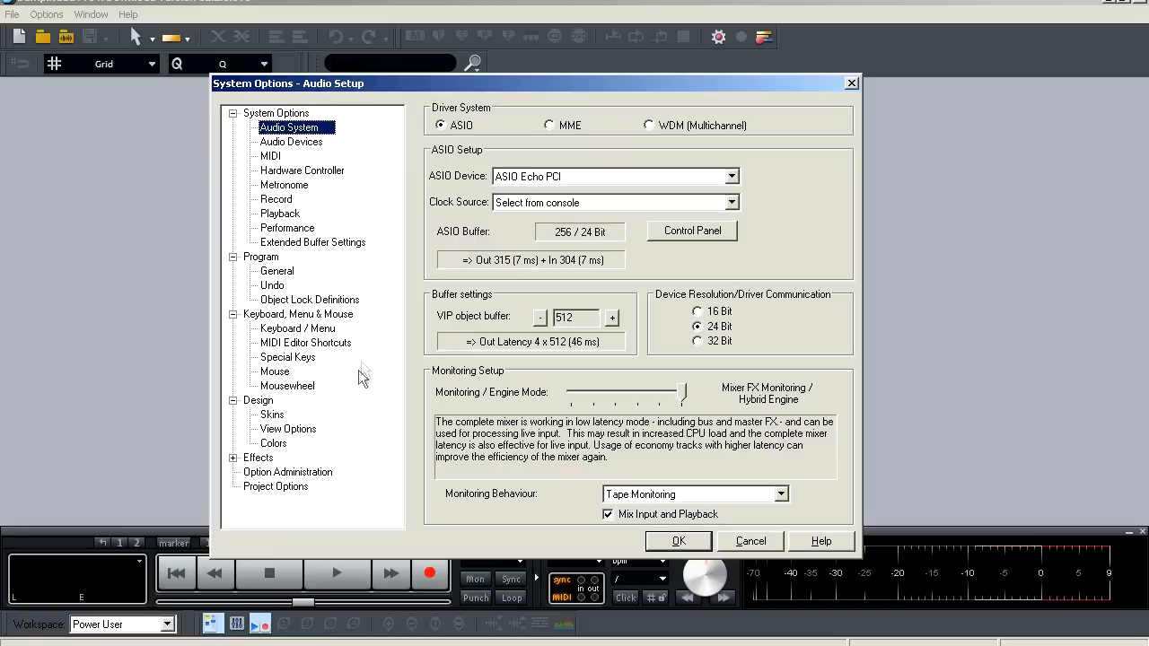
pyautogui.moveTo(341, 487)
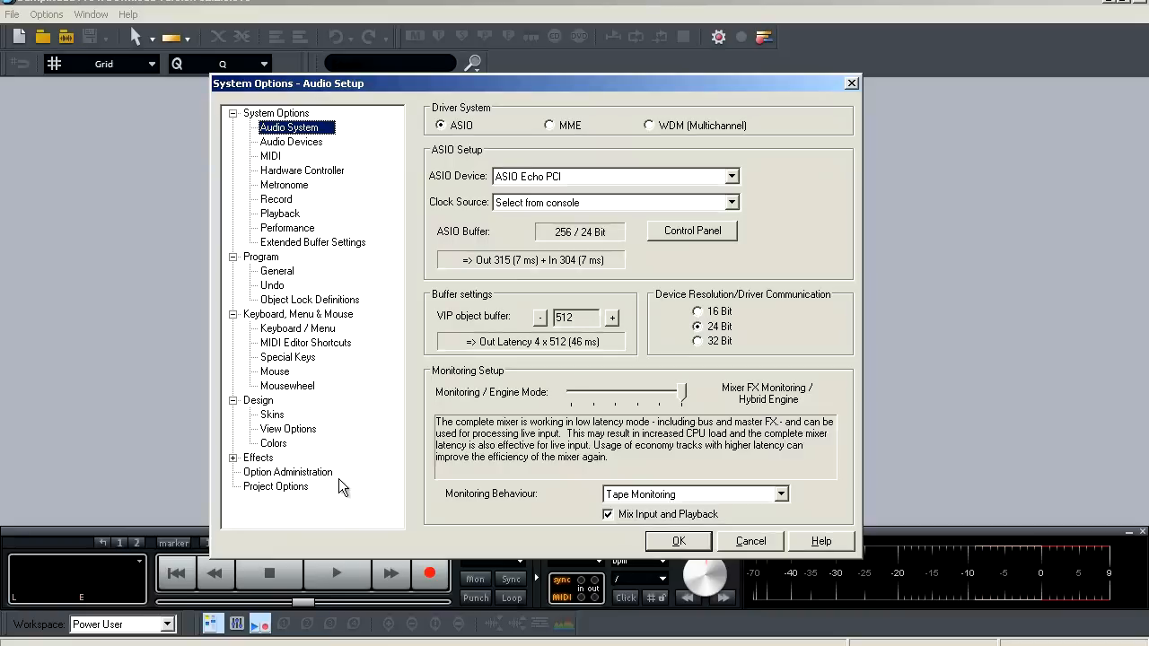
pyautogui.moveTo(345, 473)
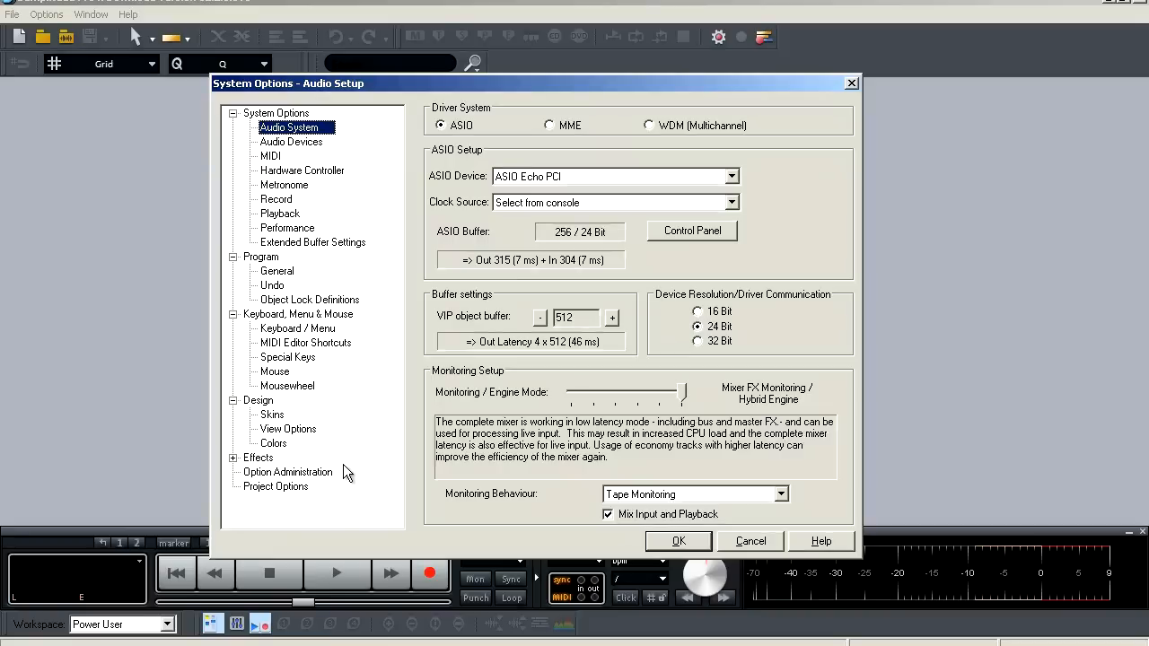
pyautogui.moveTo(348, 128)
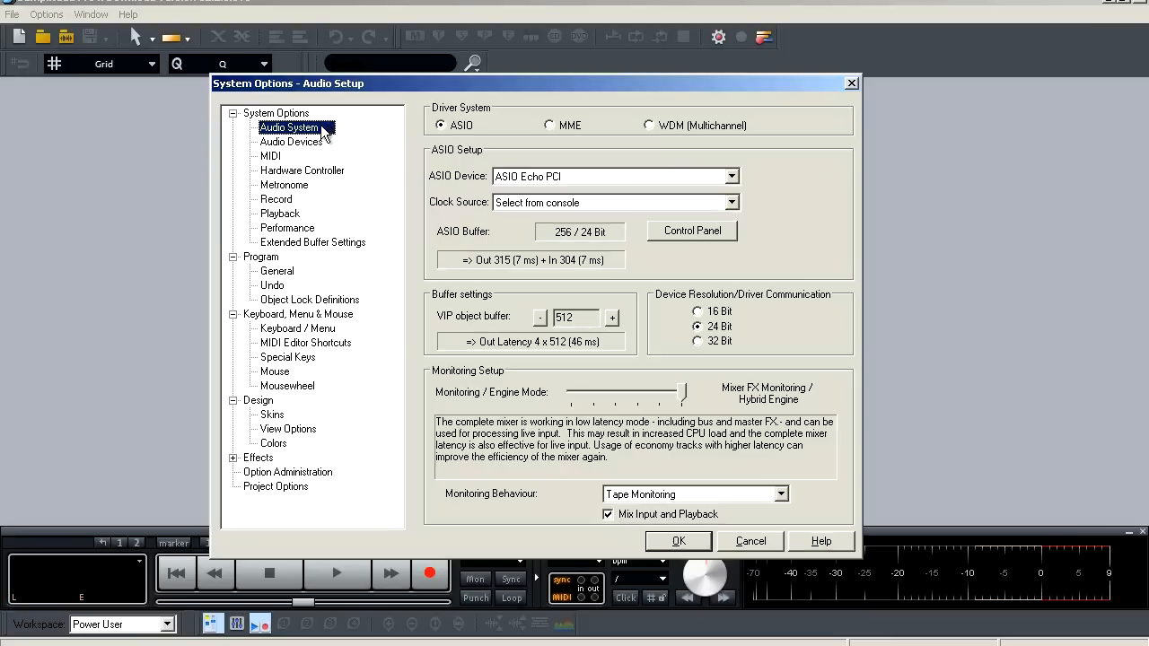
pyautogui.moveTo(286, 169)
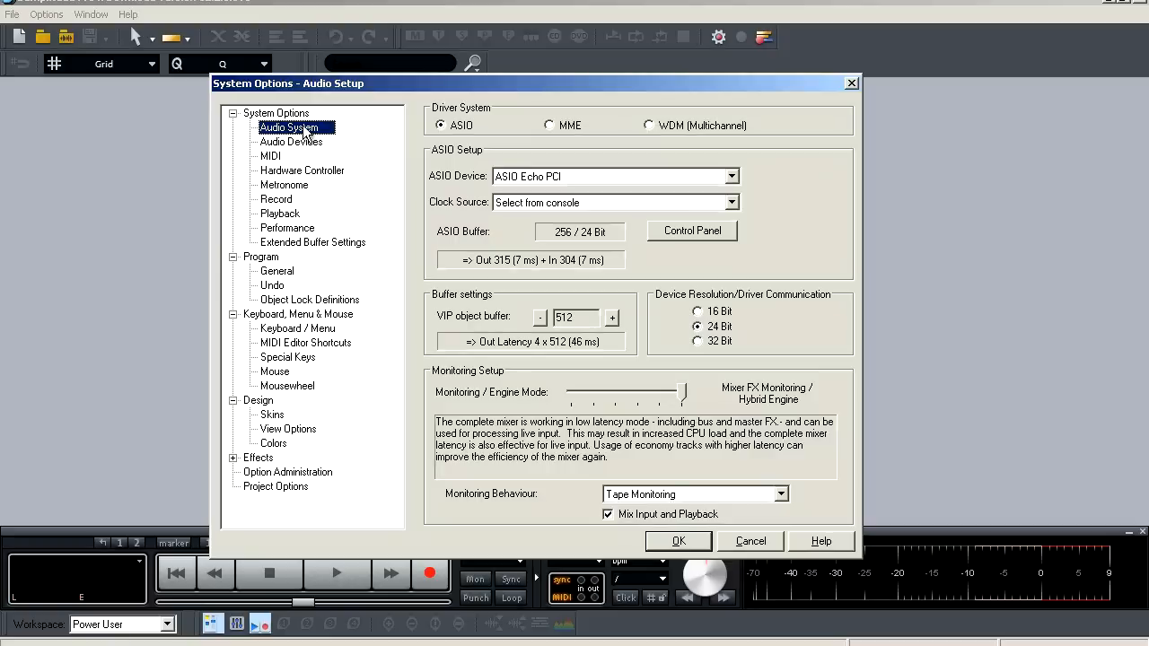
pyautogui.moveTo(434, 153)
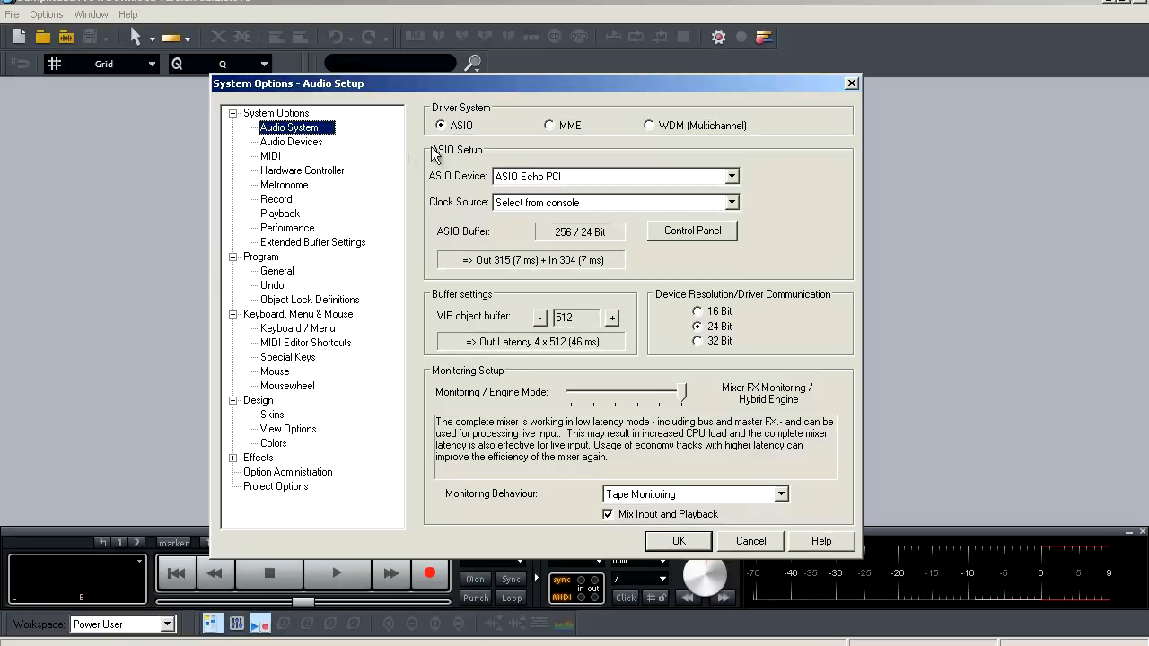
pyautogui.moveTo(449, 133)
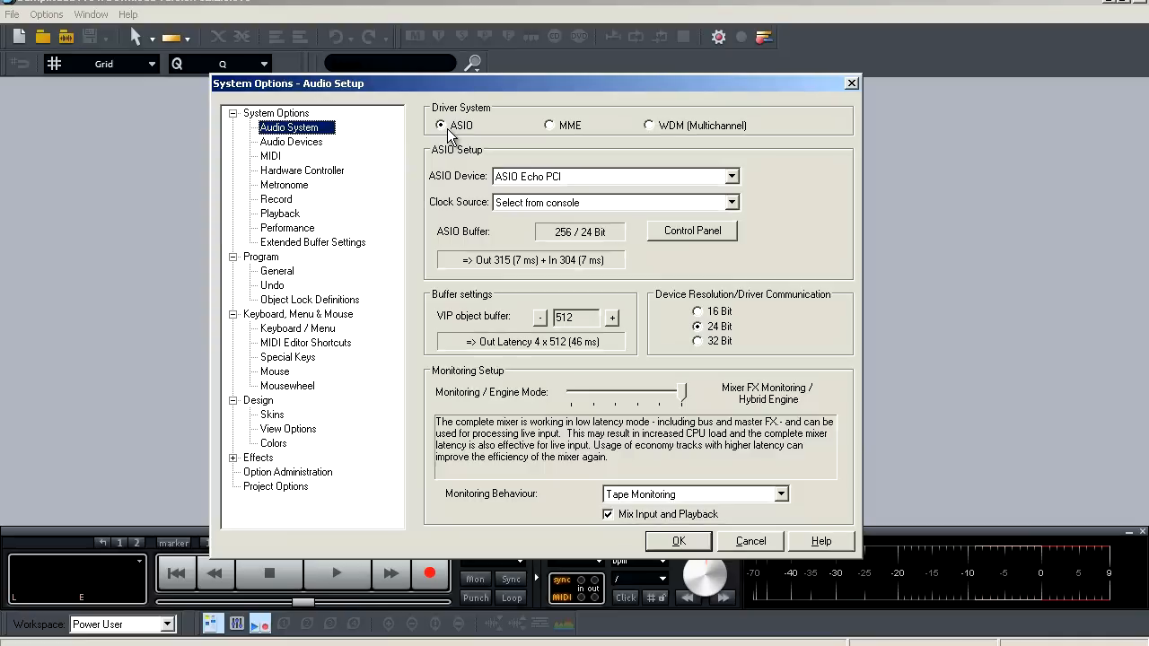
pyautogui.moveTo(548, 125)
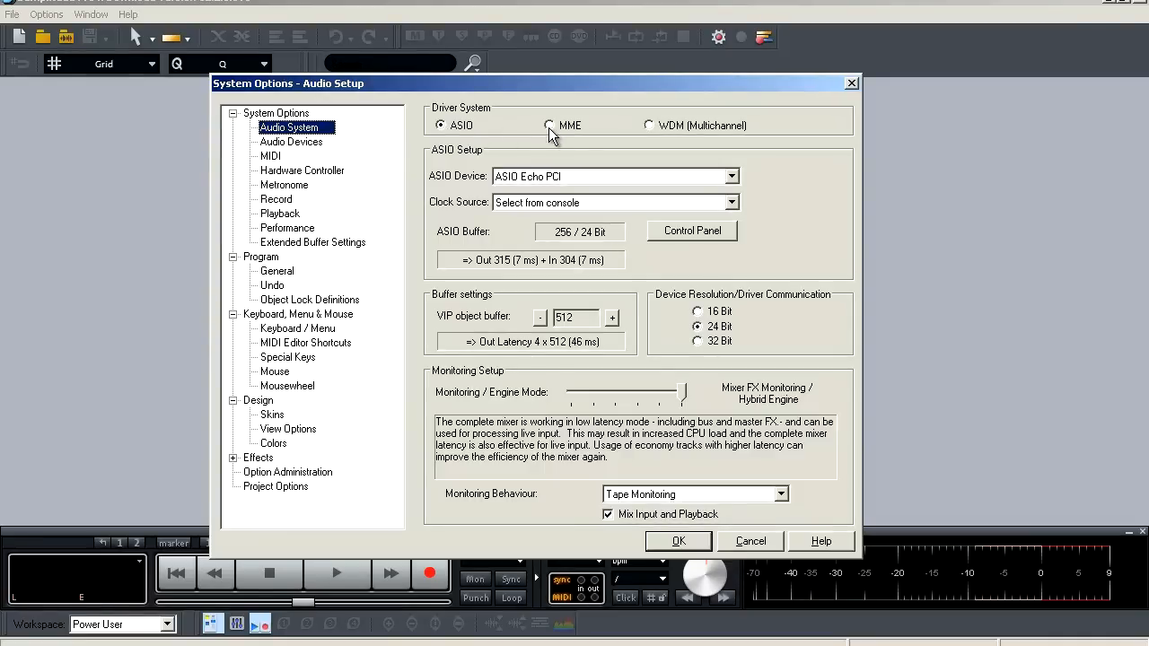
pyautogui.moveTo(654, 135)
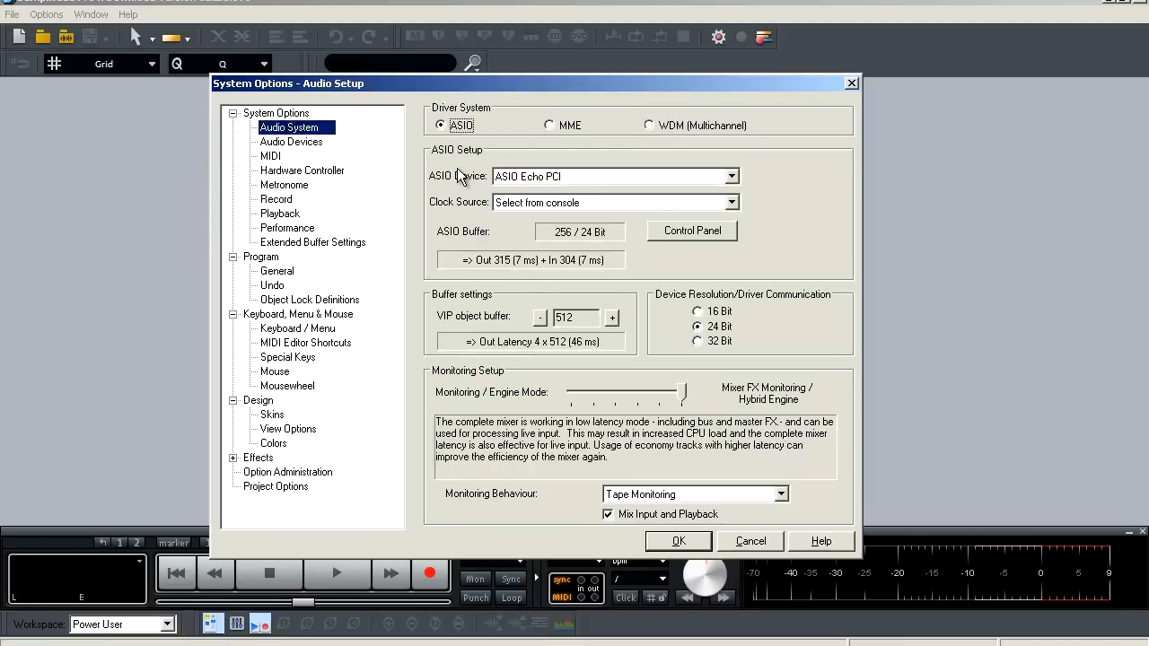
pyautogui.moveTo(460, 164)
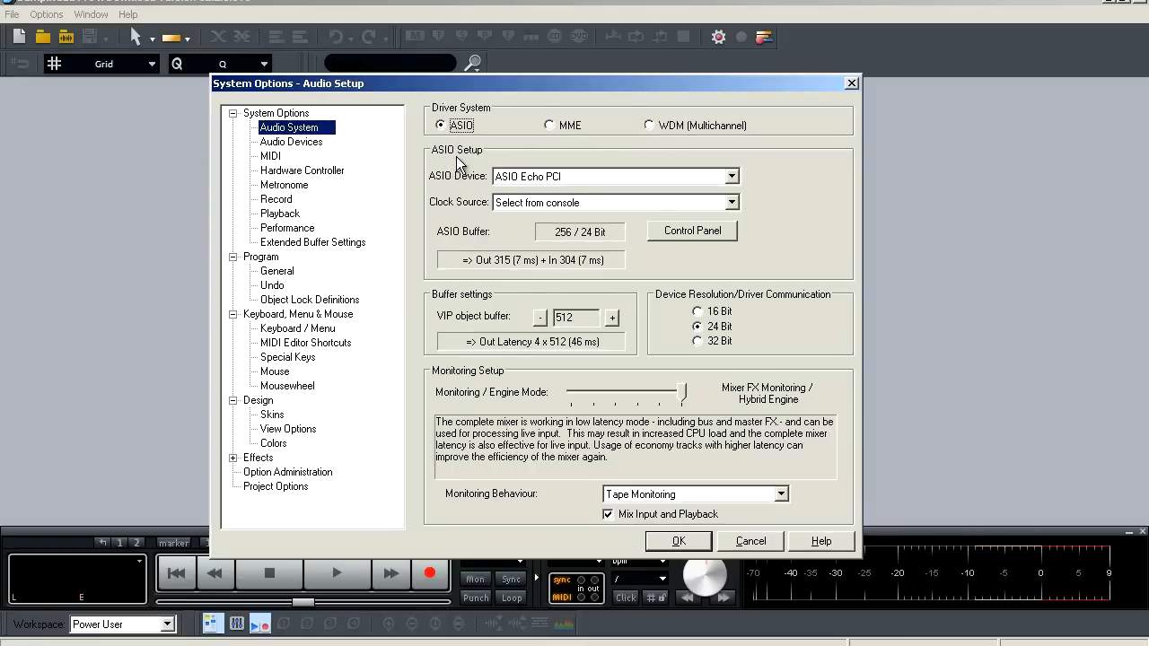
pyautogui.moveTo(433, 191)
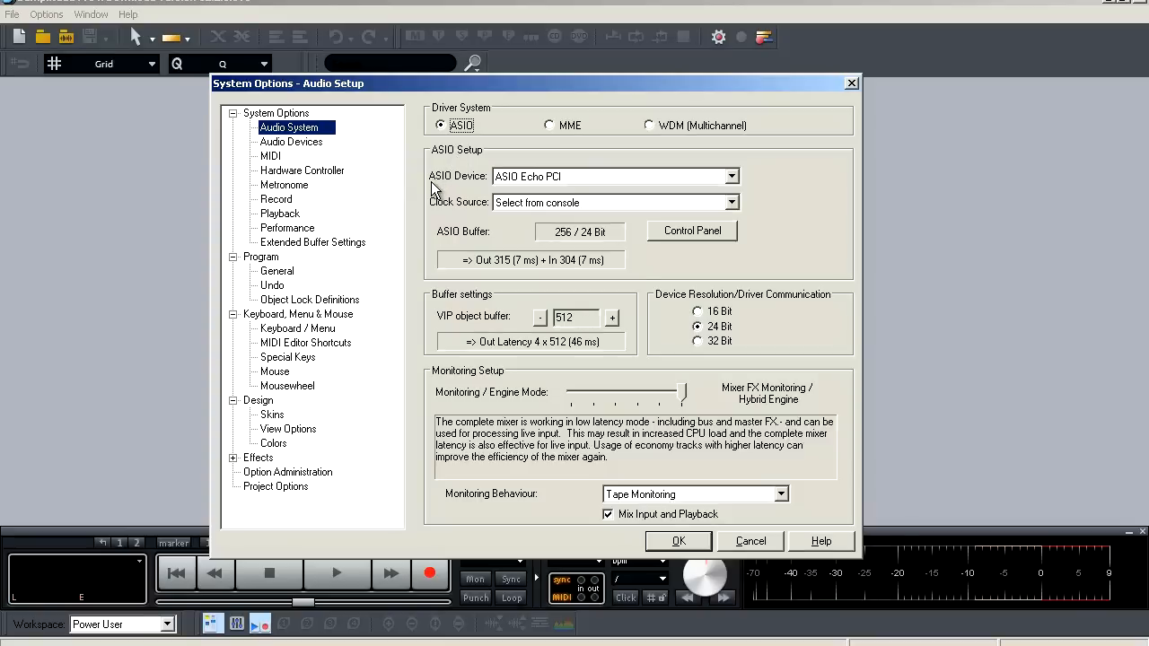
pyautogui.moveTo(731, 184)
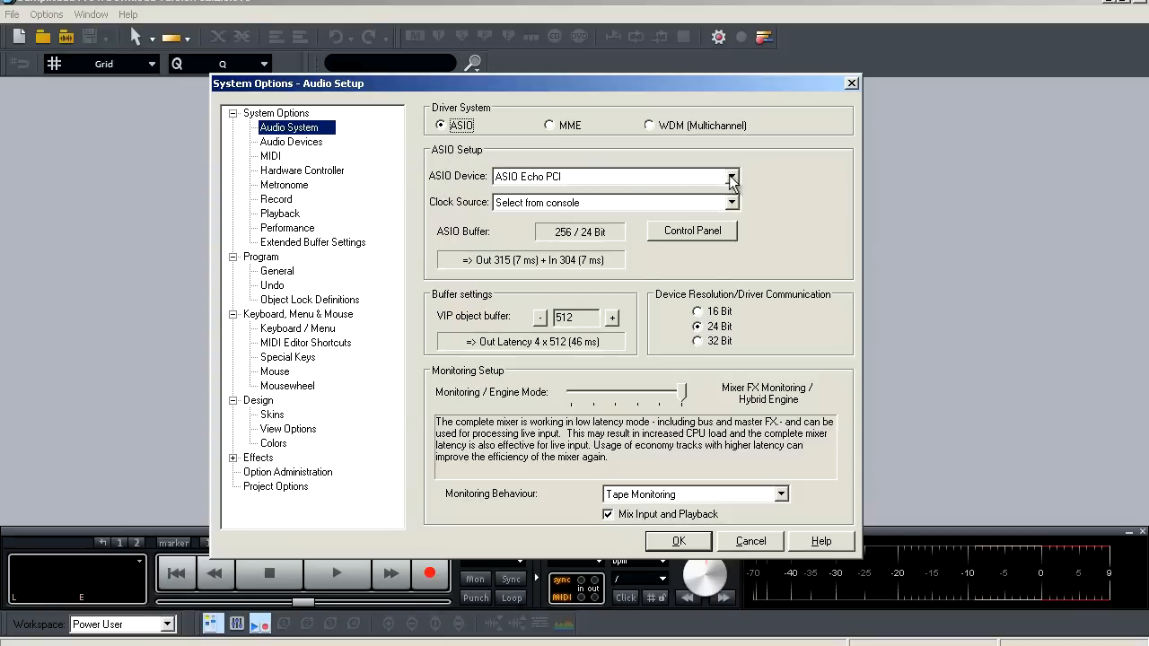
# Step: Reselect ASIO Echo PCI as the ASIO device, with input latency reading 317 (7 ms)
pyautogui.click(732, 176)
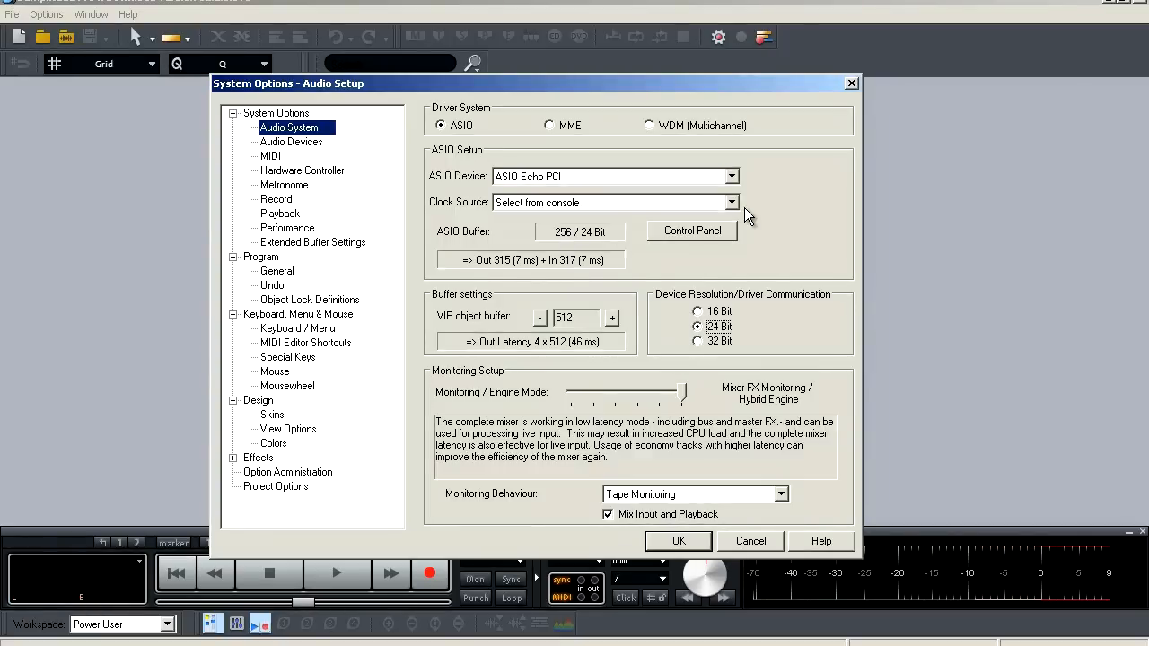
pyautogui.moveTo(632, 242)
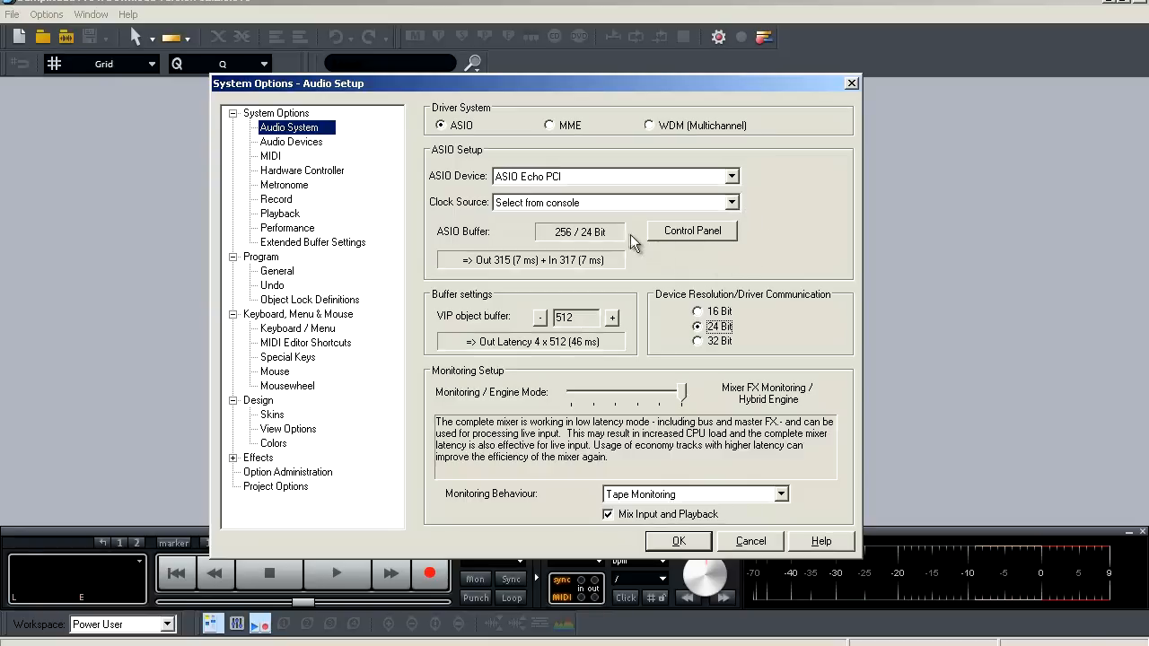
pyautogui.moveTo(626, 242)
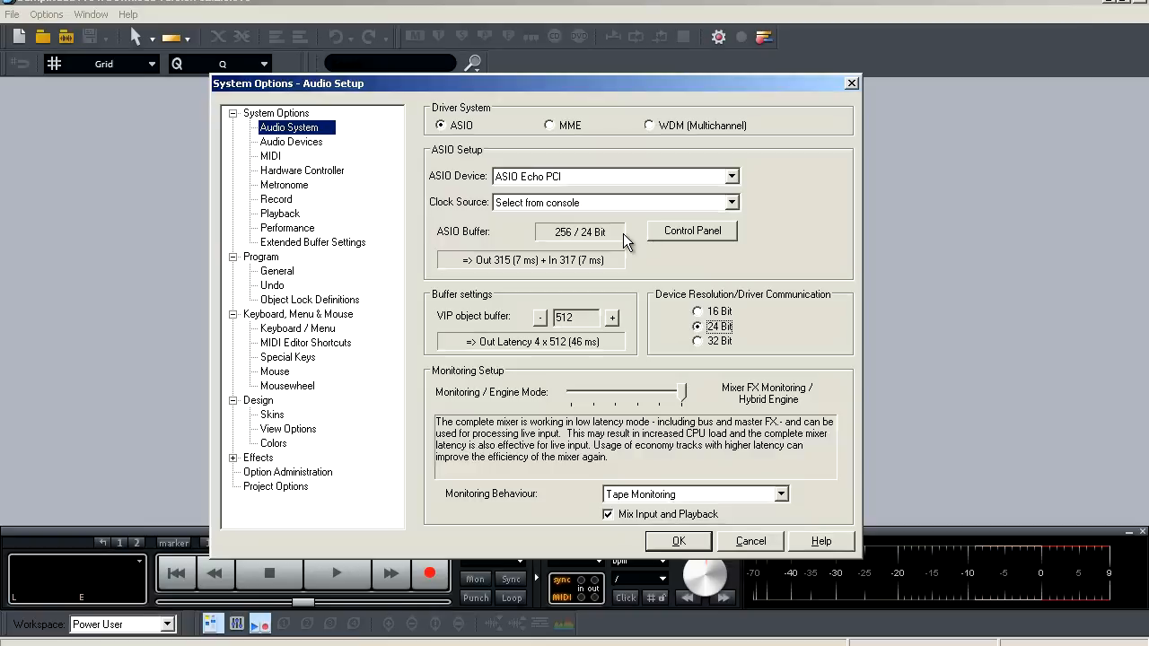
pyautogui.moveTo(673, 243)
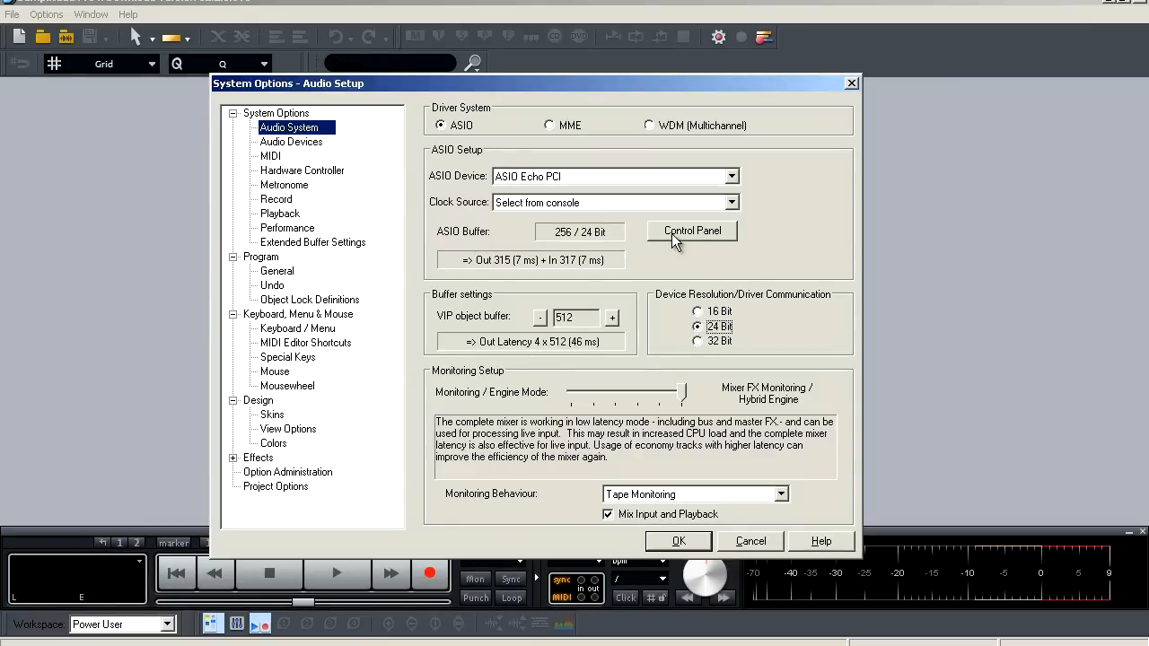
# Step: Open the Echo driver's own settings at 256 samples, then close them
pyautogui.click(691, 231)
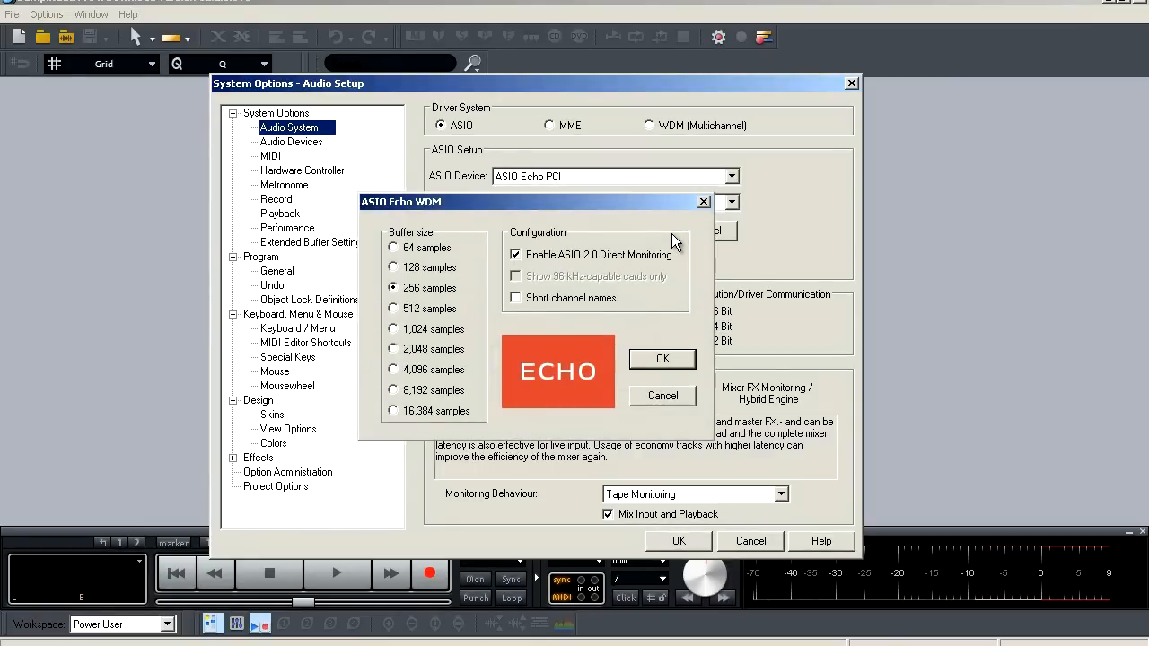
pyautogui.moveTo(453, 309)
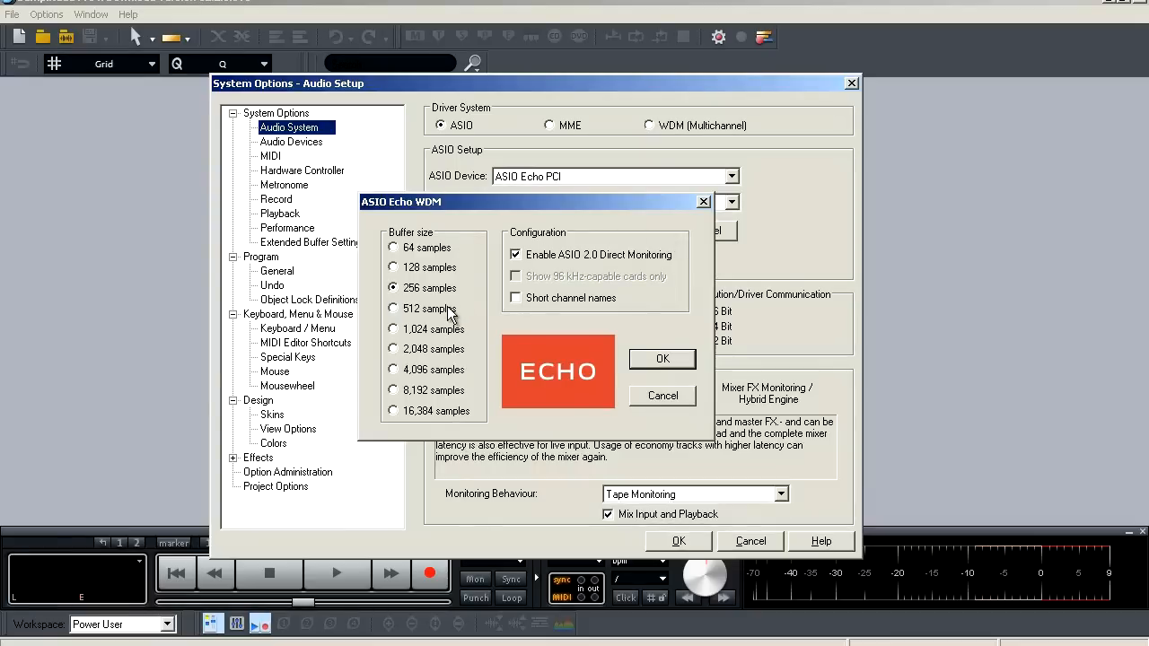
pyautogui.click(661, 358)
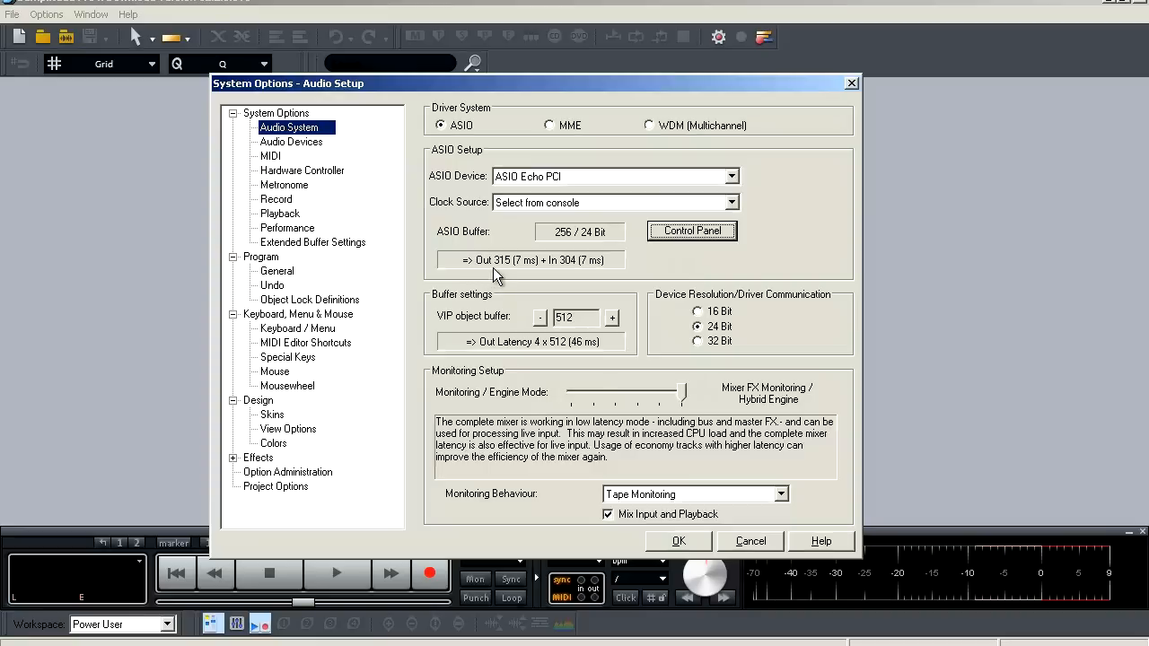
pyautogui.moveTo(528, 276)
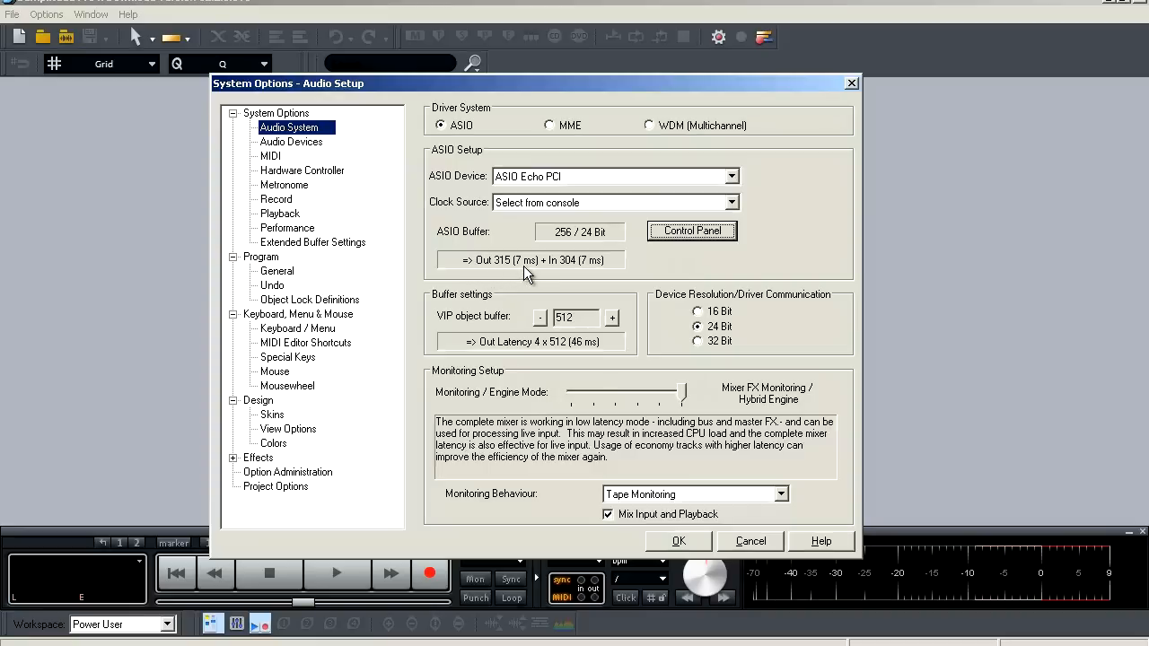
pyautogui.moveTo(516, 277)
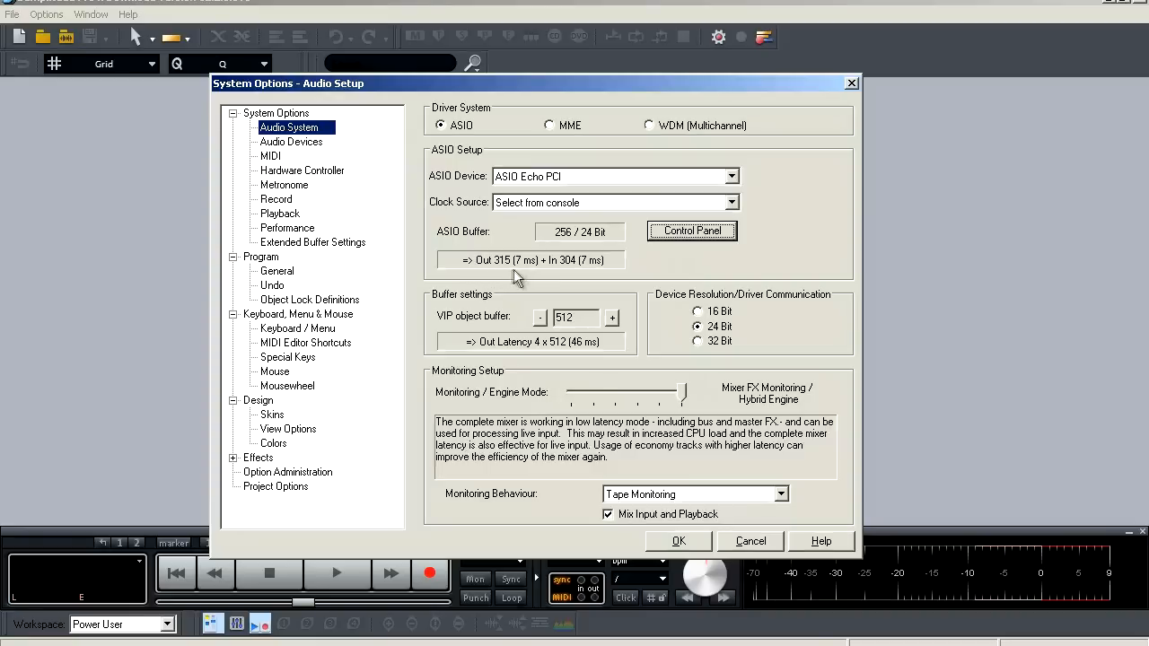
pyautogui.moveTo(501, 271)
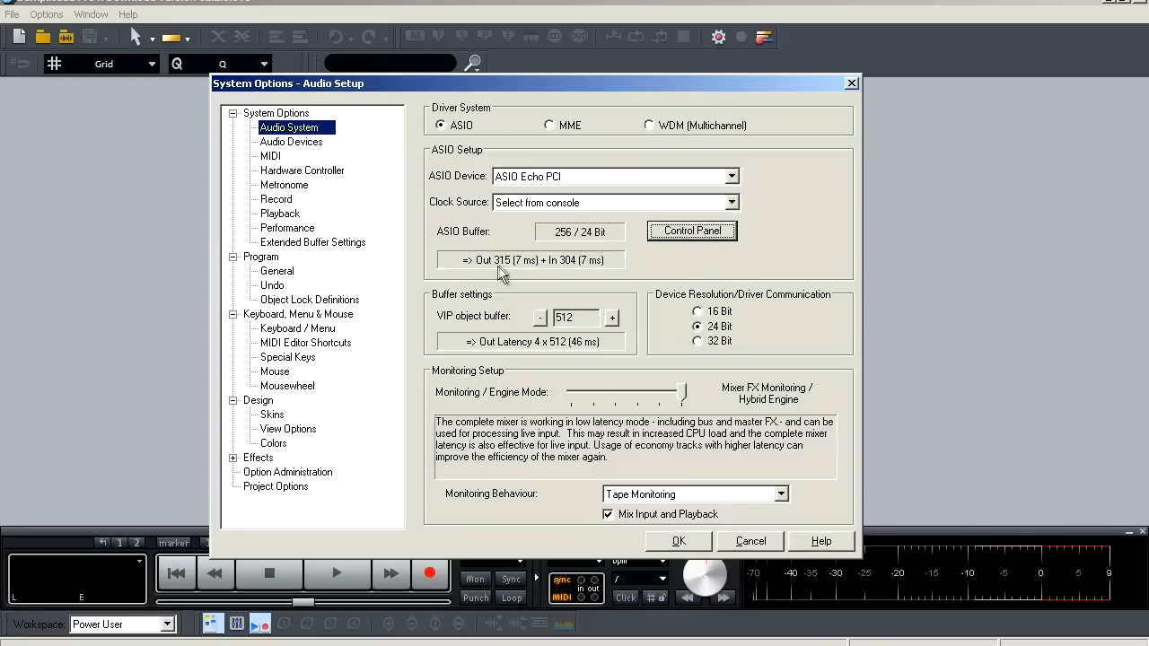
pyautogui.moveTo(523, 273)
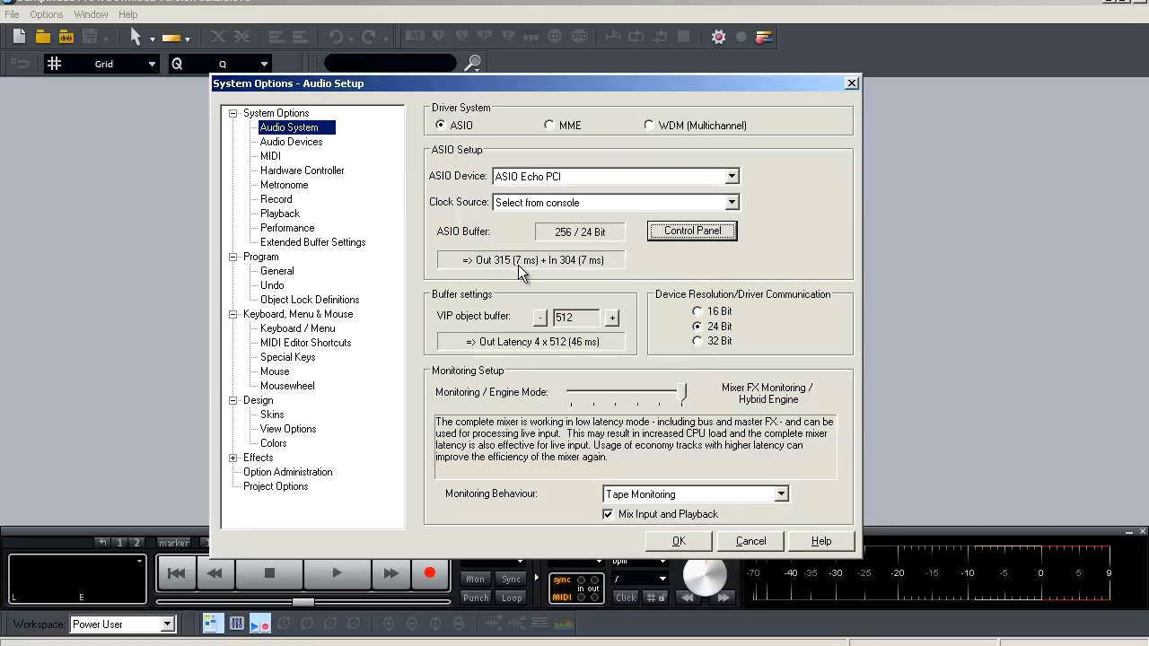
pyautogui.moveTo(564, 274)
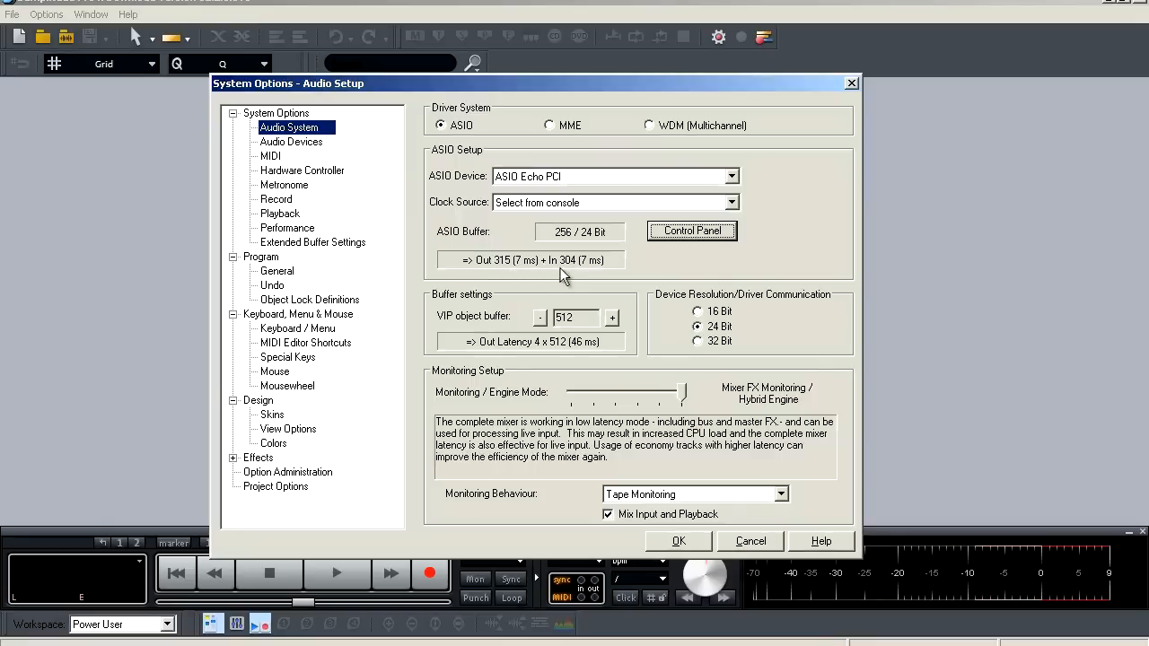
pyautogui.moveTo(583, 275)
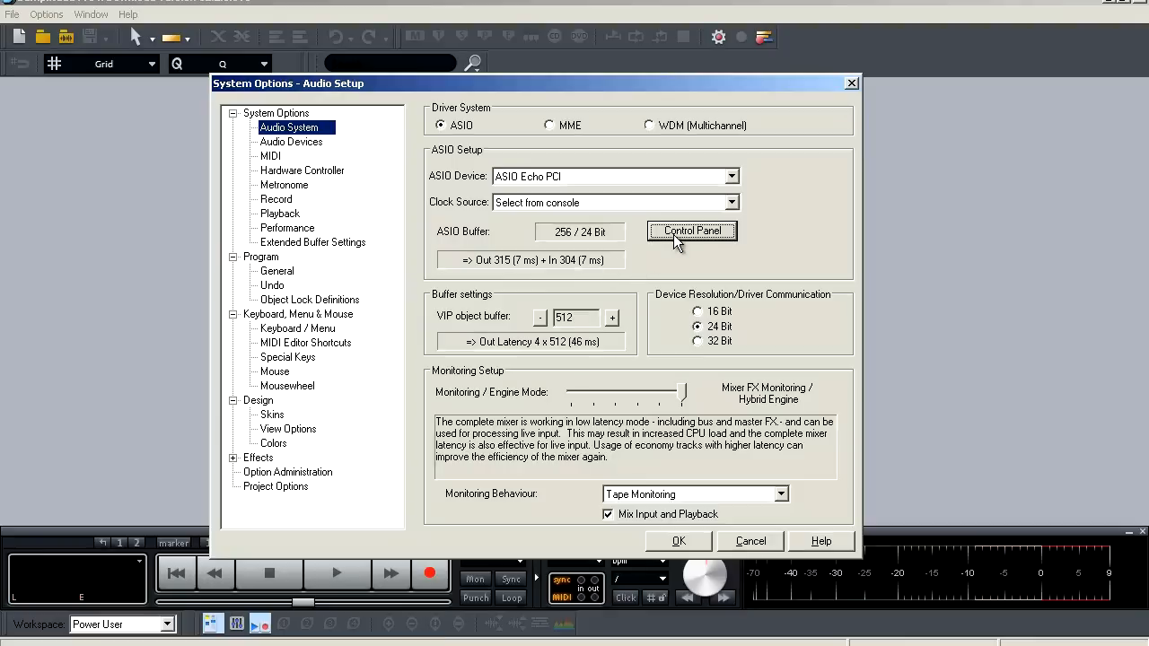
# Step: Change the Echo driver buffer, confirm, then reopen and close it; VIP buffer reads 1024
pyautogui.click(691, 231)
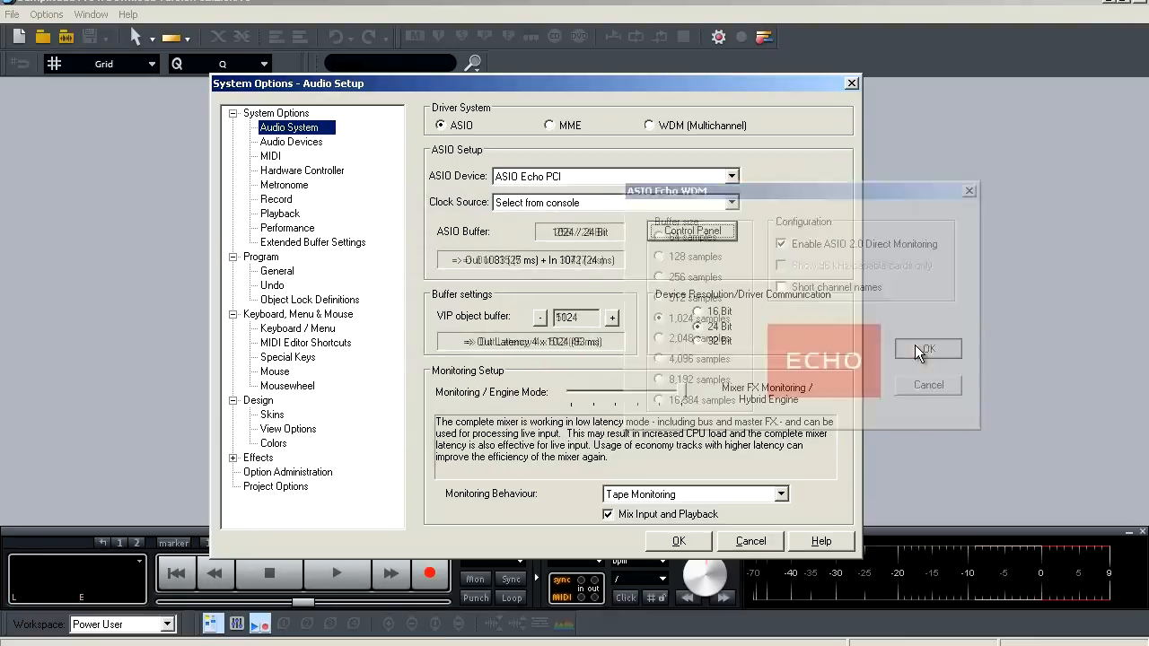
pyautogui.click(927, 349)
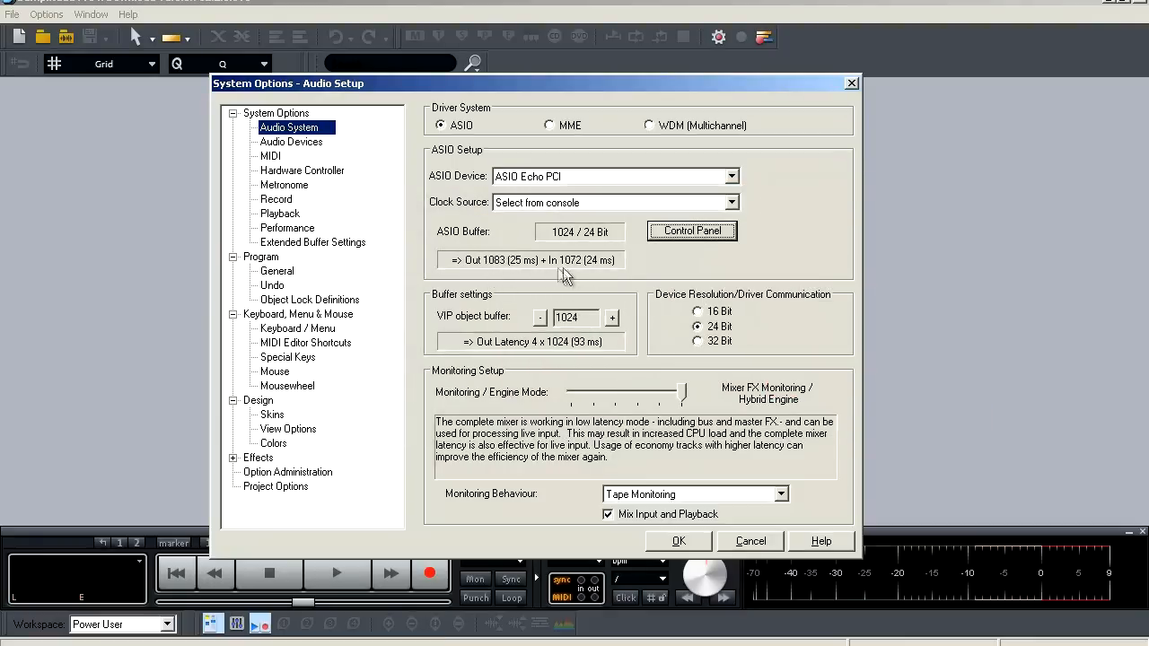
pyautogui.click(691, 229)
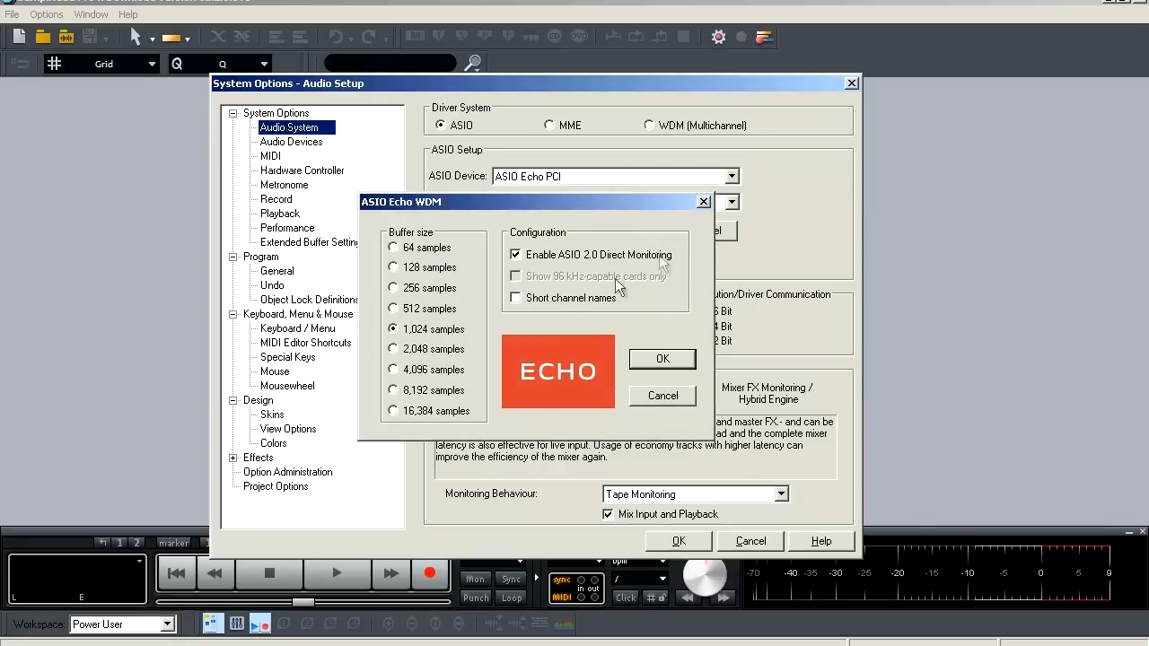
pyautogui.click(663, 358)
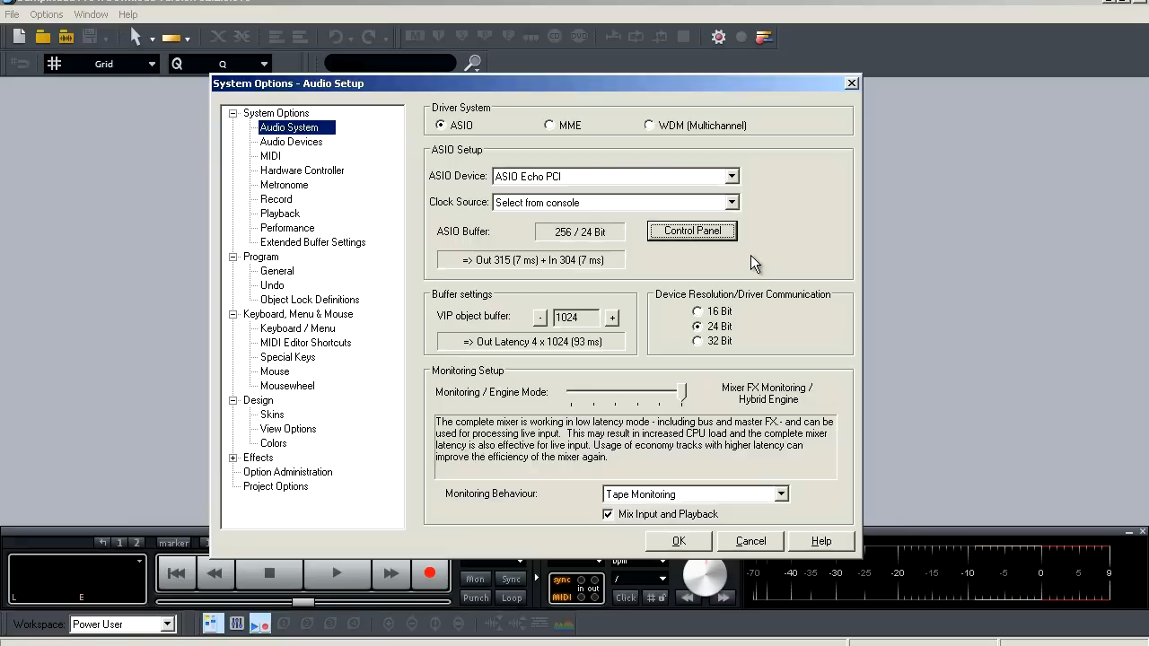
pyautogui.moveTo(448, 312)
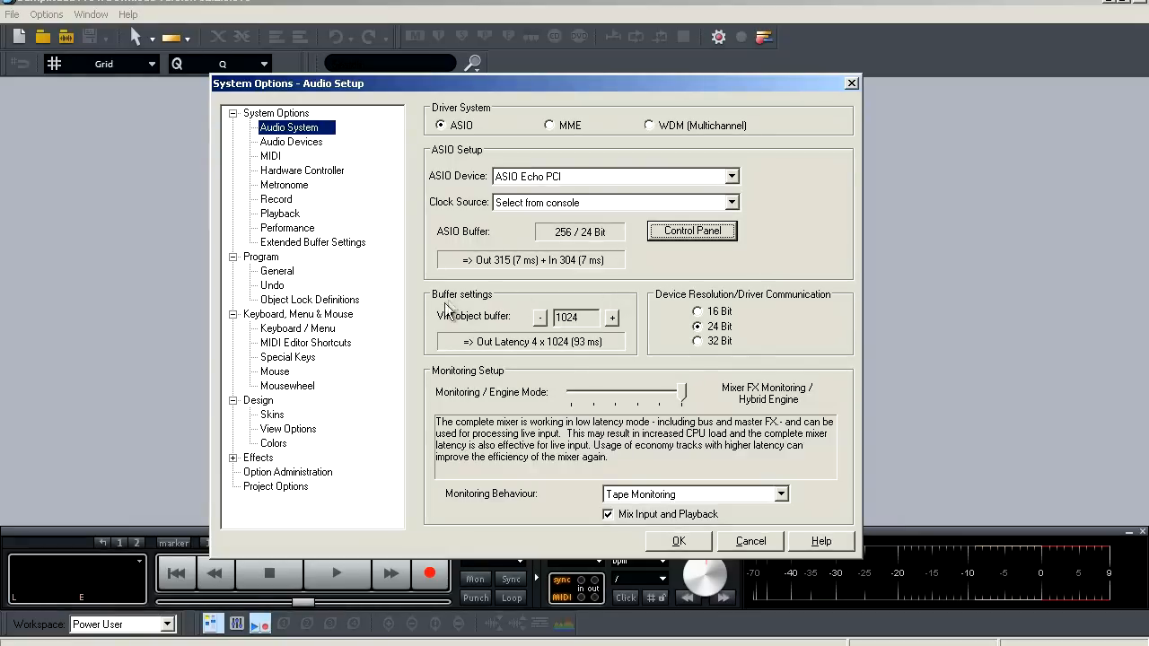
pyautogui.moveTo(475, 326)
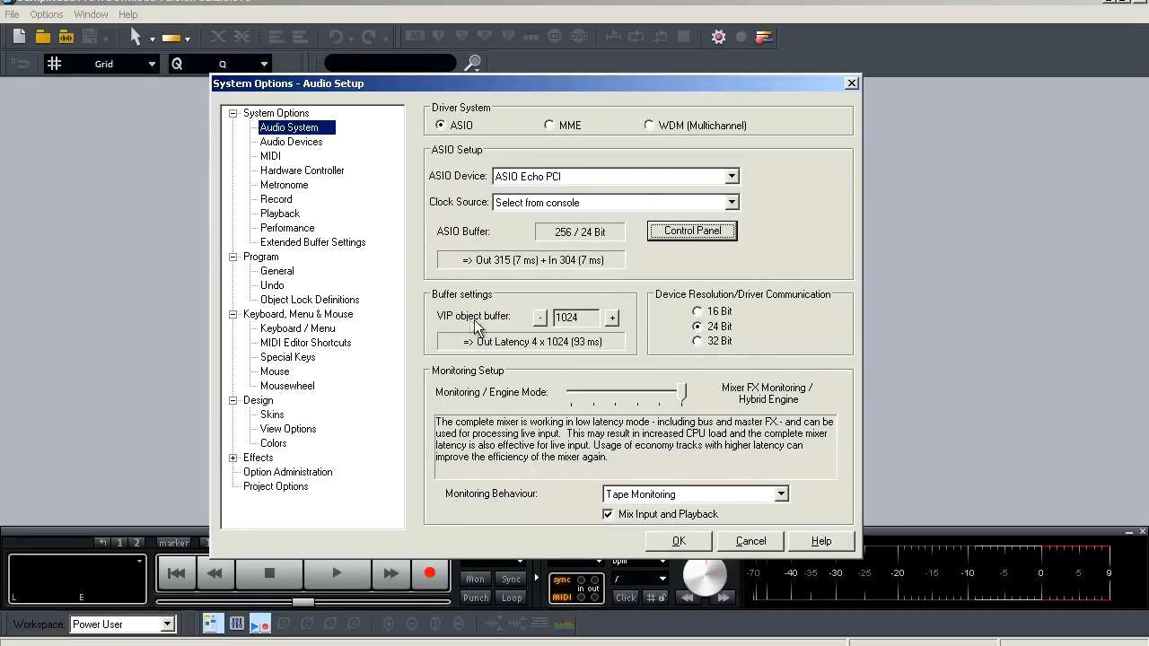
pyautogui.moveTo(489, 325)
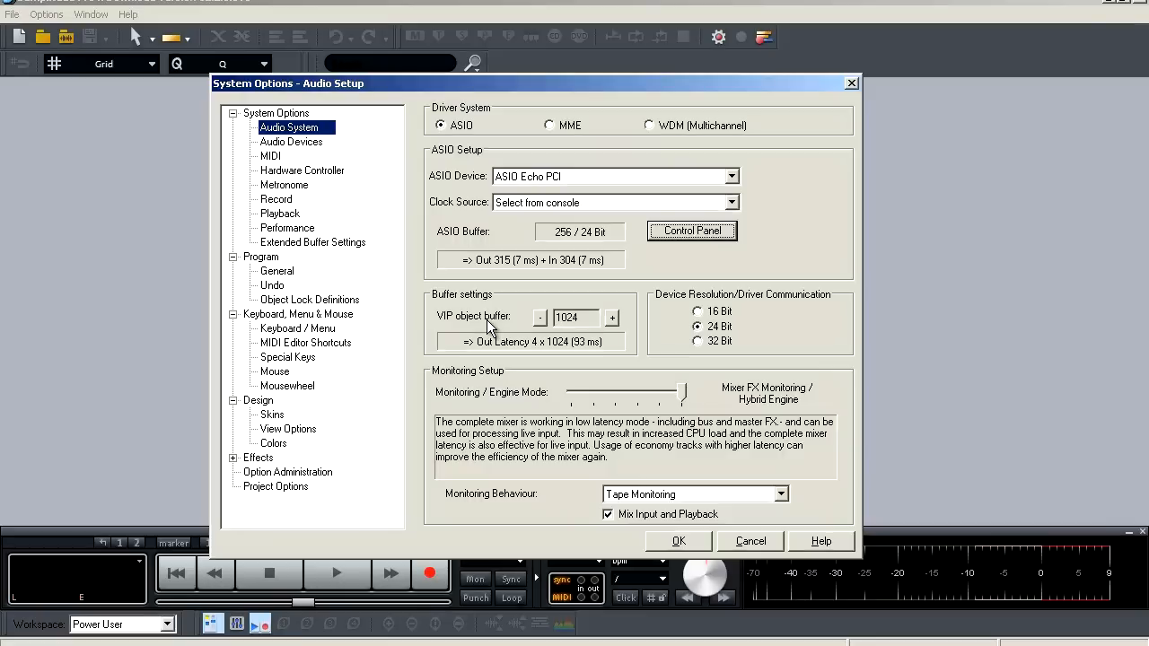
# Step: Lower the VIP object buffer from 1024 to 512, giving 46 ms output latency
pyautogui.click(540, 318)
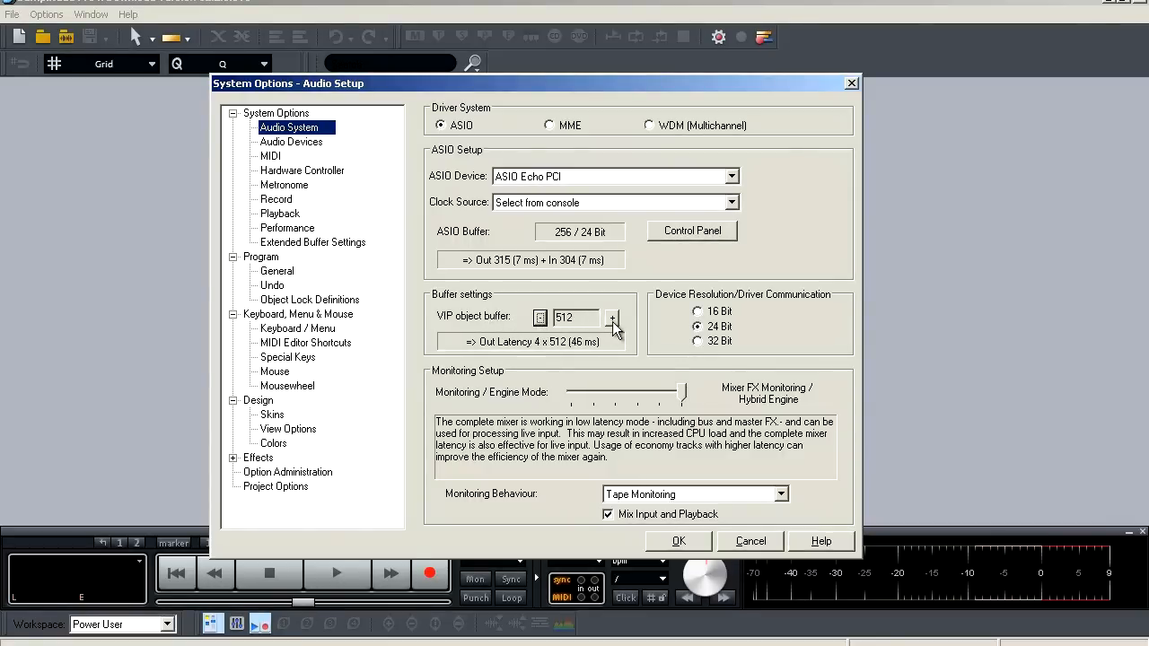
pyautogui.moveTo(493, 355)
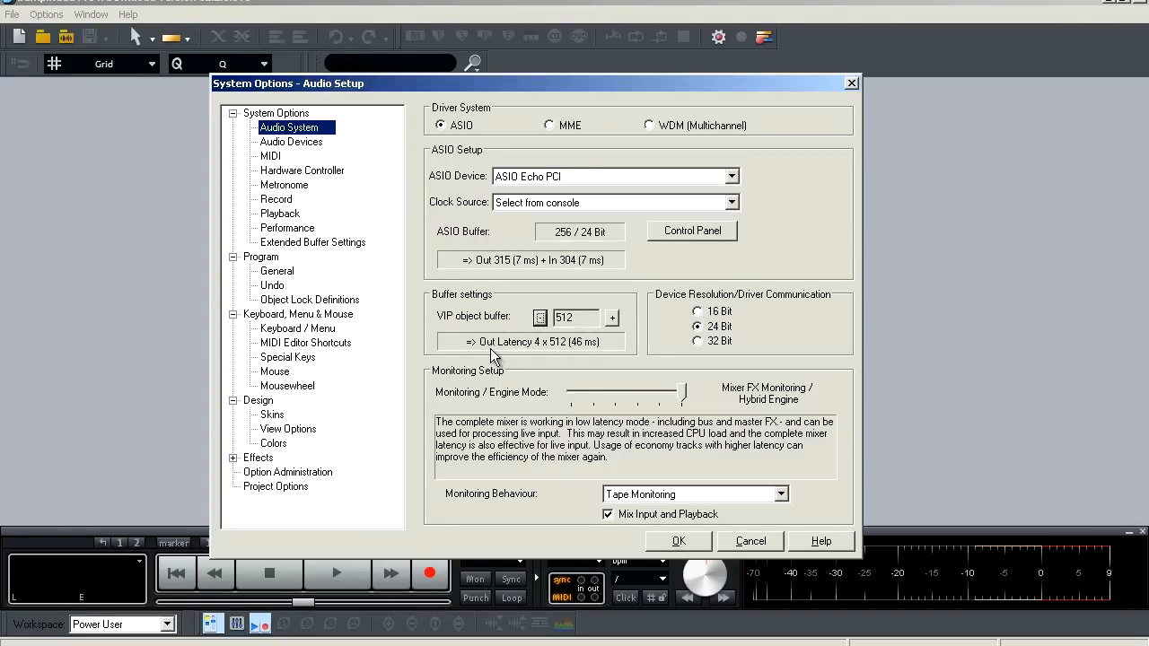
pyautogui.moveTo(542, 357)
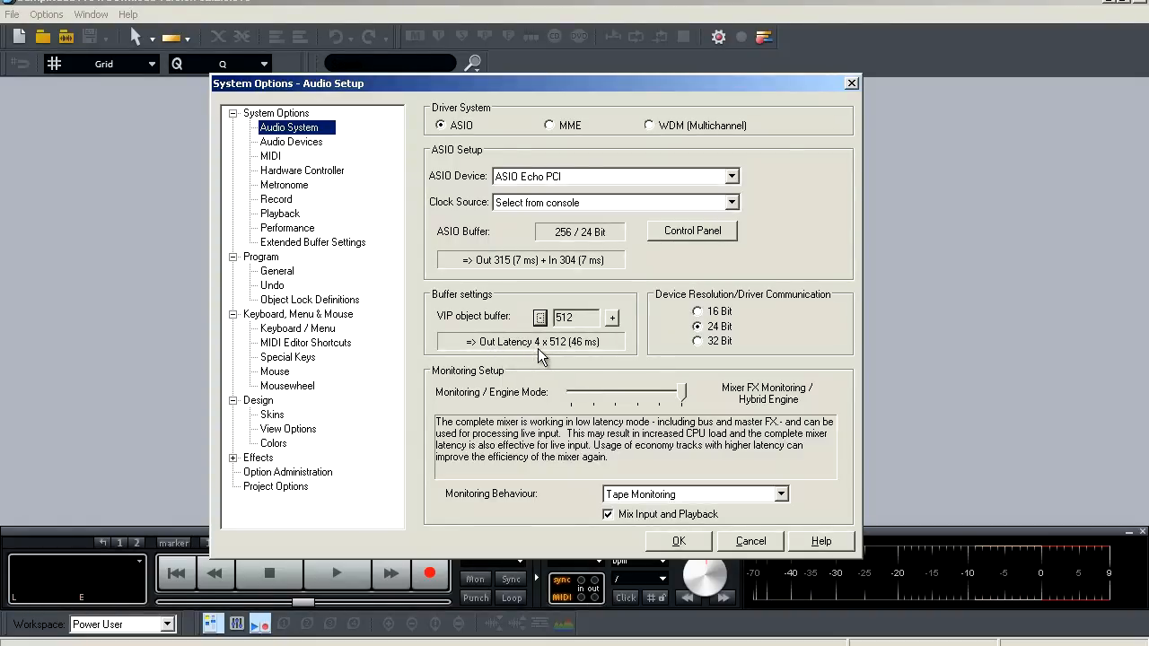
pyautogui.moveTo(587, 368)
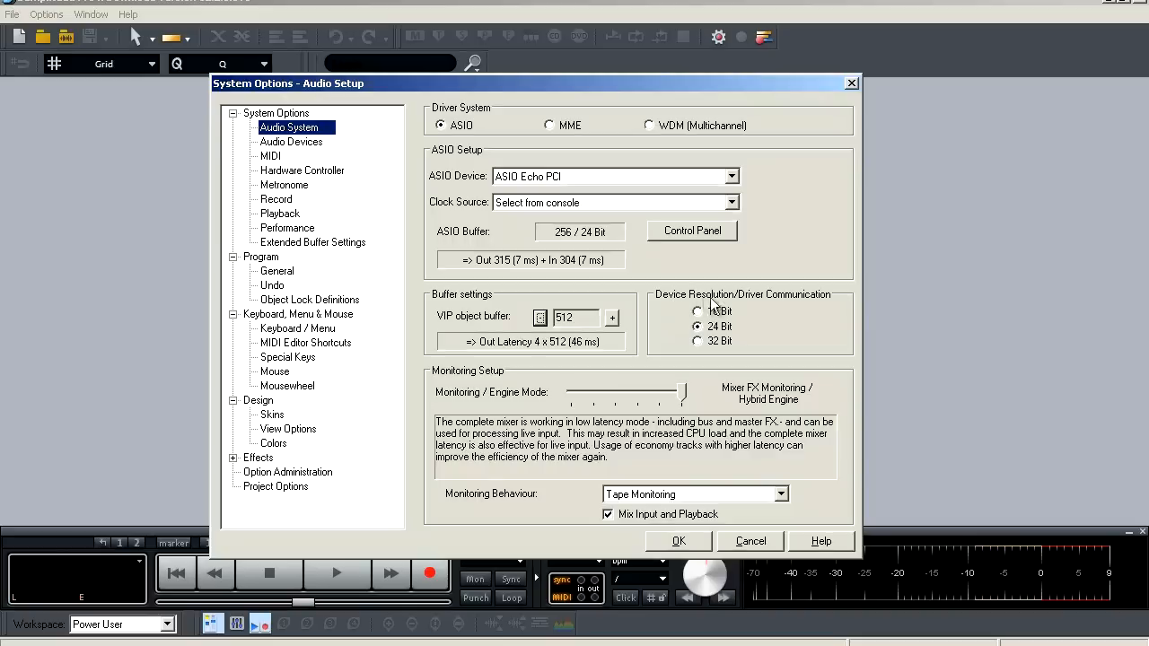
pyautogui.moveTo(799, 305)
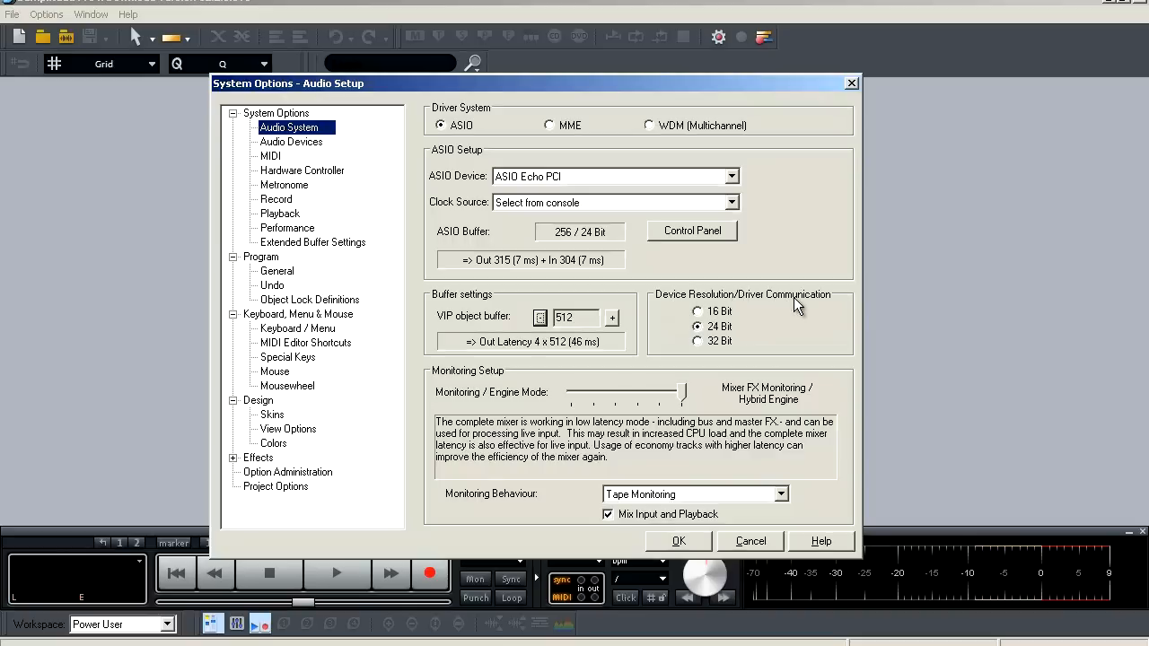
pyautogui.moveTo(724, 326)
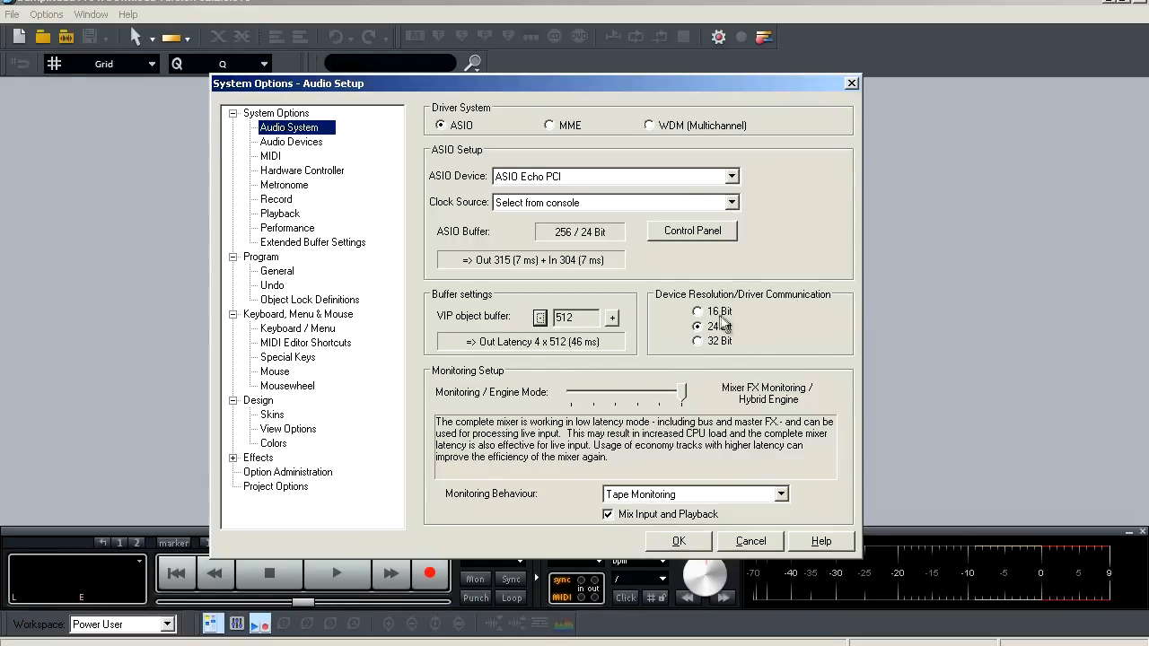
pyautogui.moveTo(726, 327)
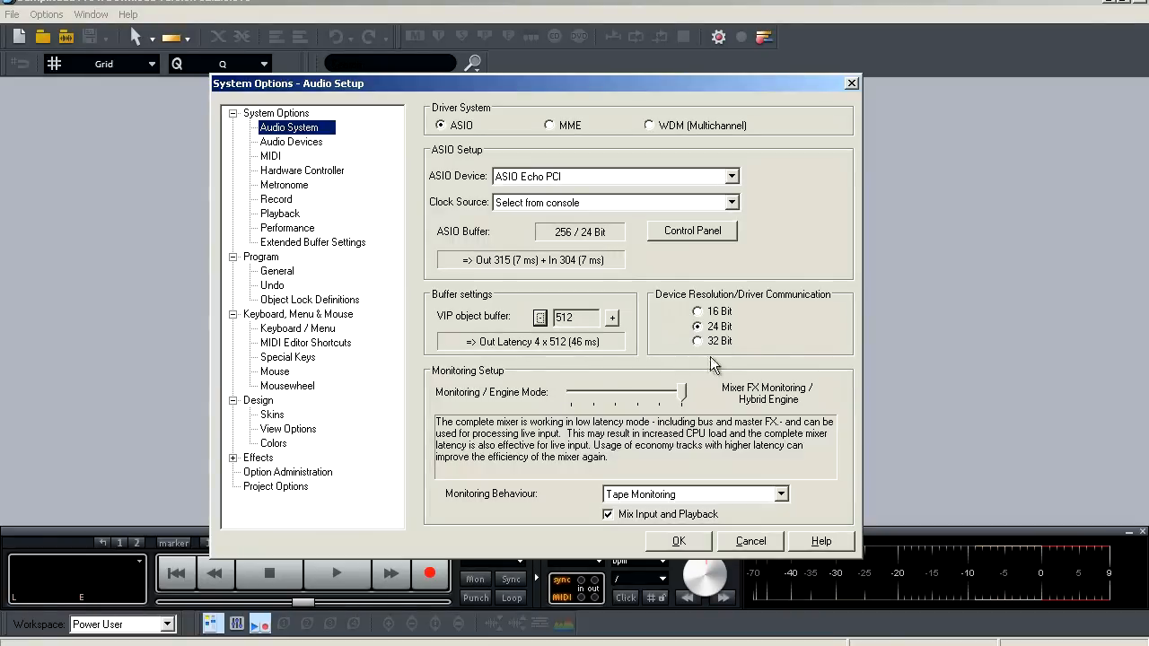
pyautogui.moveTo(450, 405)
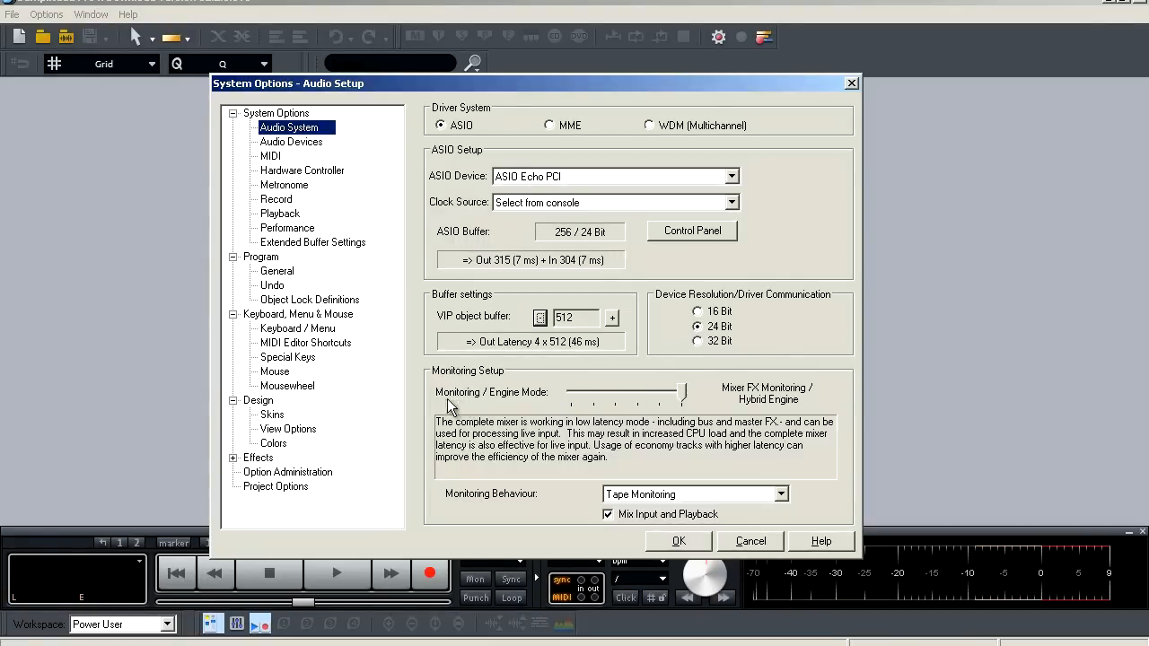
pyautogui.moveTo(504, 405)
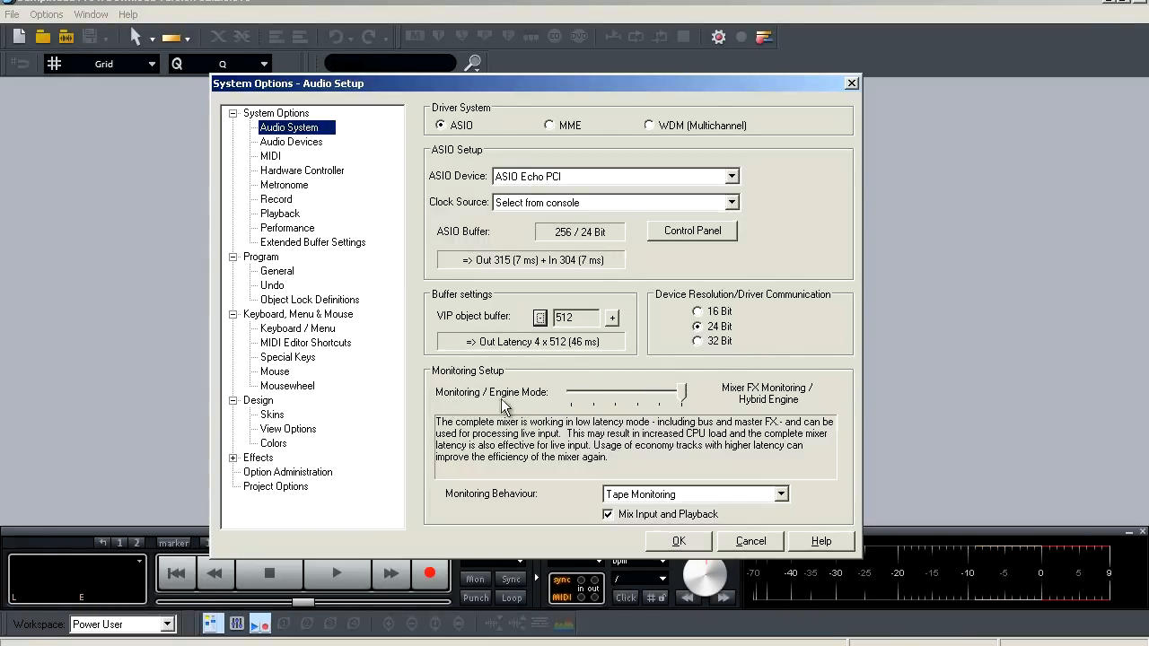
pyautogui.moveTo(736, 404)
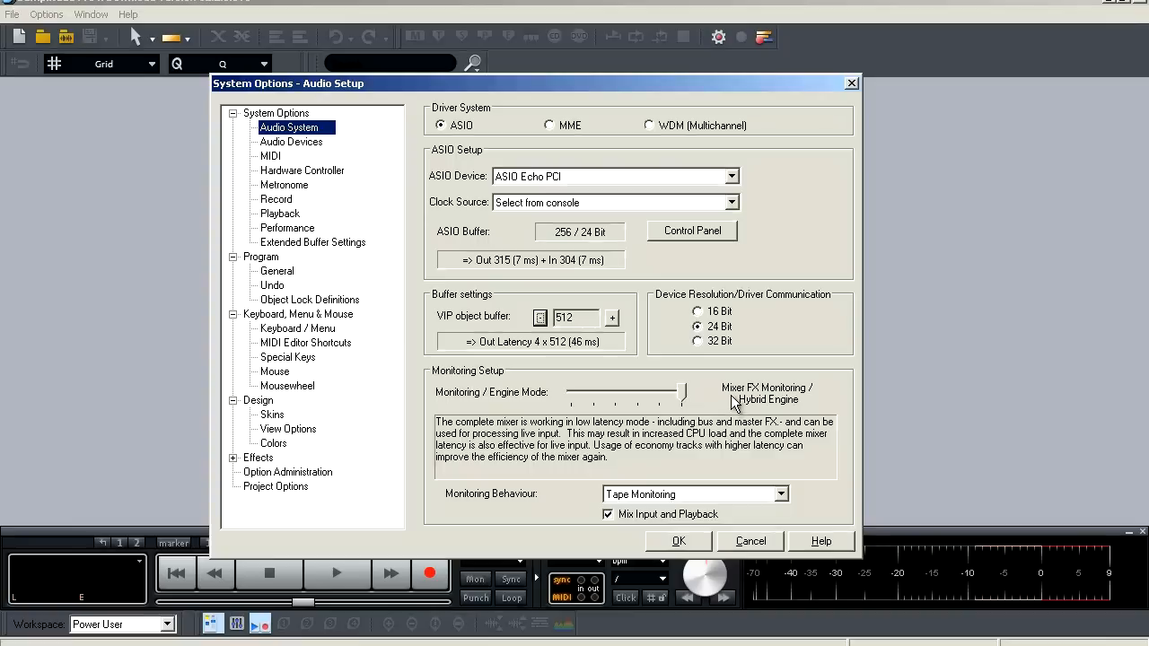
pyautogui.moveTo(767, 406)
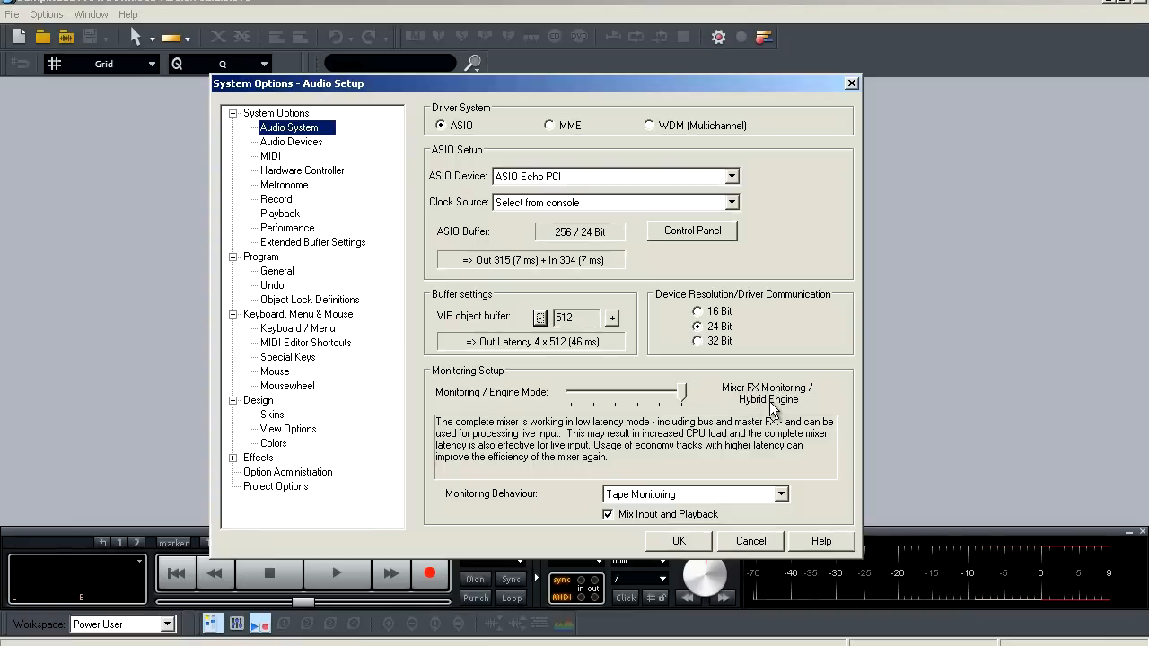
pyautogui.moveTo(754, 409)
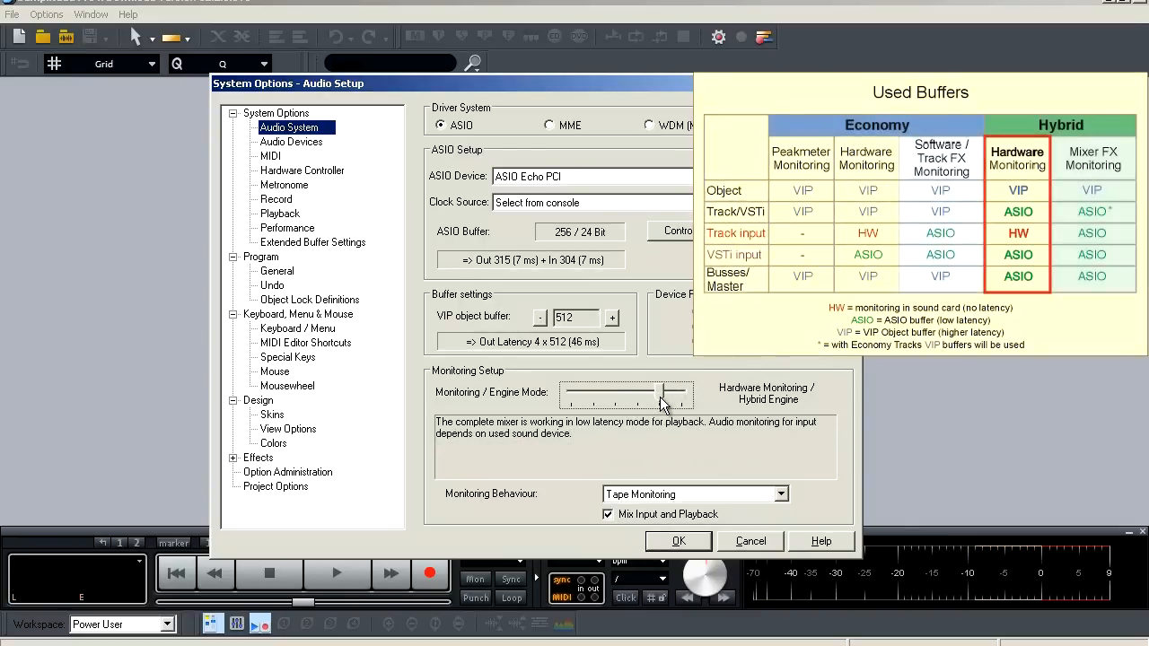
pyautogui.moveTo(996, 287)
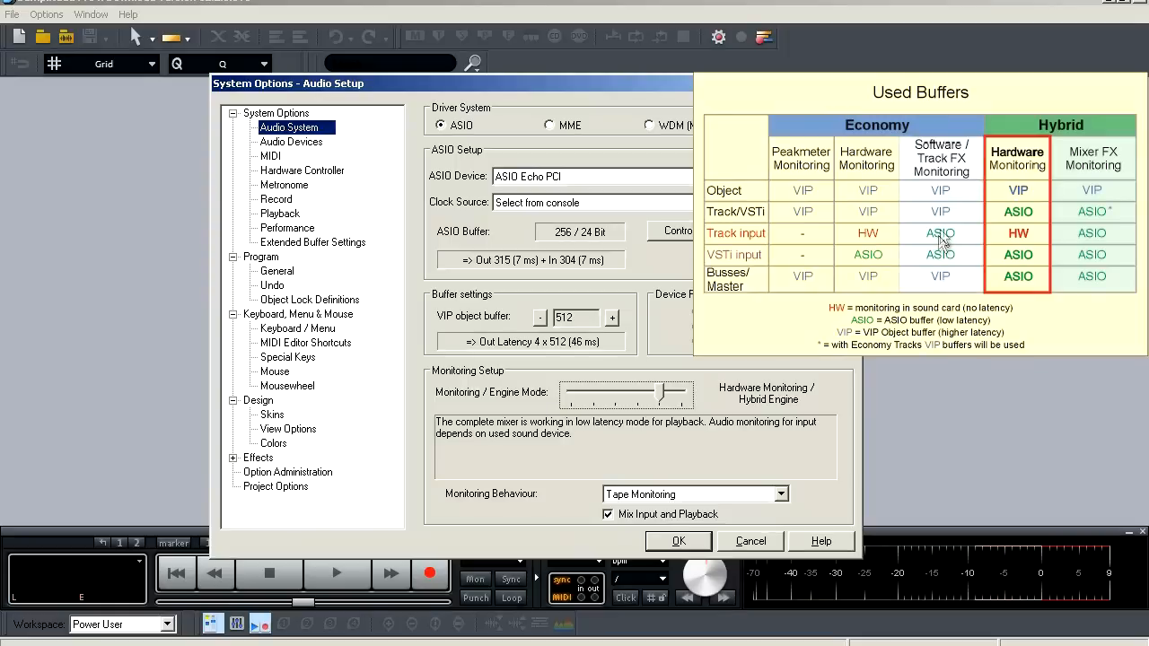
pyautogui.moveTo(959, 251)
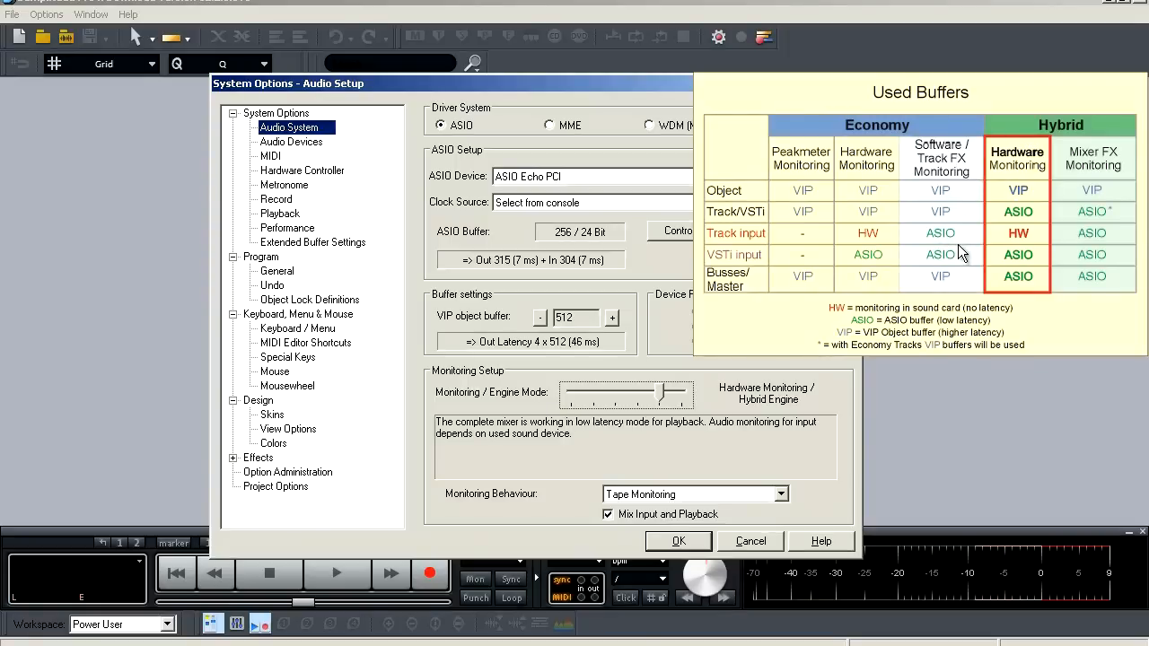
pyautogui.moveTo(957, 224)
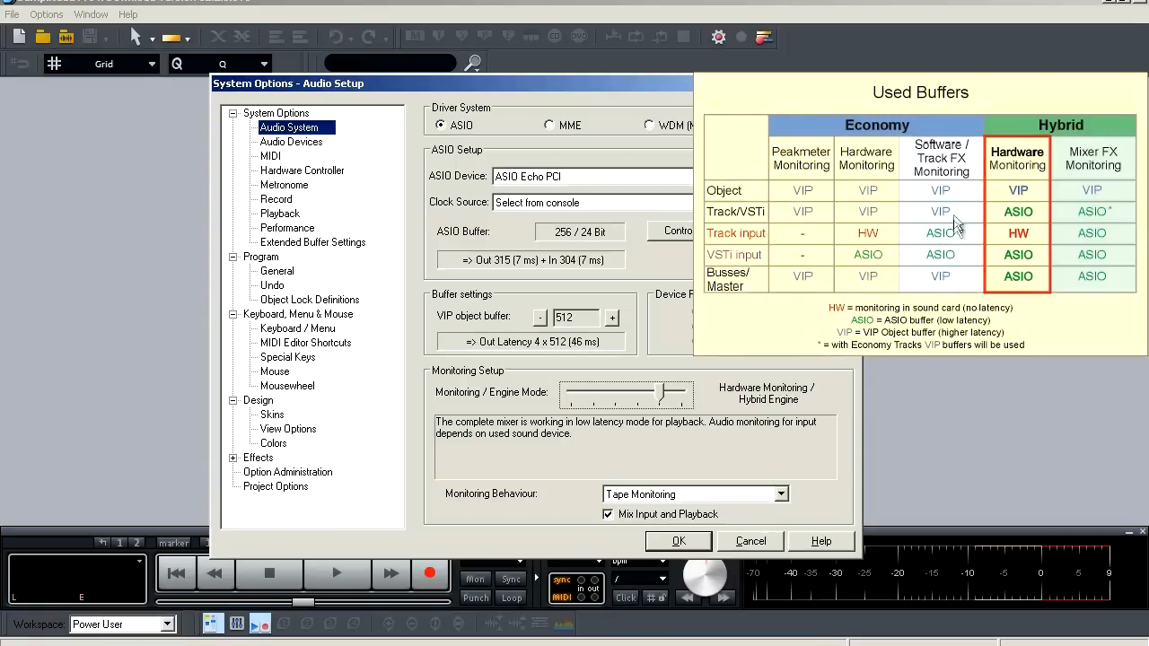
pyautogui.moveTo(959, 202)
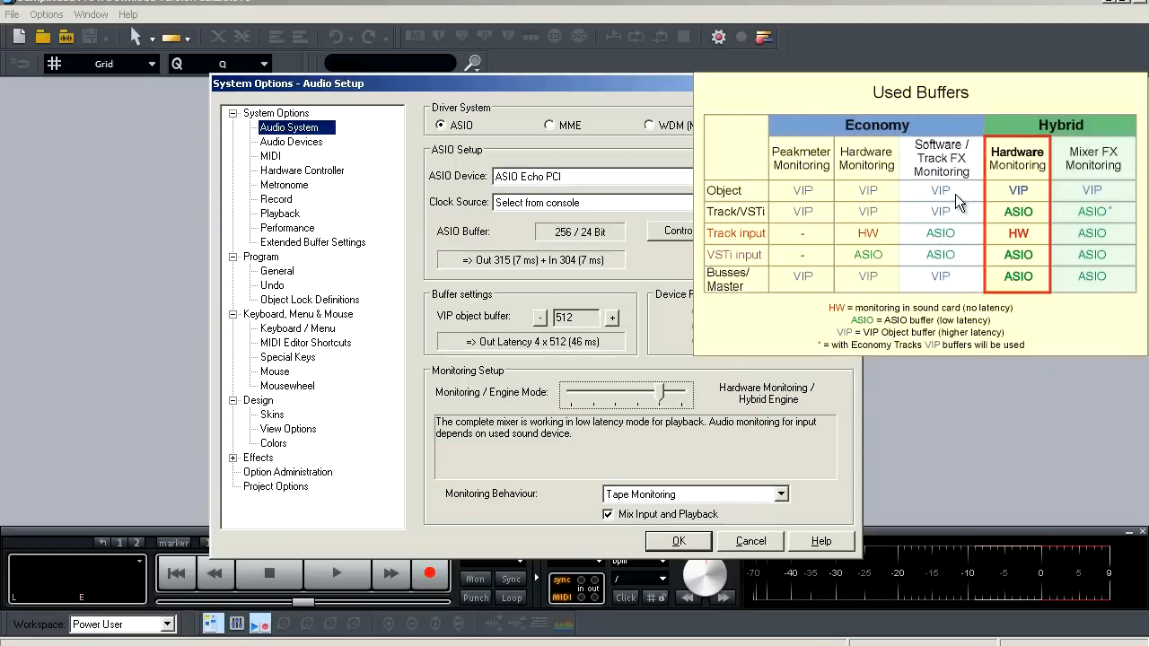
pyautogui.moveTo(991, 242)
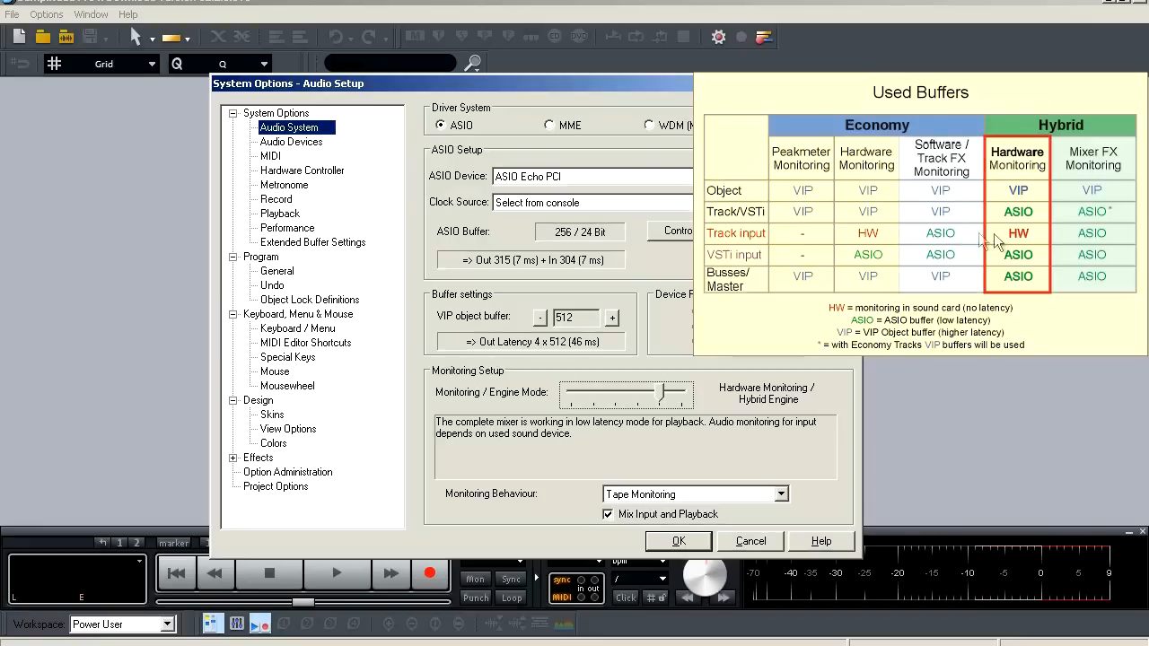
pyautogui.moveTo(1005, 260)
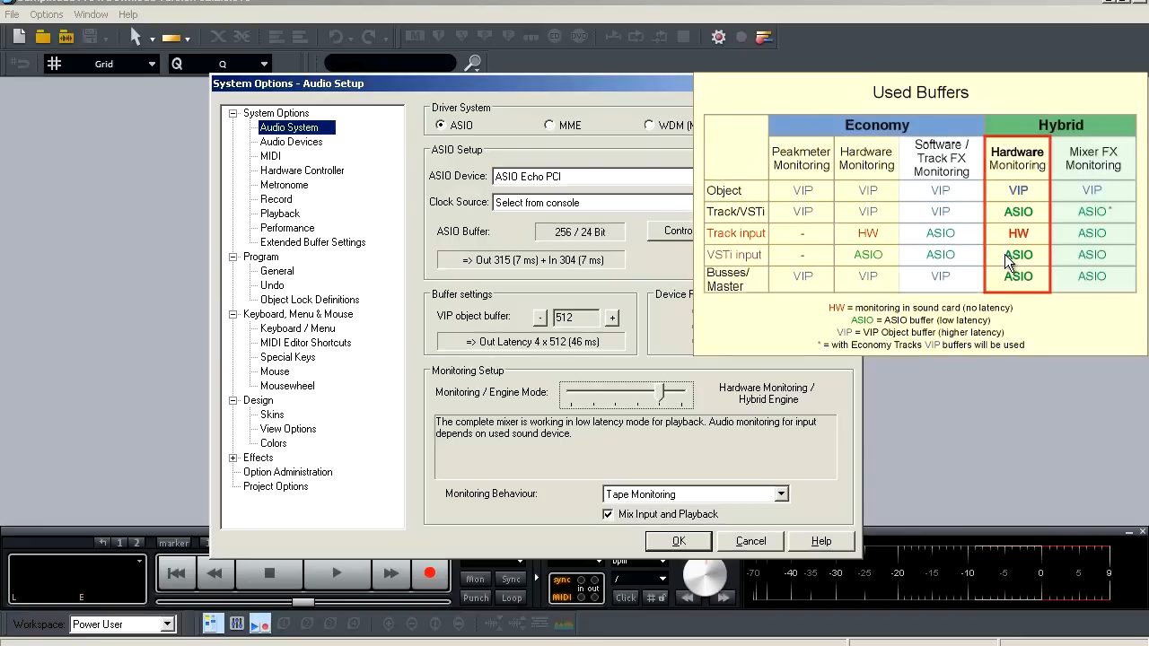
# Step: Slide the engine mode past Track FX Monitoring to Hardware Monitoring
pyautogui.moveTo(664, 394); pyautogui.dragTo(628, 395)
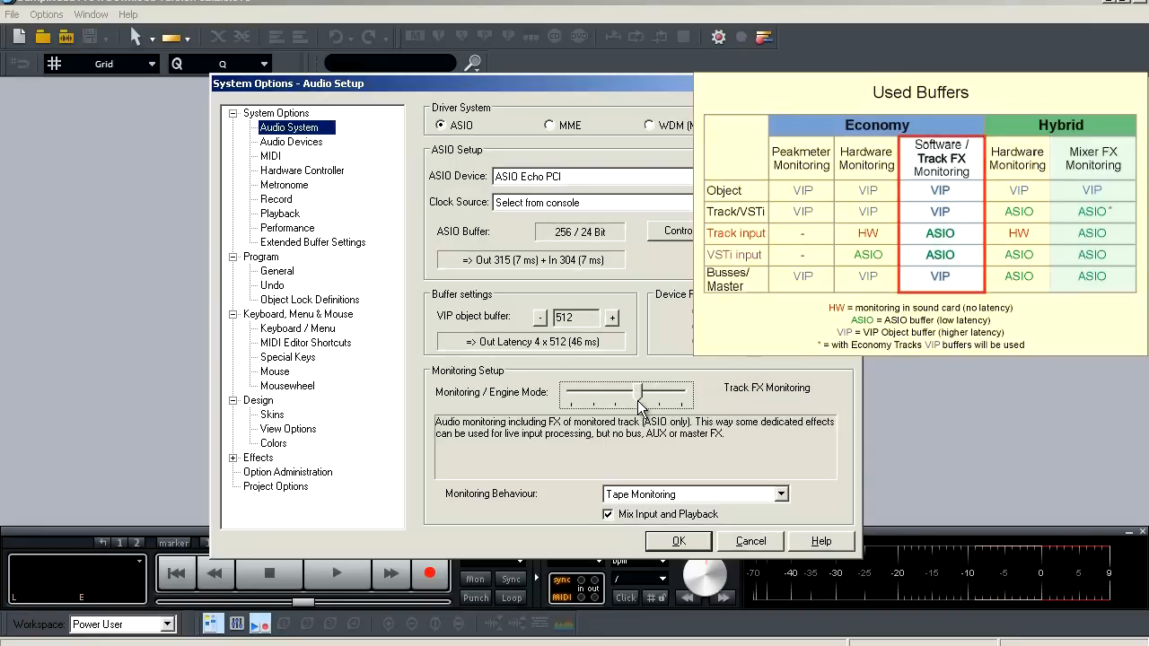
pyautogui.moveTo(637, 395); pyautogui.dragTo(597, 395)
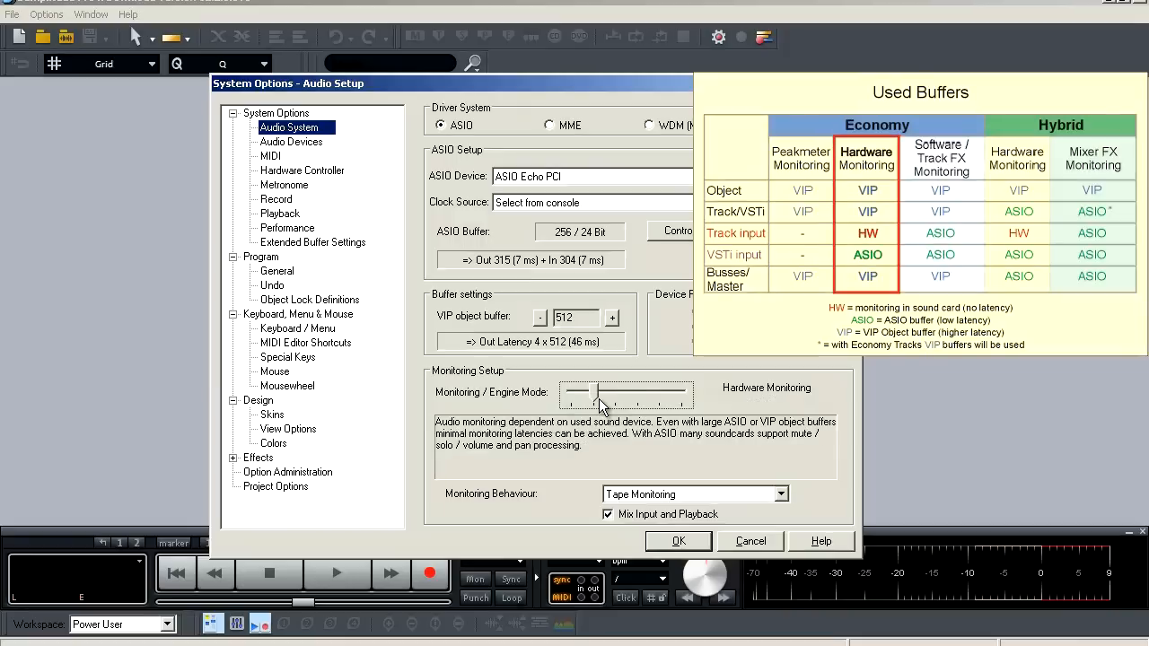
pyautogui.moveTo(465, 429)
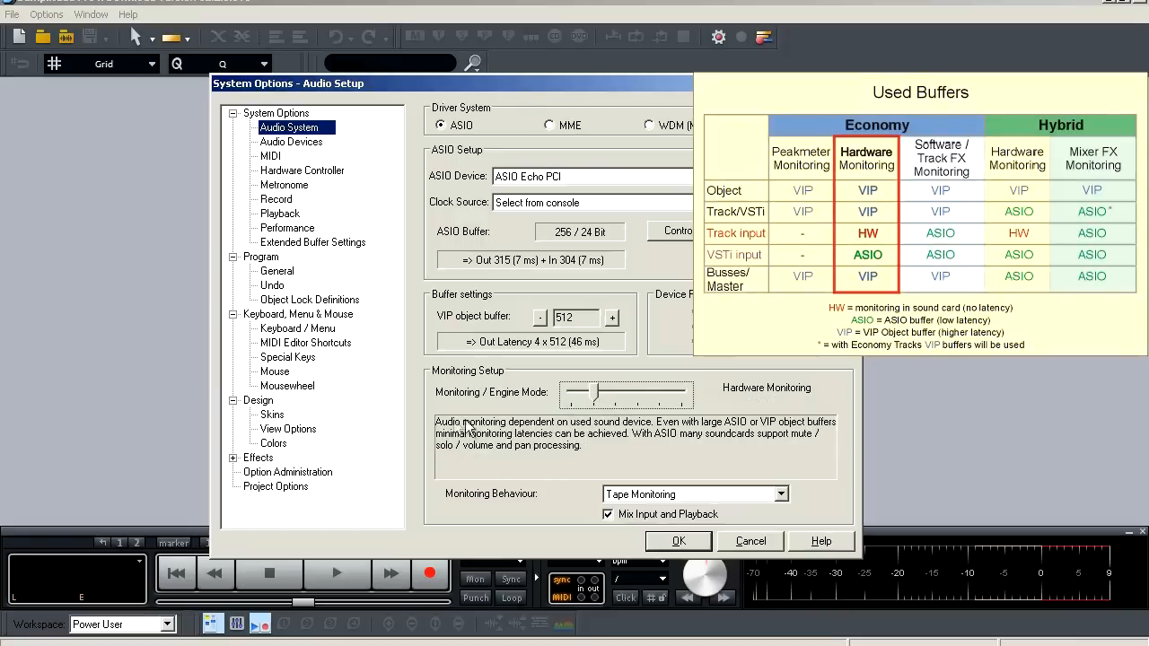
pyautogui.moveTo(668, 453)
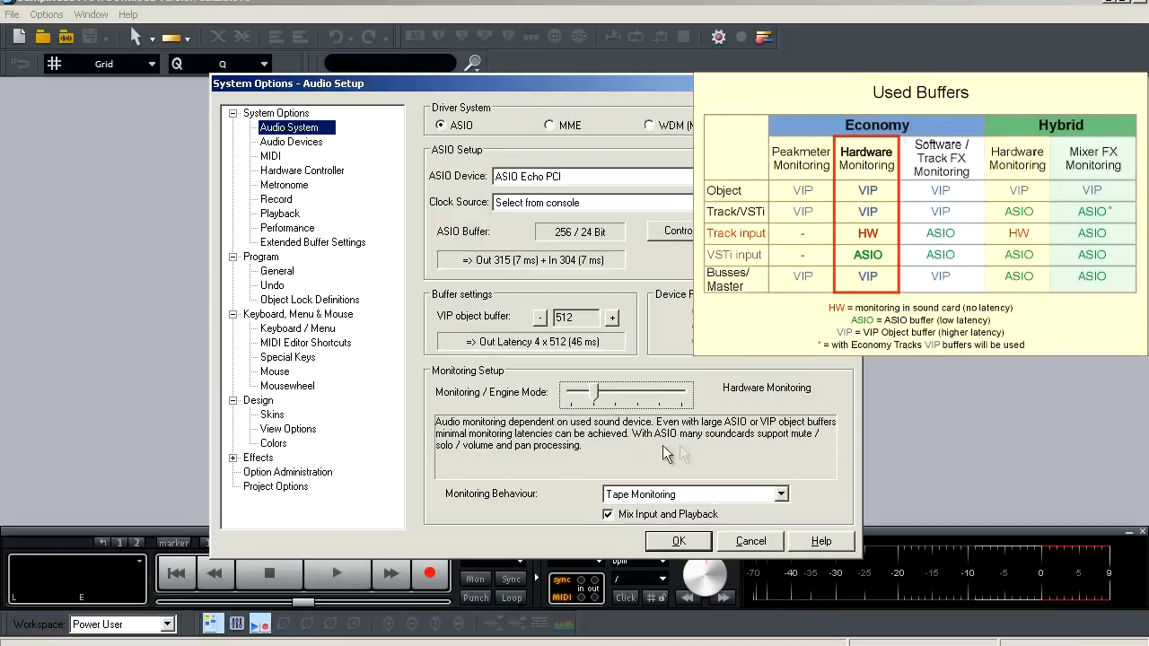
pyautogui.moveTo(641, 431)
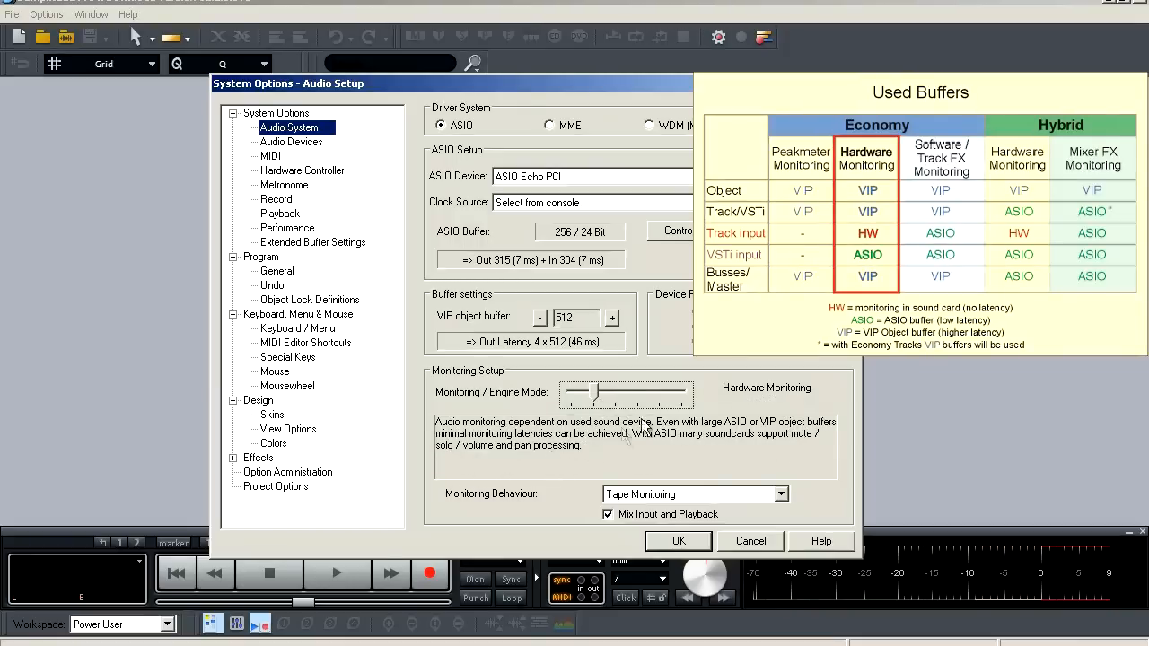
pyautogui.moveTo(682, 397)
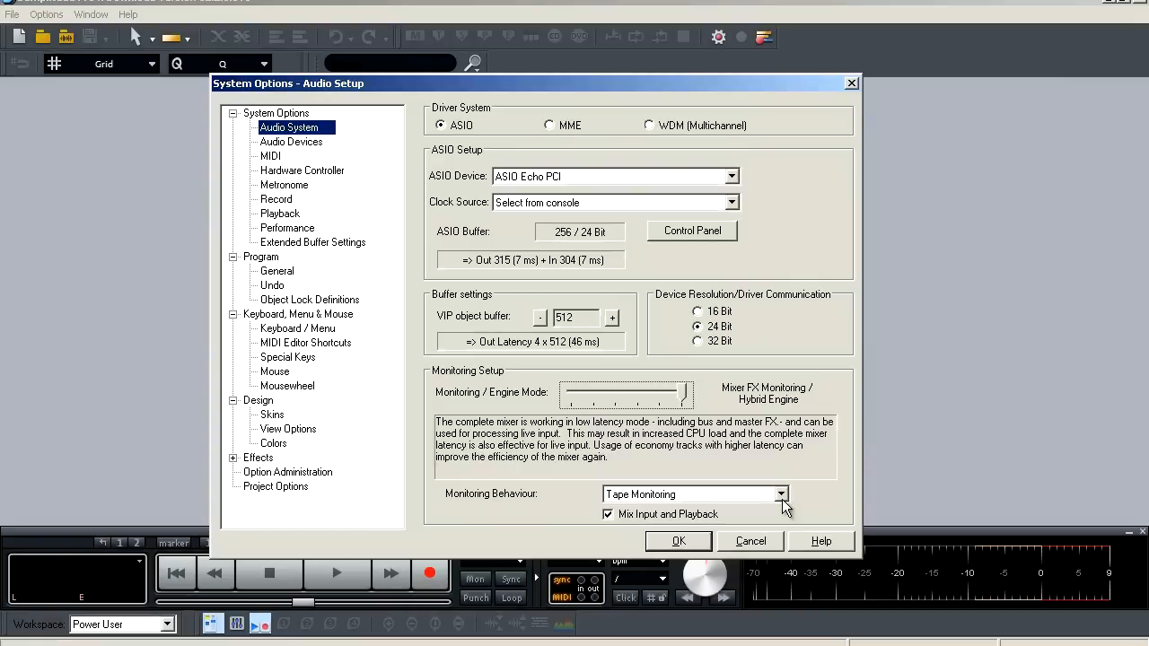
# Step: Review the Monitoring Behaviour options, leaving Tape Monitoring under Mixer FX Monitoring / Hybrid Engine
pyautogui.click(780, 494)
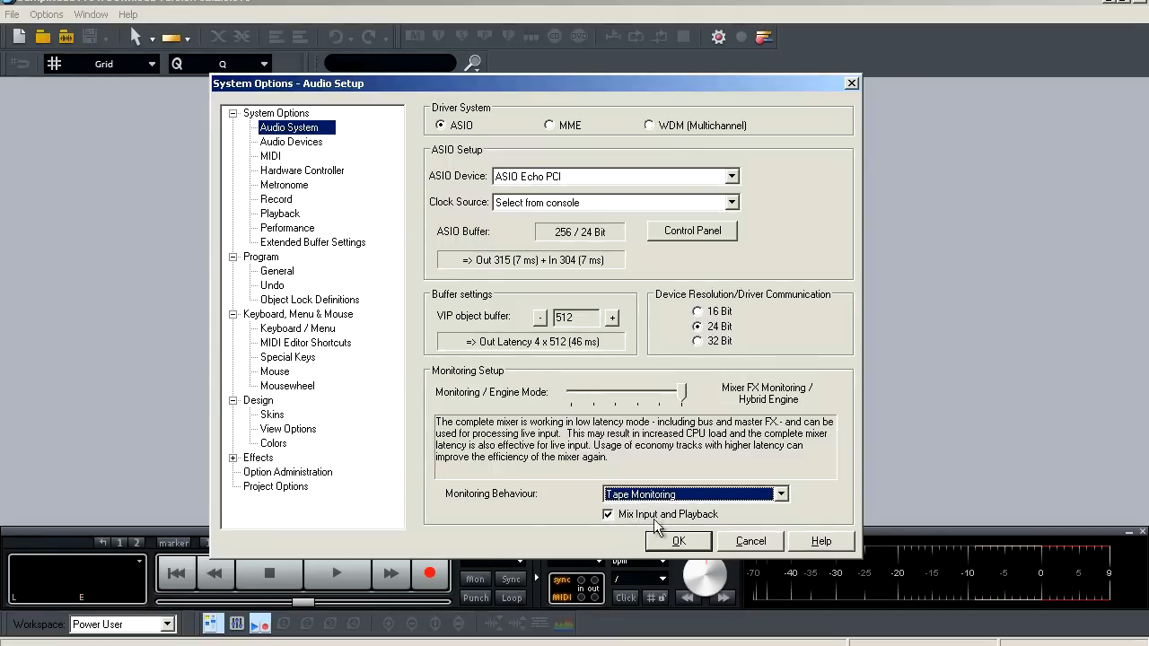
pyautogui.moveTo(584, 512)
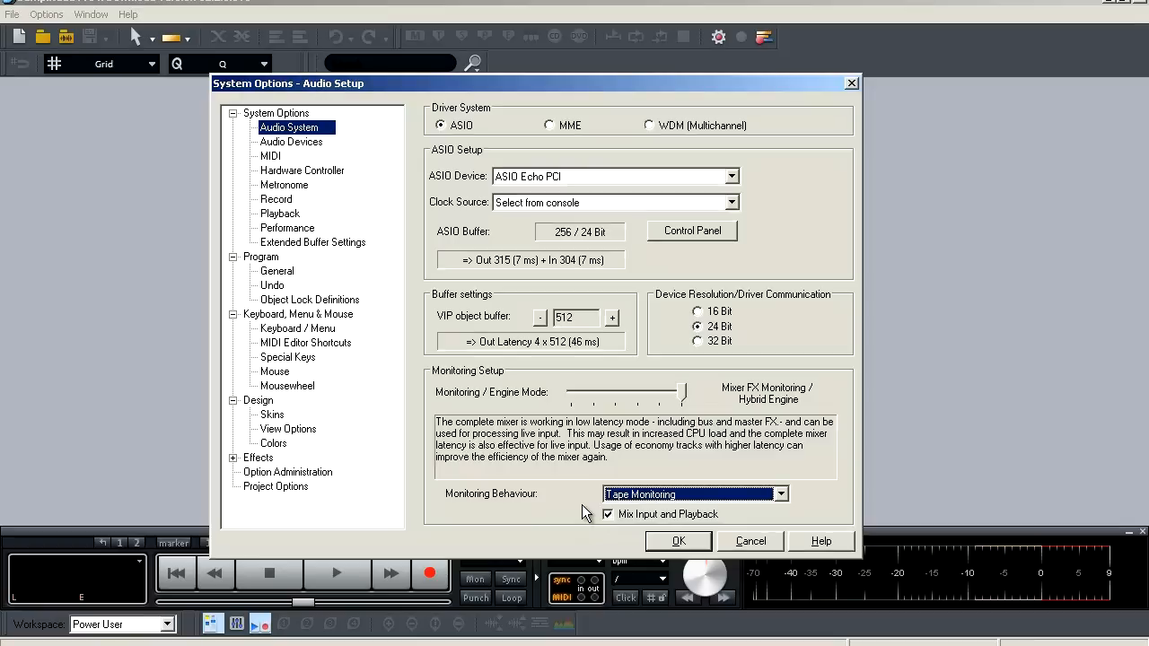
pyautogui.moveTo(315, 151)
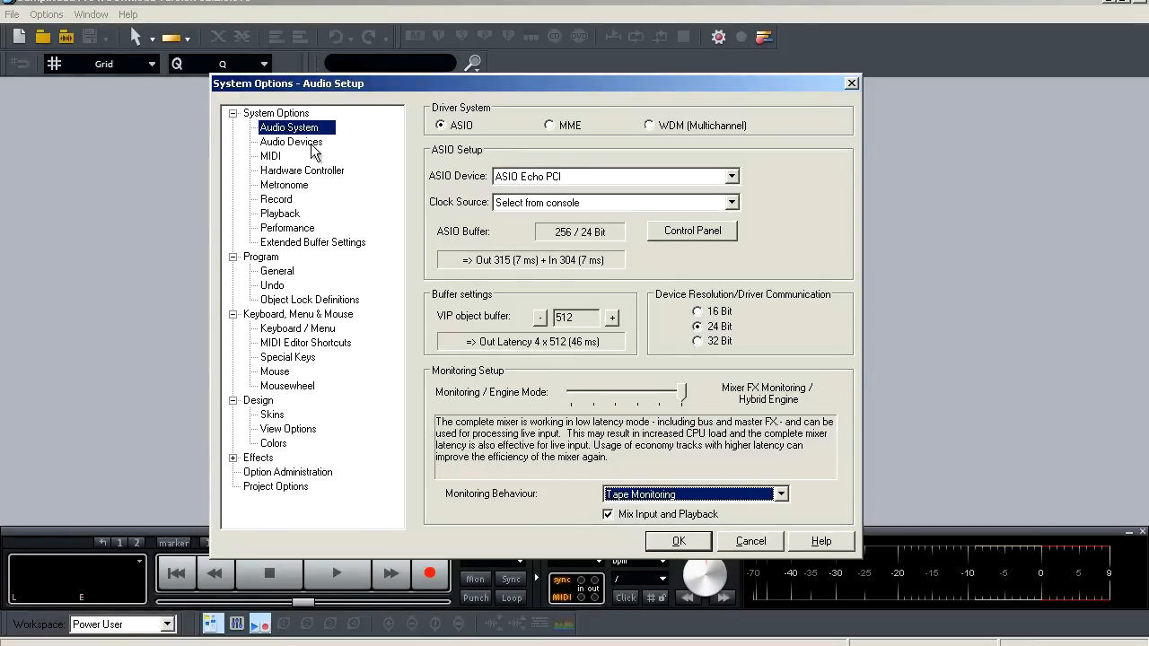
# Step: Show the Audio Devices page and disable, then re-enable, the recording inputs
pyautogui.click(291, 142)
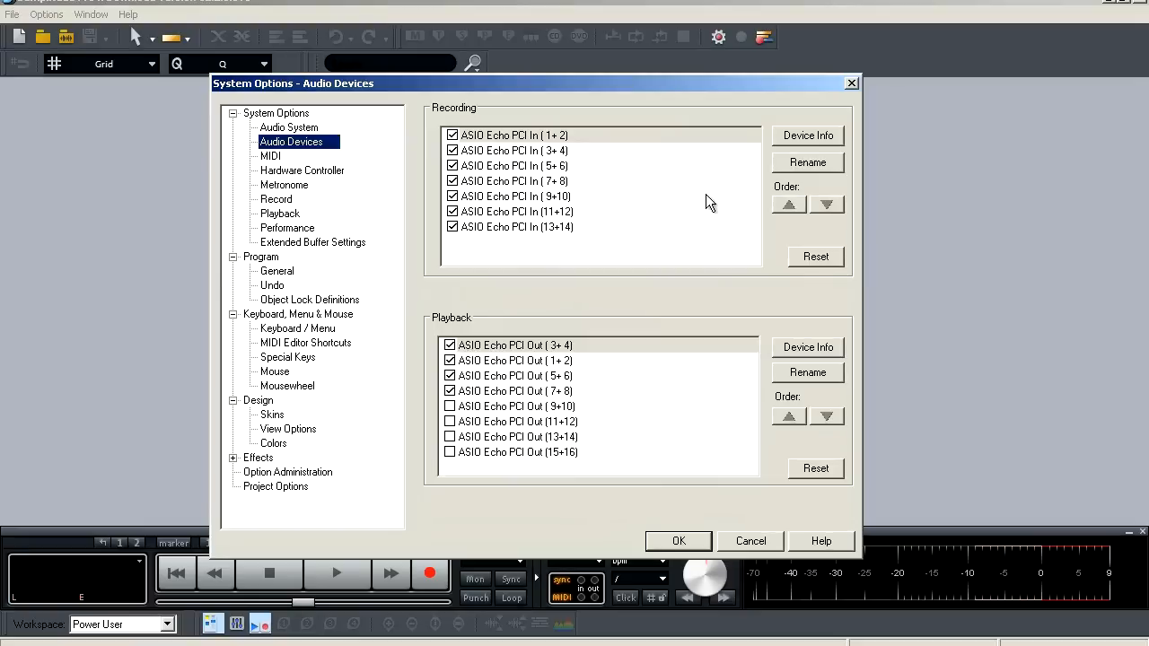
pyautogui.moveTo(554, 177)
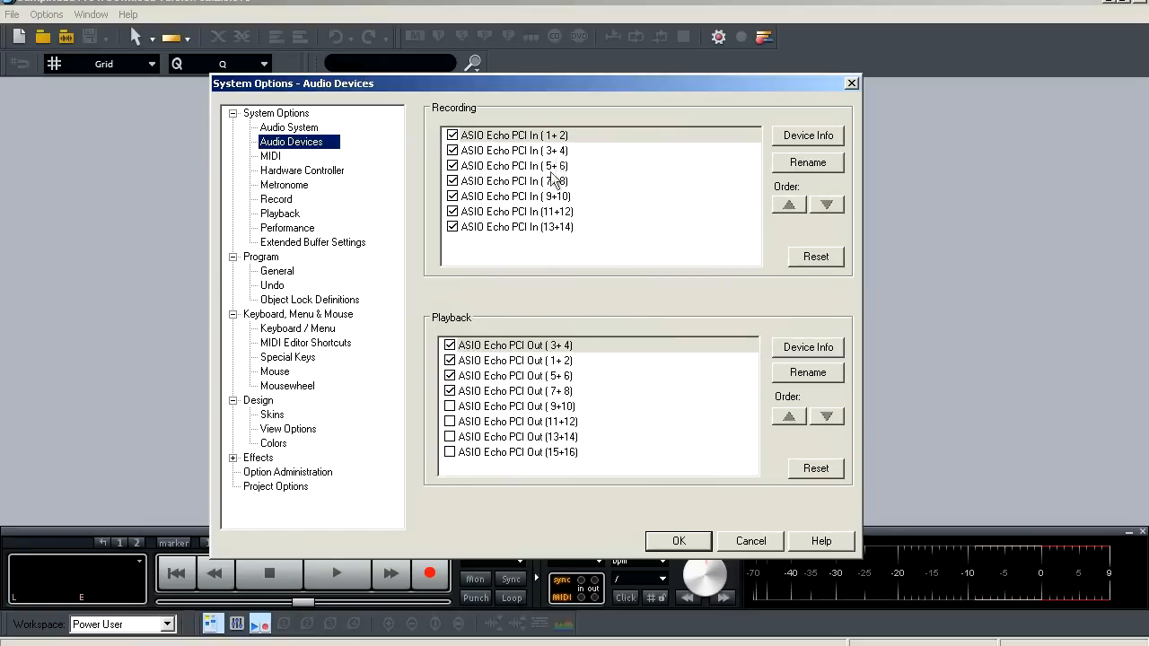
pyautogui.moveTo(597, 429)
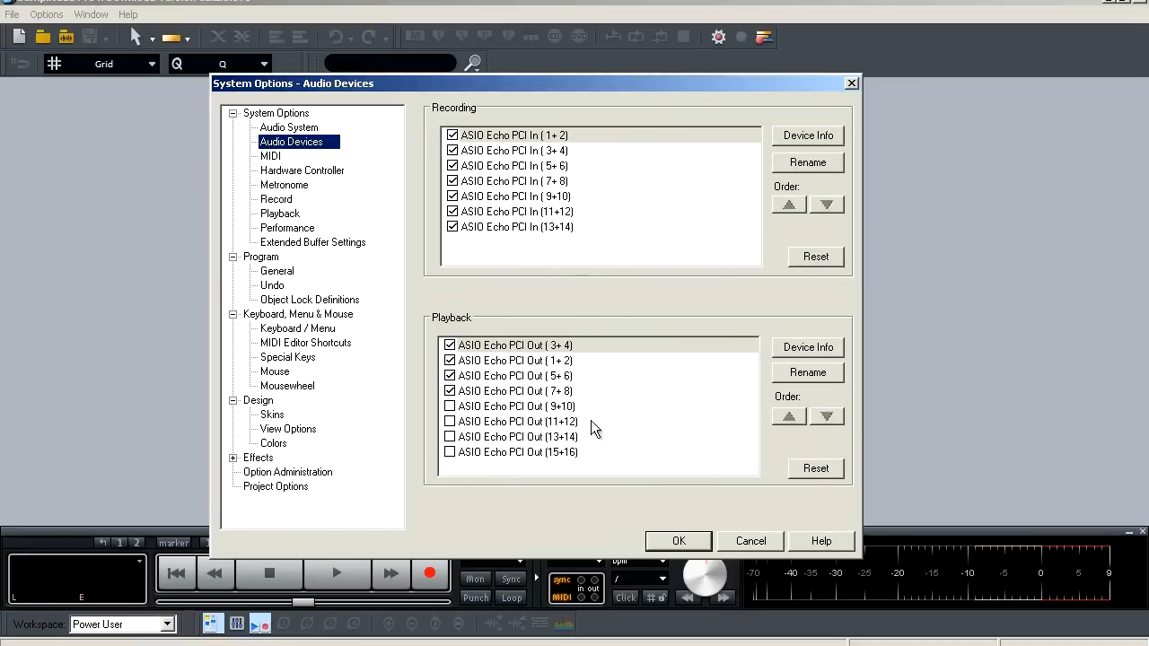
pyautogui.moveTo(458, 240)
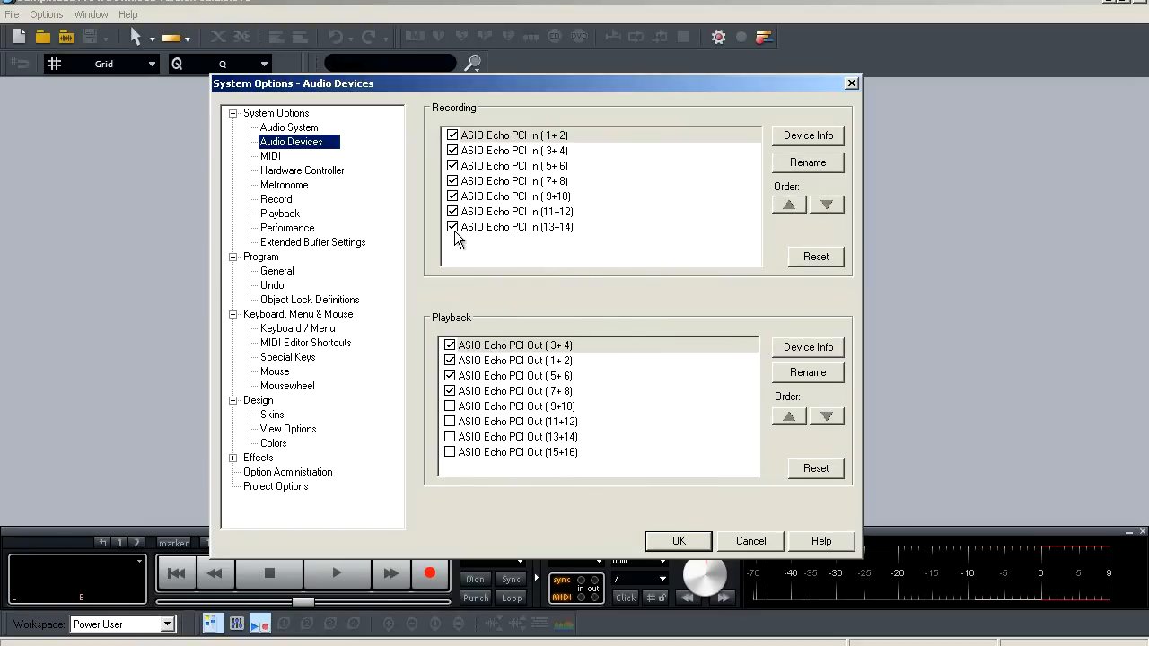
pyautogui.click(453, 181)
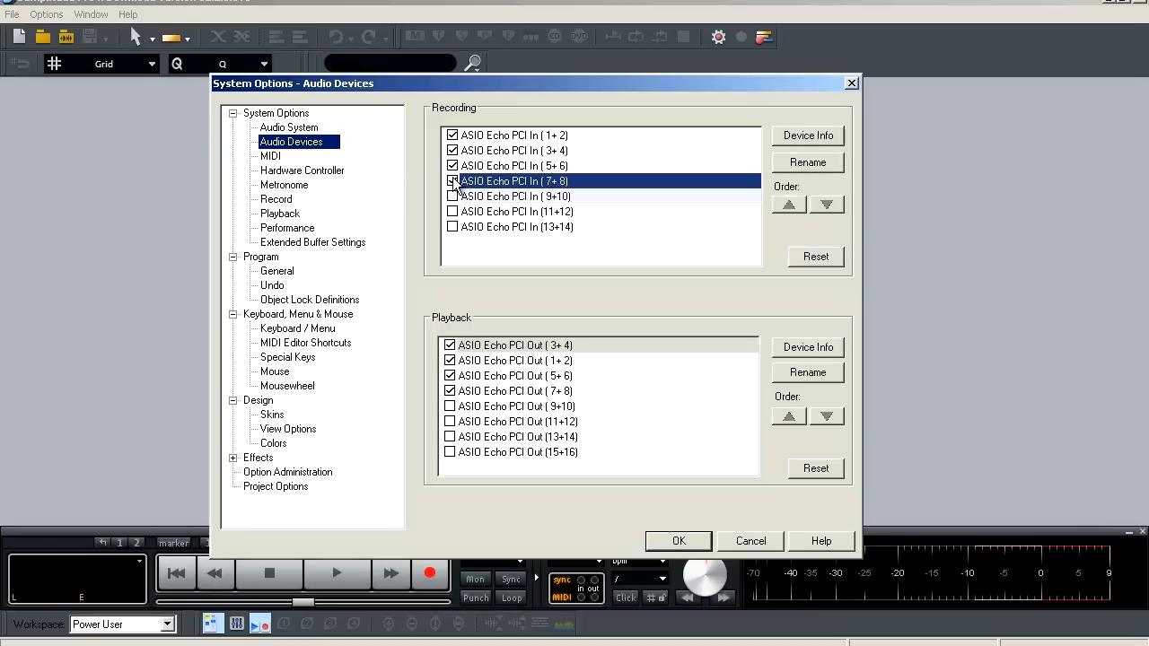
pyautogui.click(453, 180)
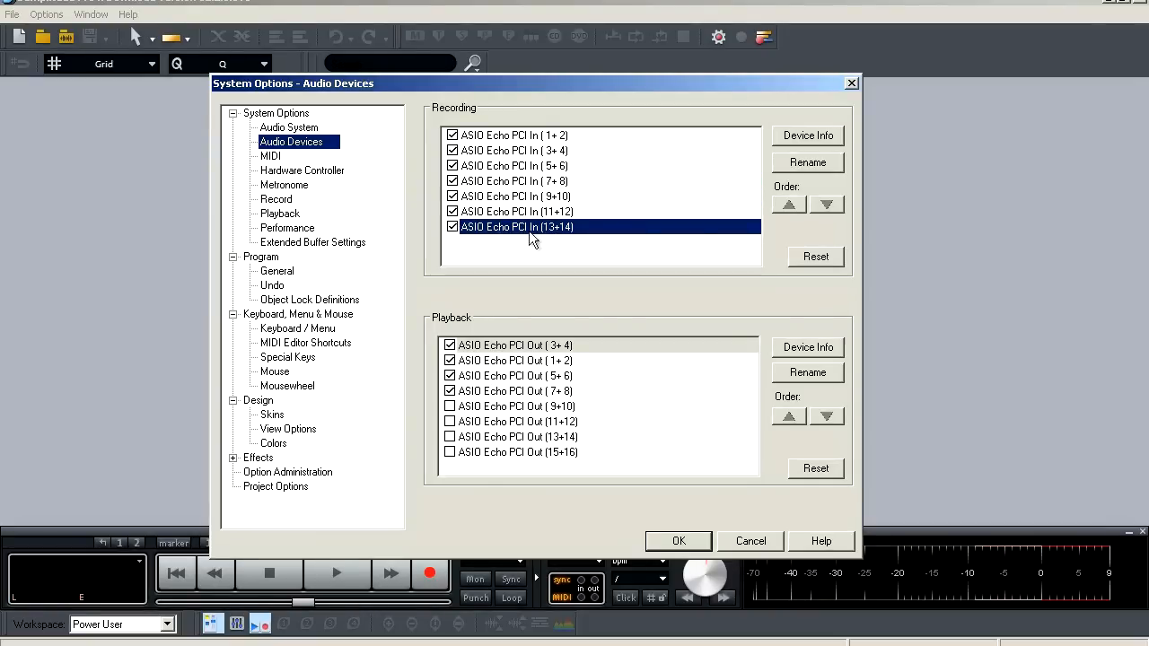
# Step: Move the 13+14 input pair up and back down, then view Device Info
pyautogui.click(788, 204)
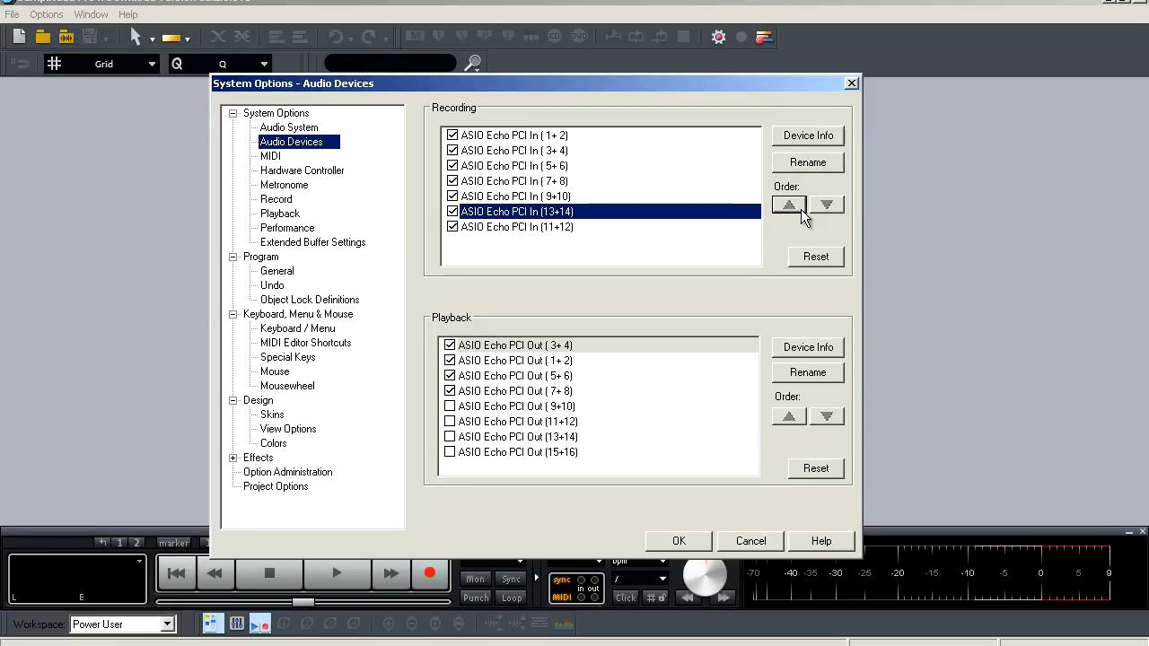
pyautogui.click(788, 205)
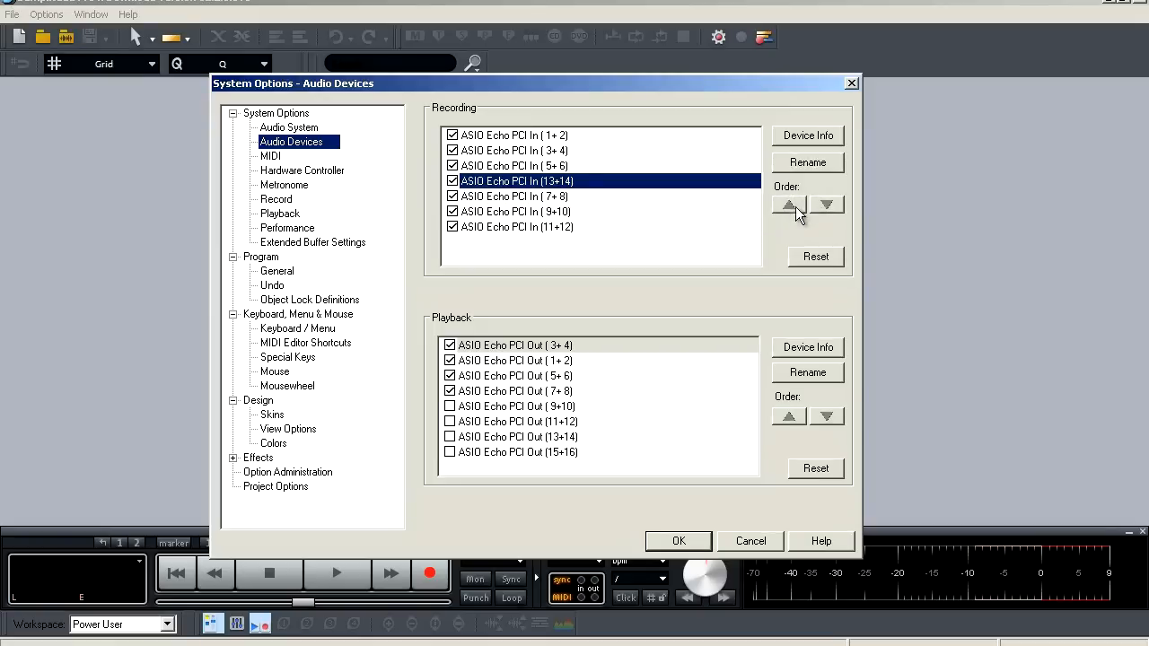
pyautogui.click(826, 214)
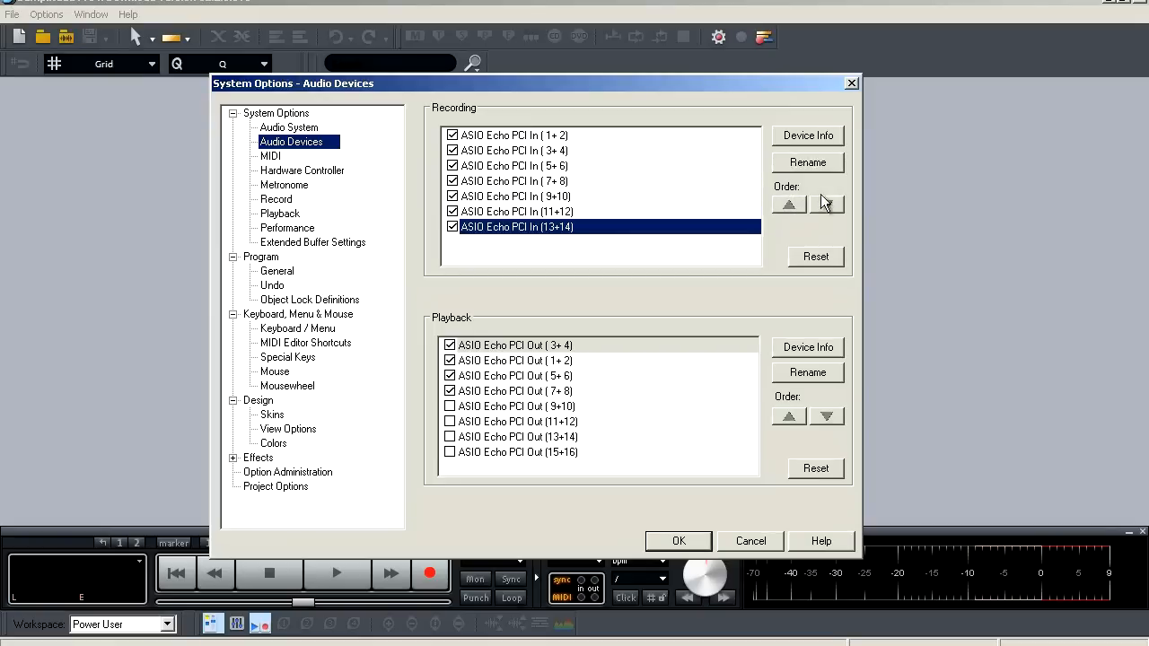
pyautogui.moveTo(808, 148)
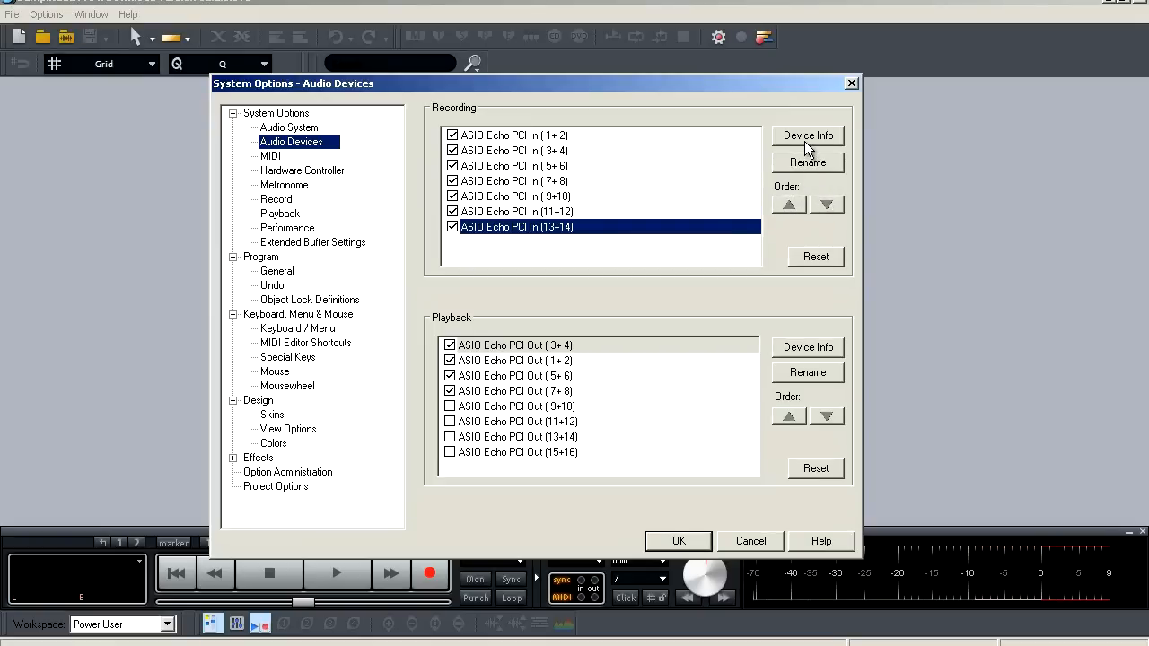
pyautogui.click(806, 134)
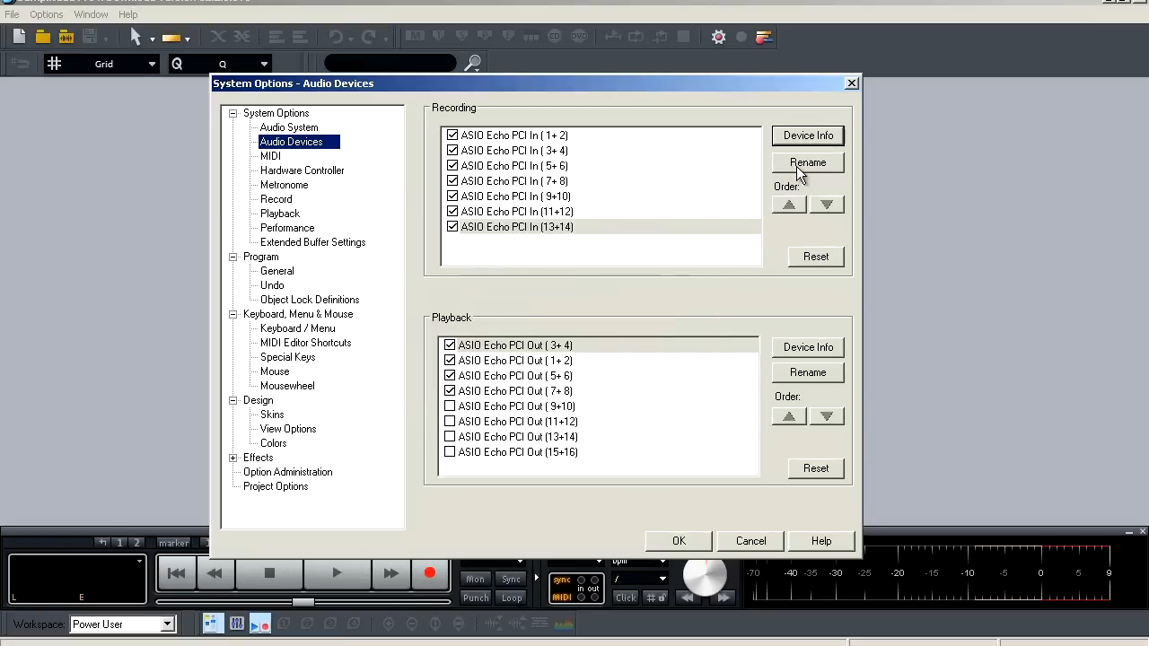
pyautogui.moveTo(616, 162)
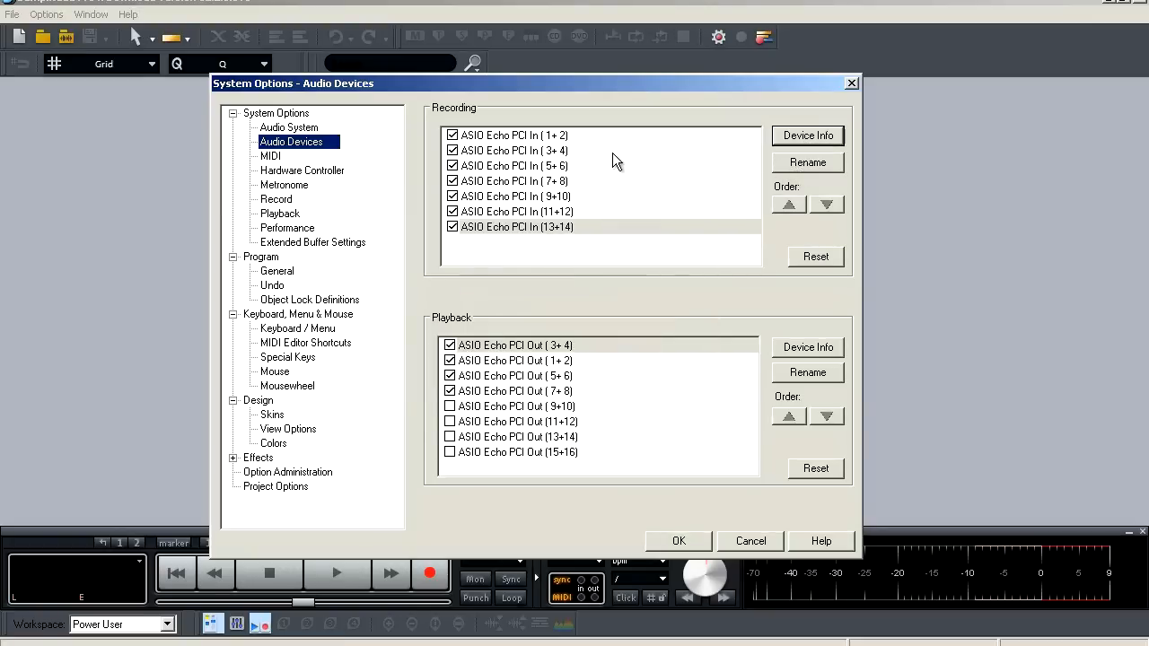
pyautogui.moveTo(570, 182)
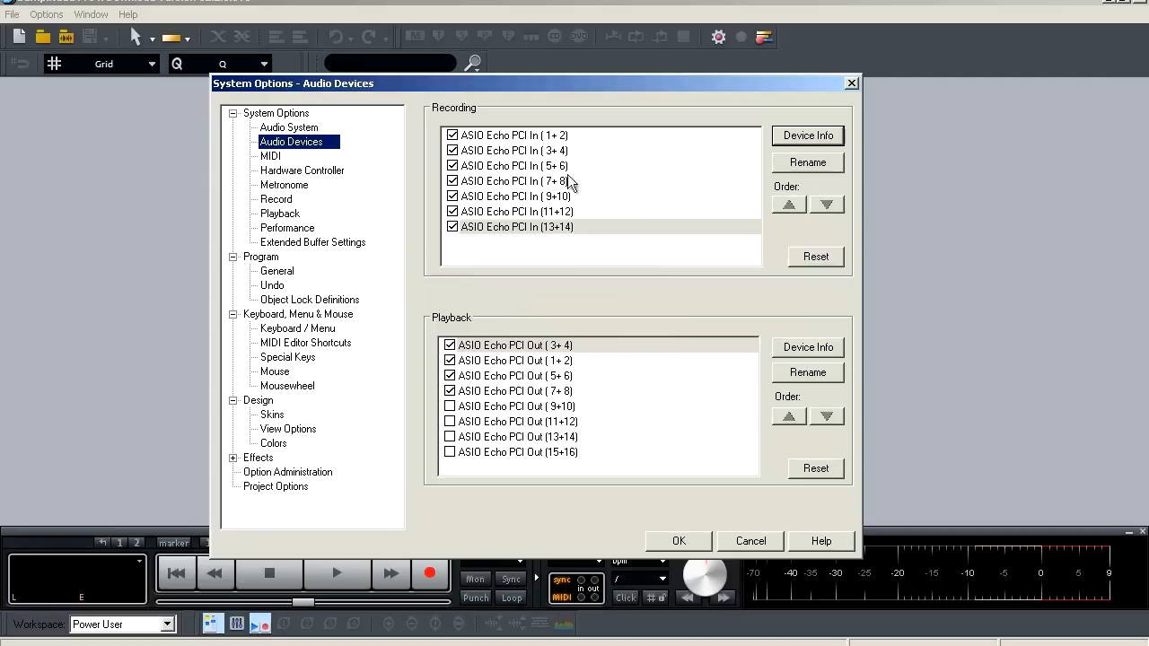
pyautogui.moveTo(584, 197)
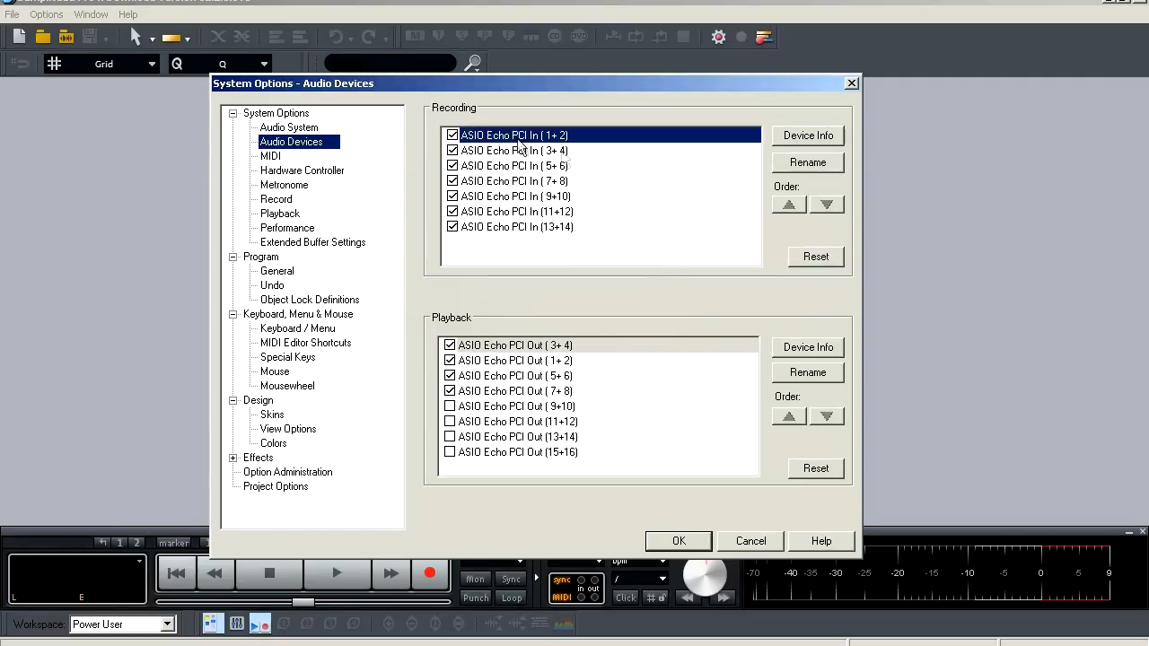
pyautogui.click(806, 163)
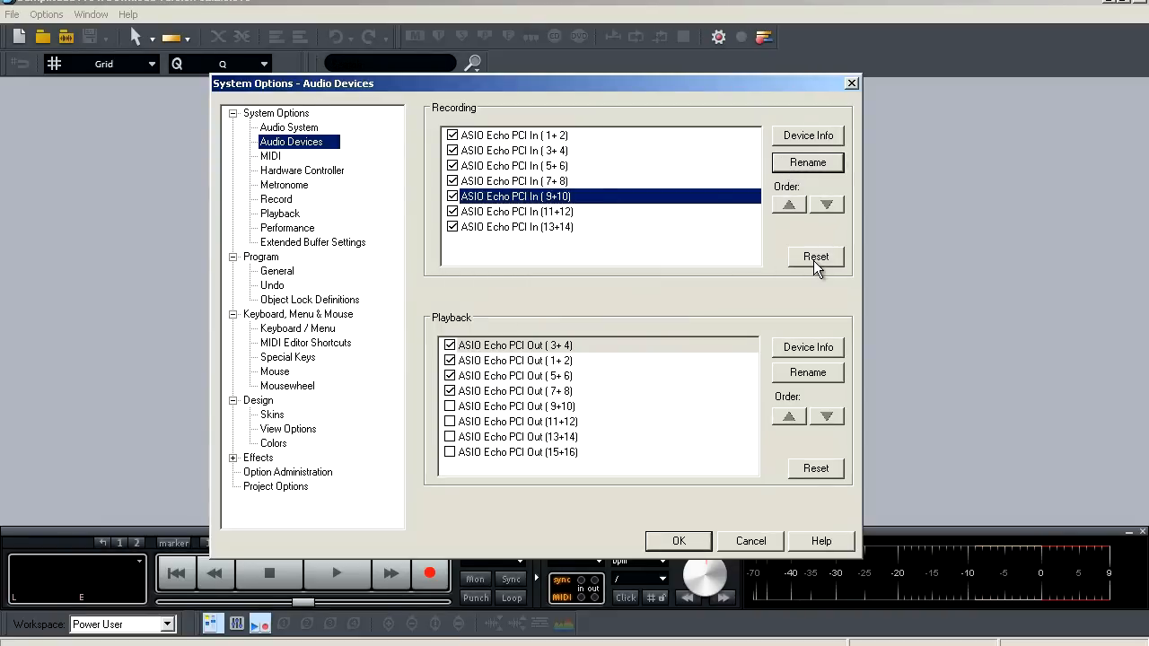
pyautogui.moveTo(776, 299)
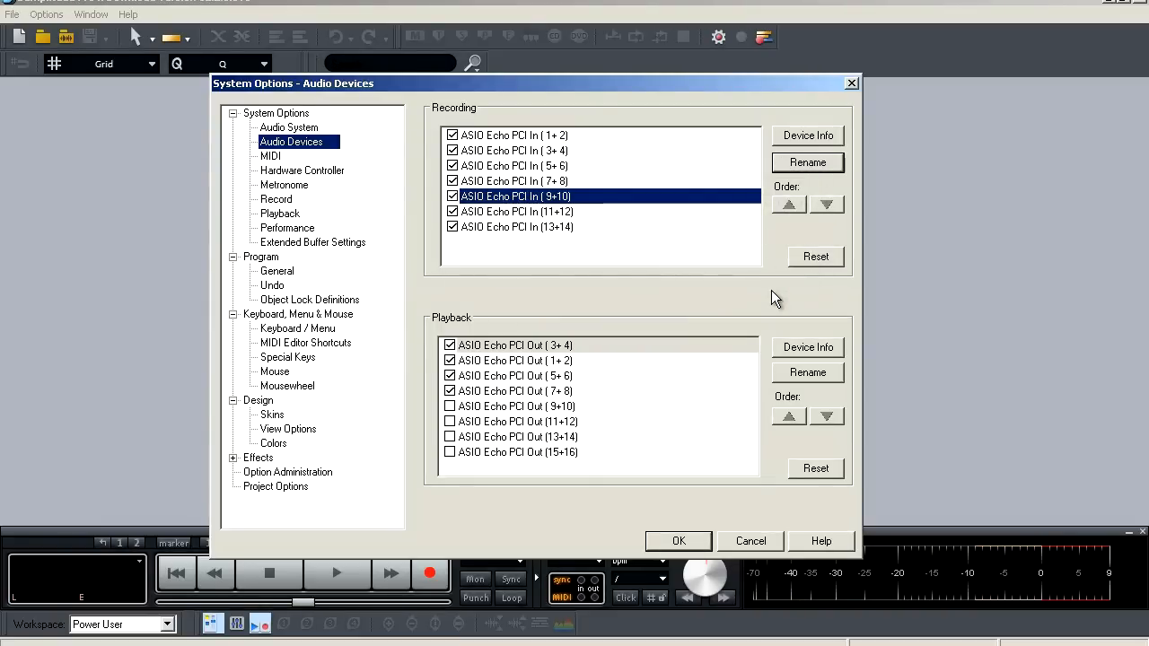
pyautogui.moveTo(568, 407)
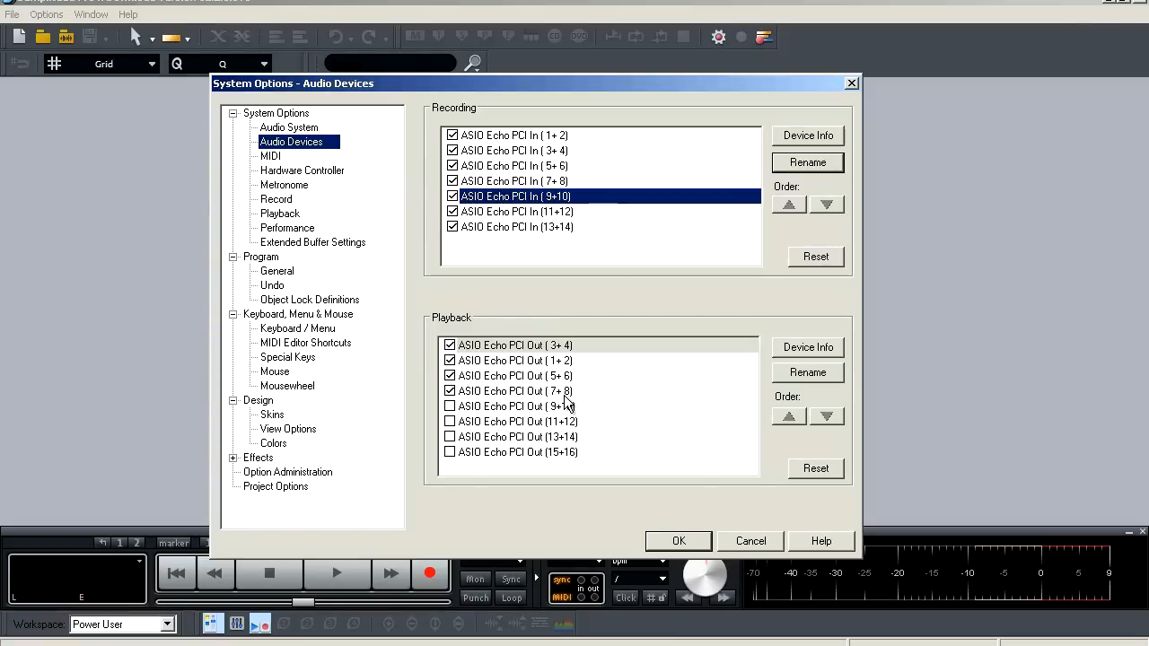
pyautogui.moveTo(429, 192)
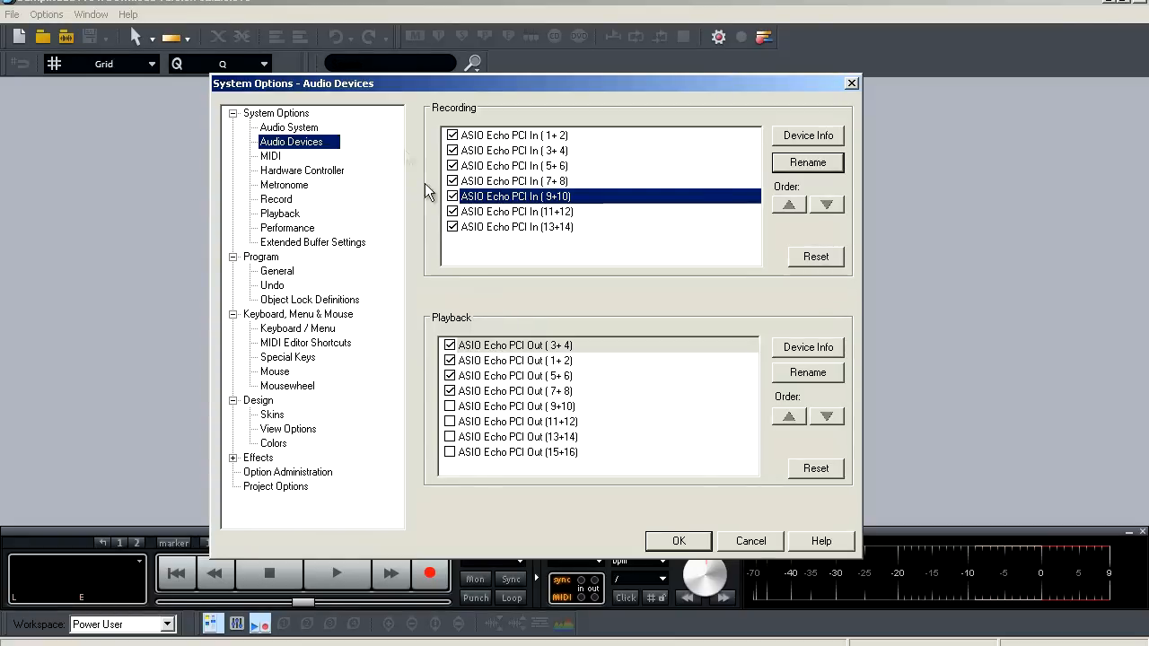
# Step: On the MIDI page, enable Layla24 MIDI output and keep it as global record and play device
pyautogui.click(270, 155)
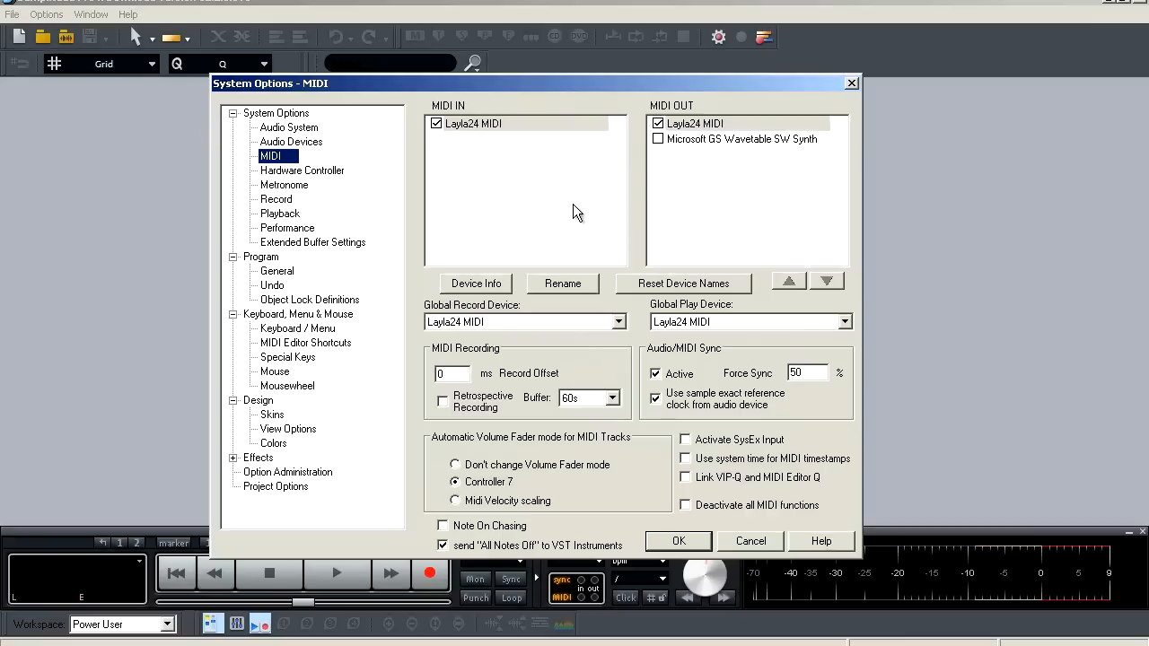
pyautogui.moveTo(471, 144)
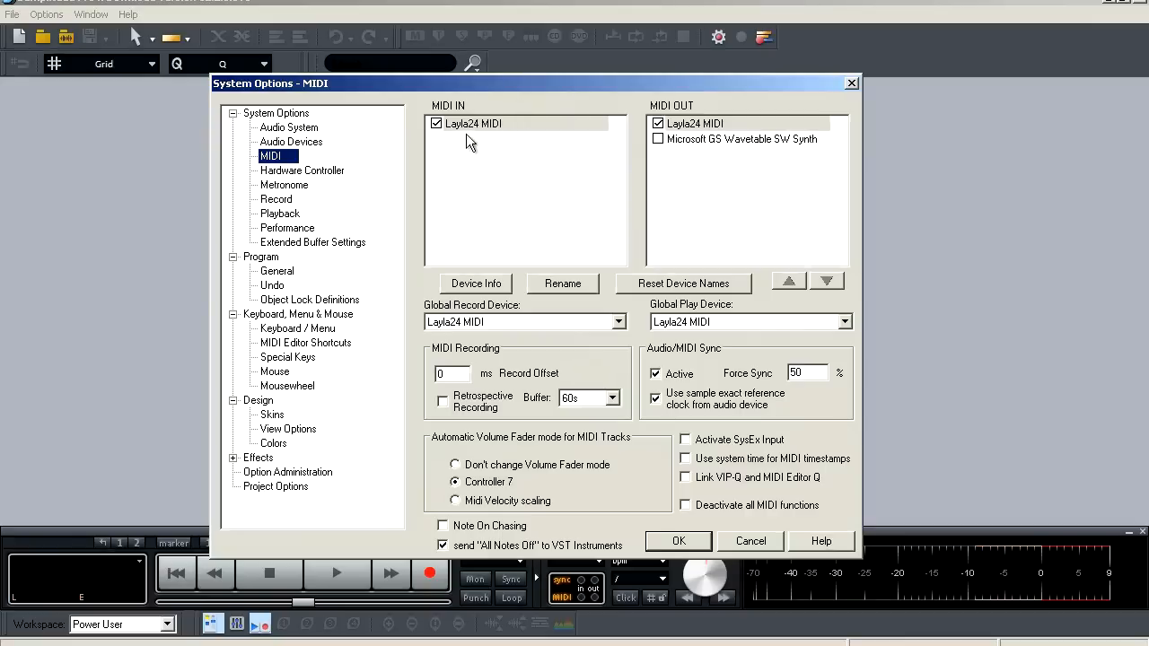
pyautogui.moveTo(439, 135)
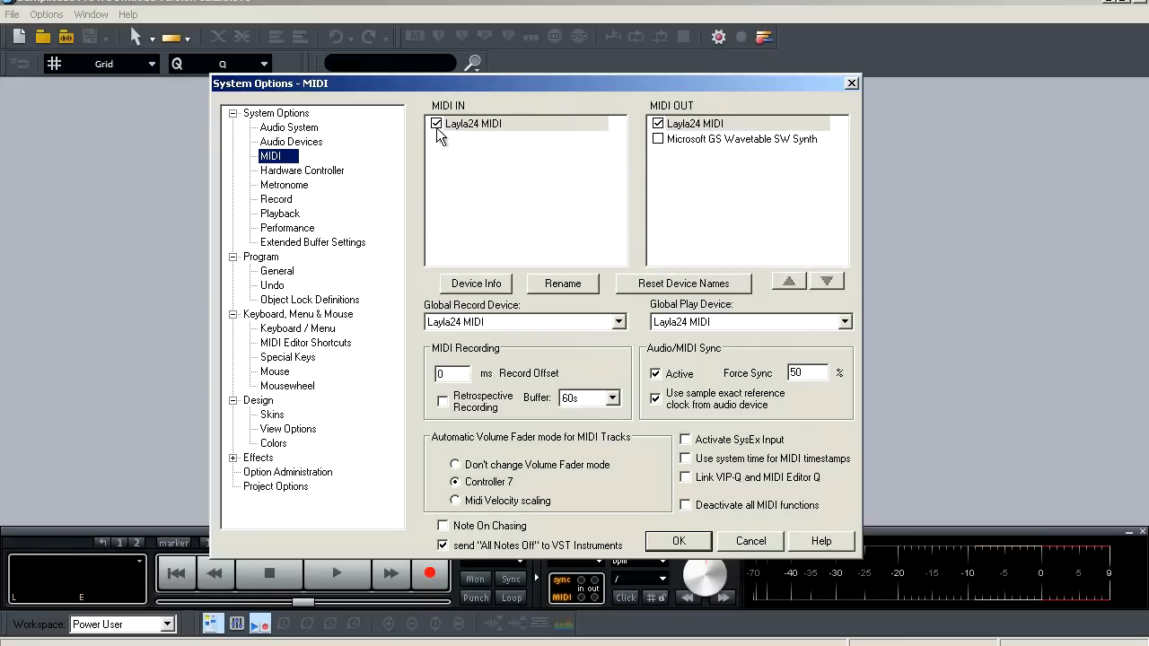
pyautogui.moveTo(687, 139)
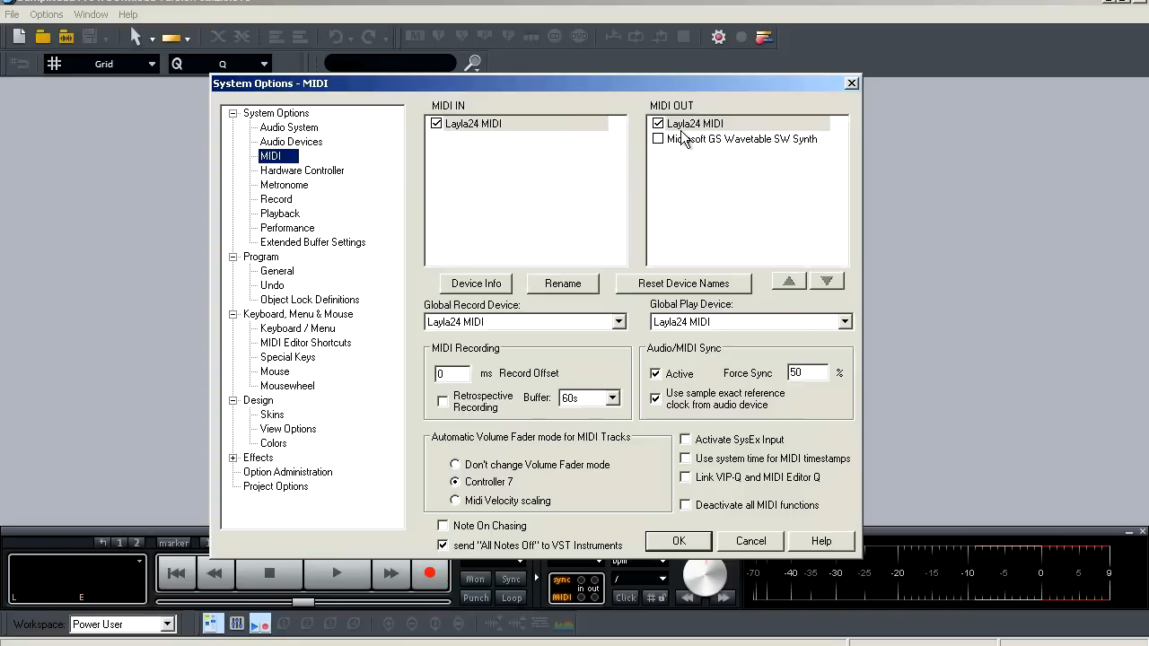
pyautogui.moveTo(713, 138)
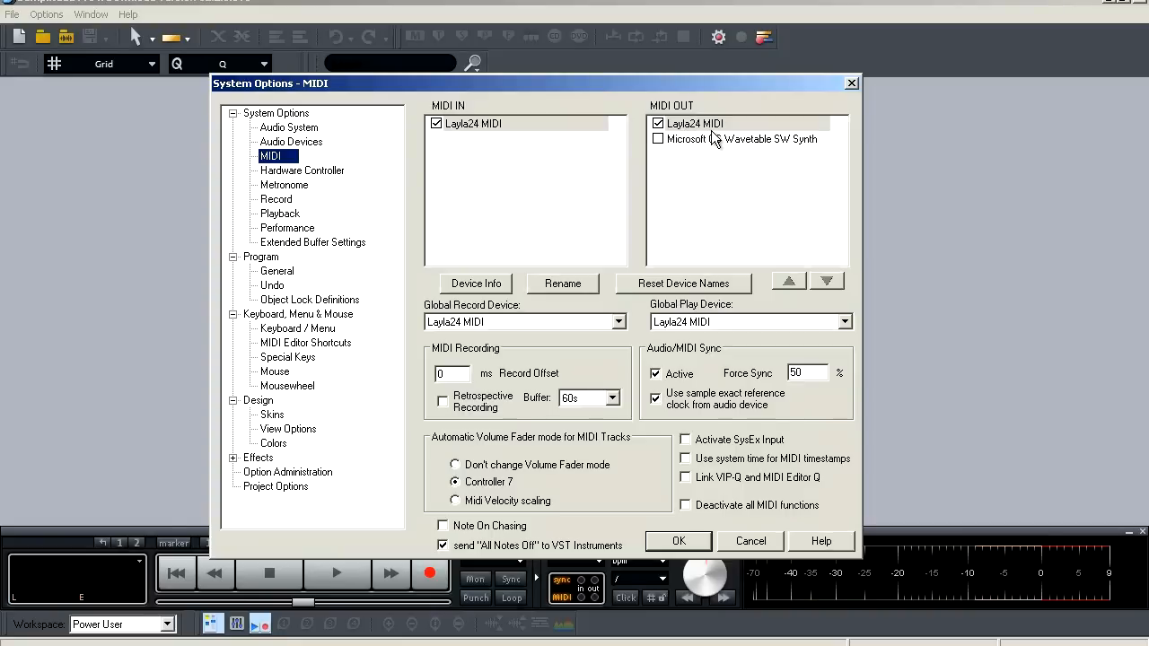
pyautogui.click(695, 123)
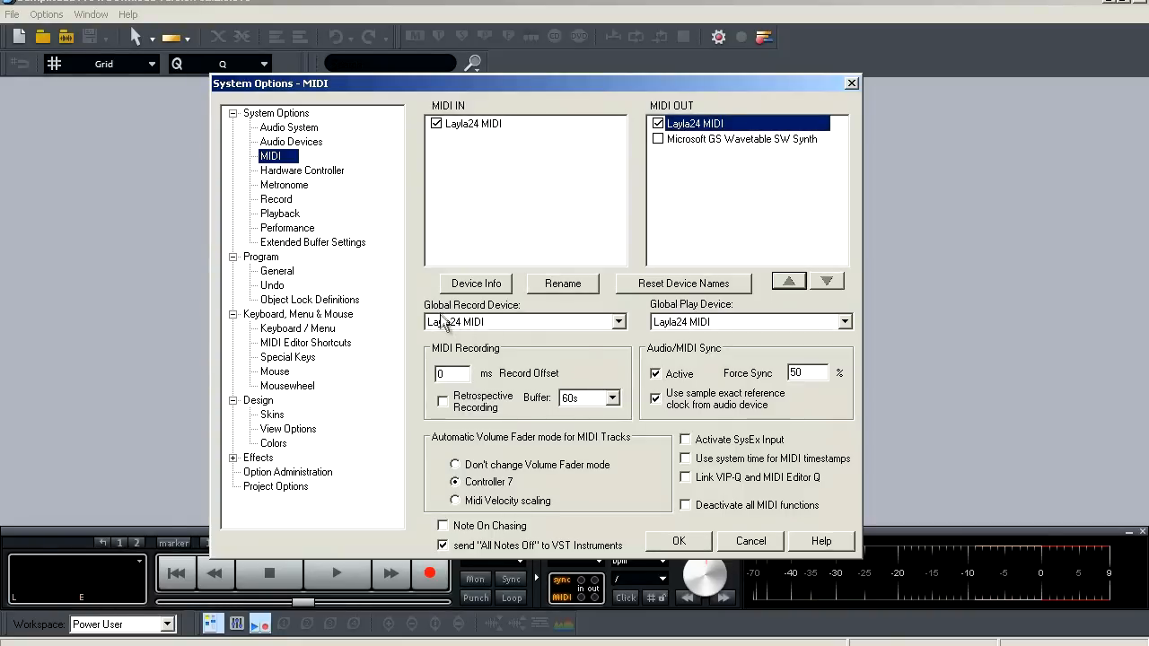
pyautogui.click(618, 321)
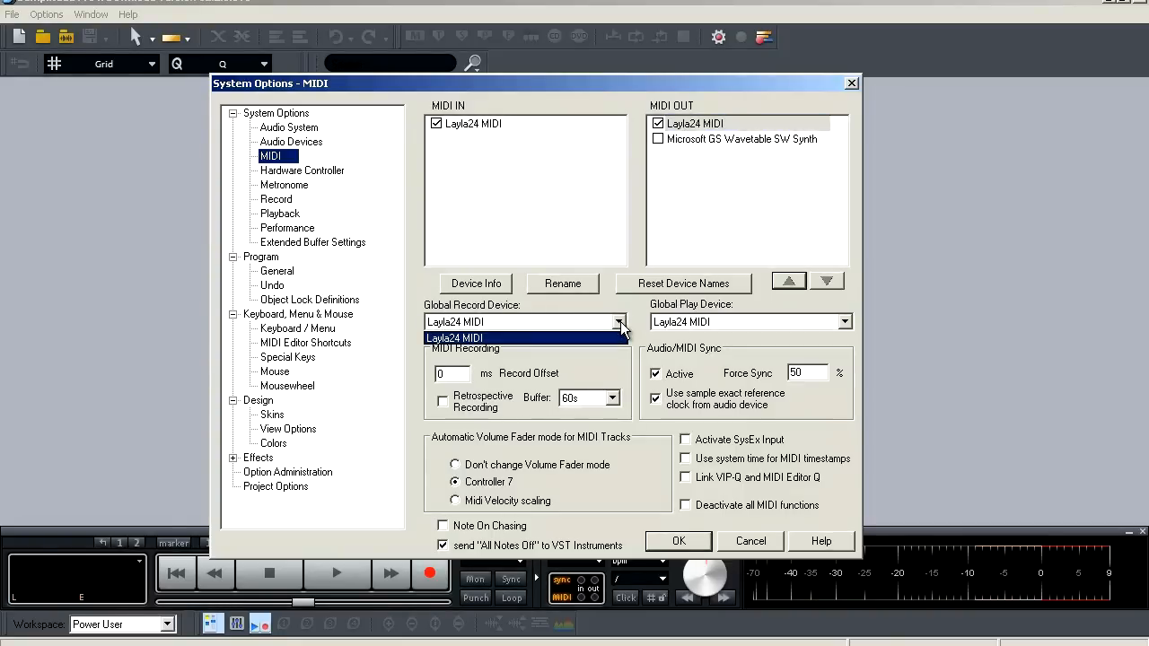
pyautogui.moveTo(843, 321)
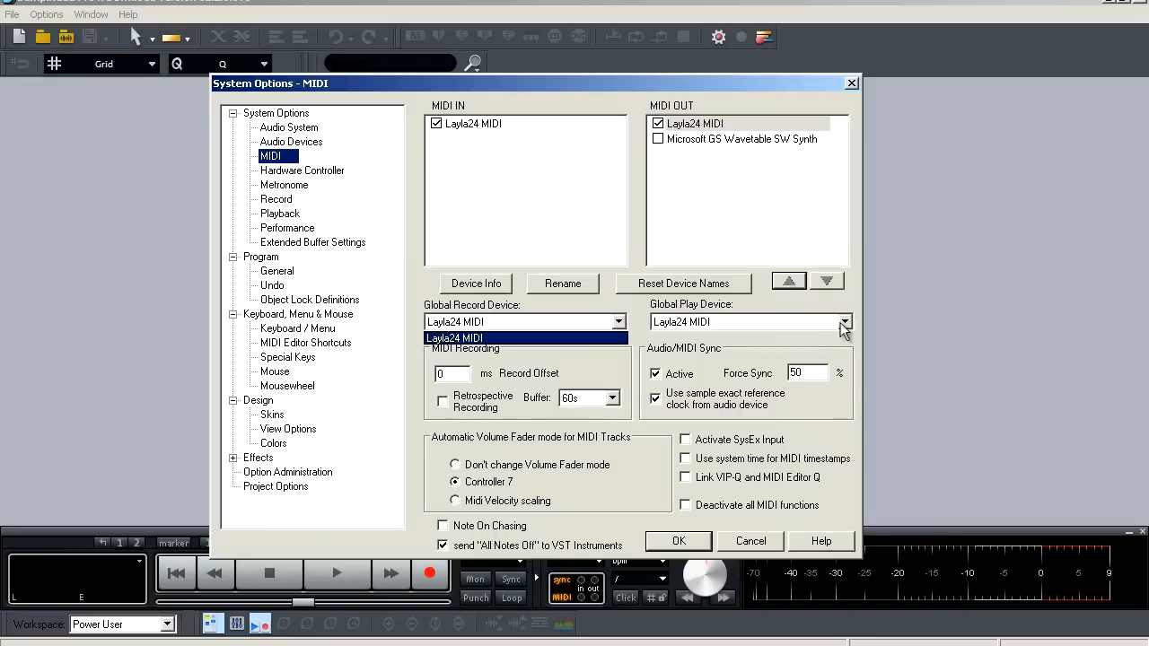
pyautogui.click(843, 321)
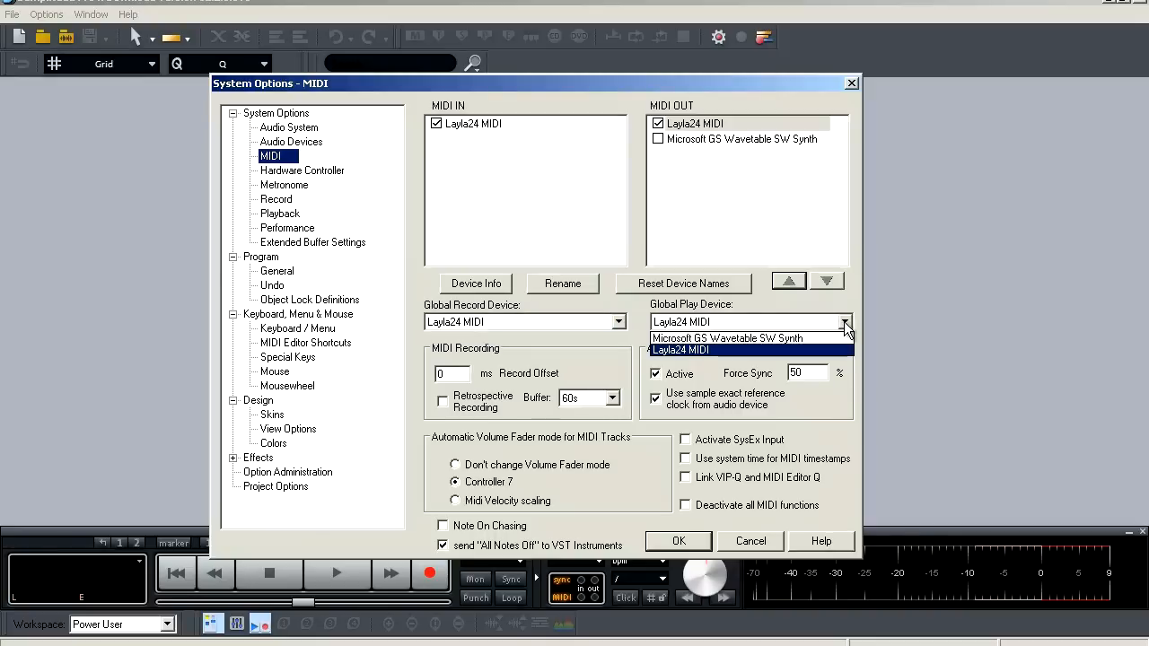
pyautogui.click(679, 349)
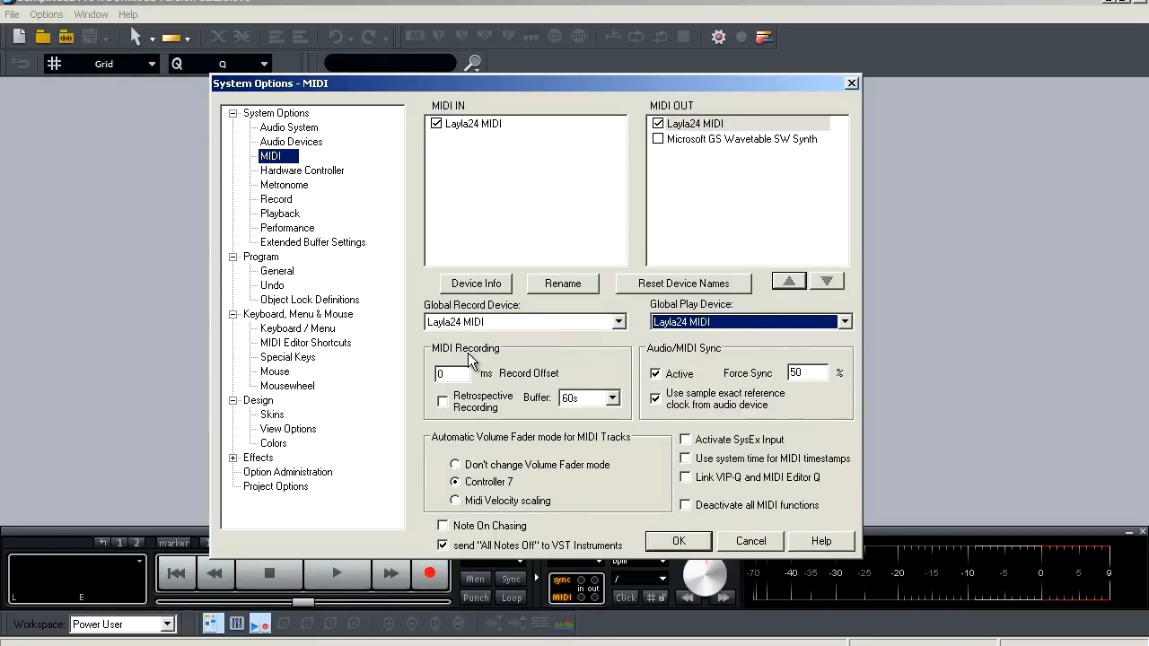
pyautogui.moveTo(507, 382)
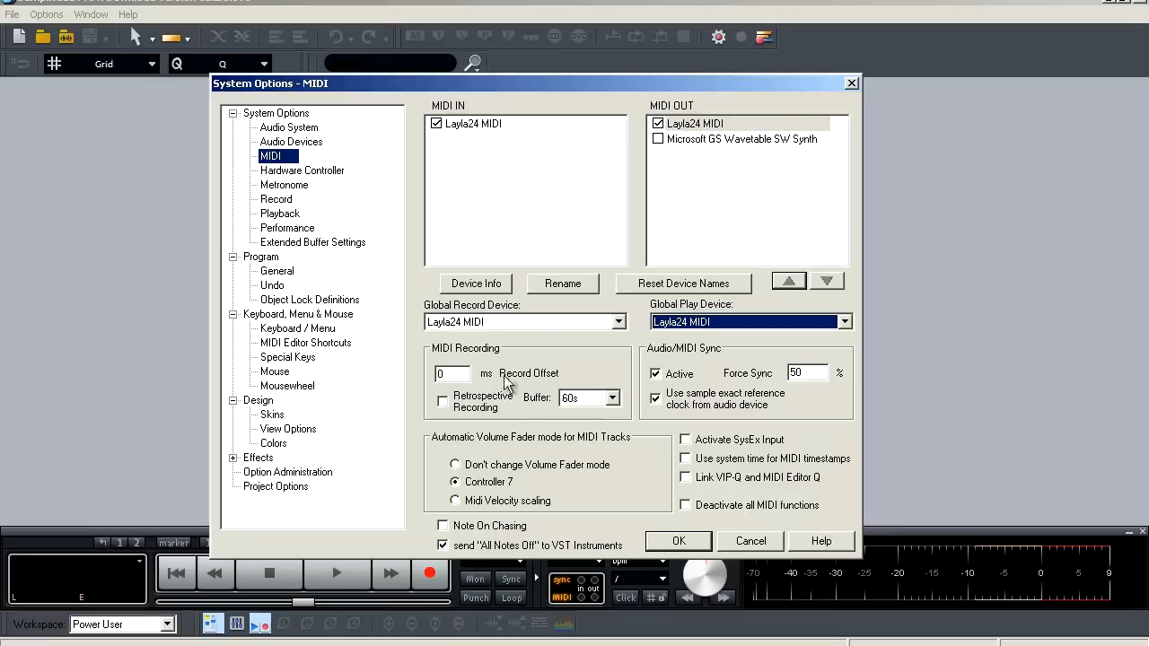
pyautogui.moveTo(503, 383)
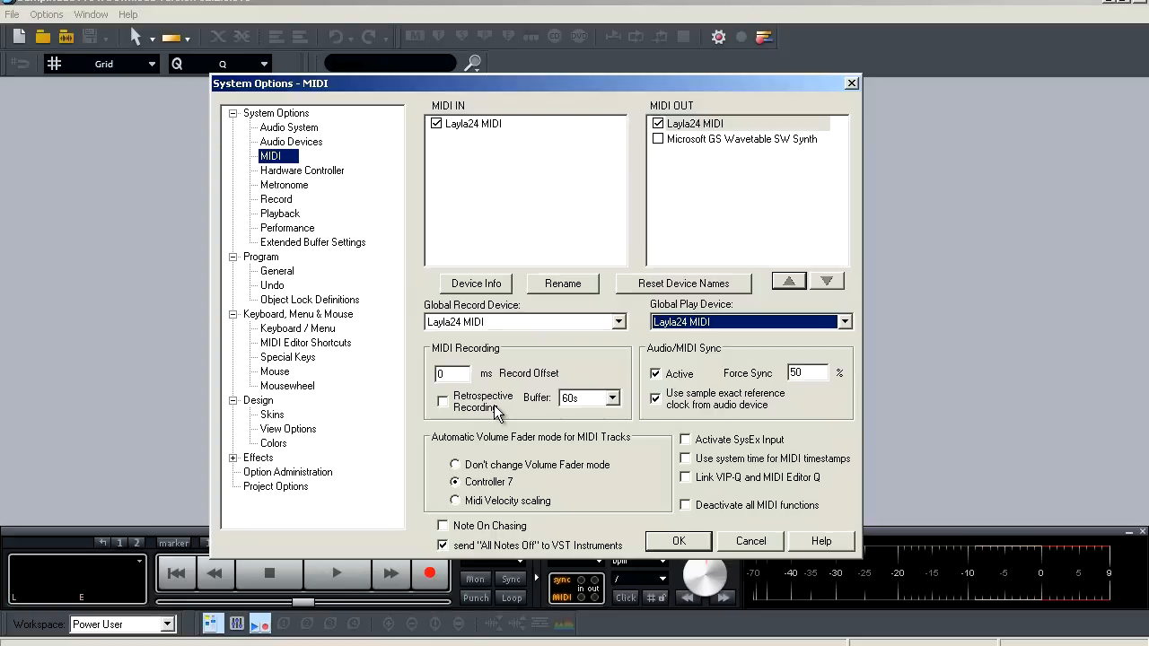
# Step: List the retrospective recording buffer lengths, 2s to 600s, with 60s current and 0 ms offset
pyautogui.click(614, 398)
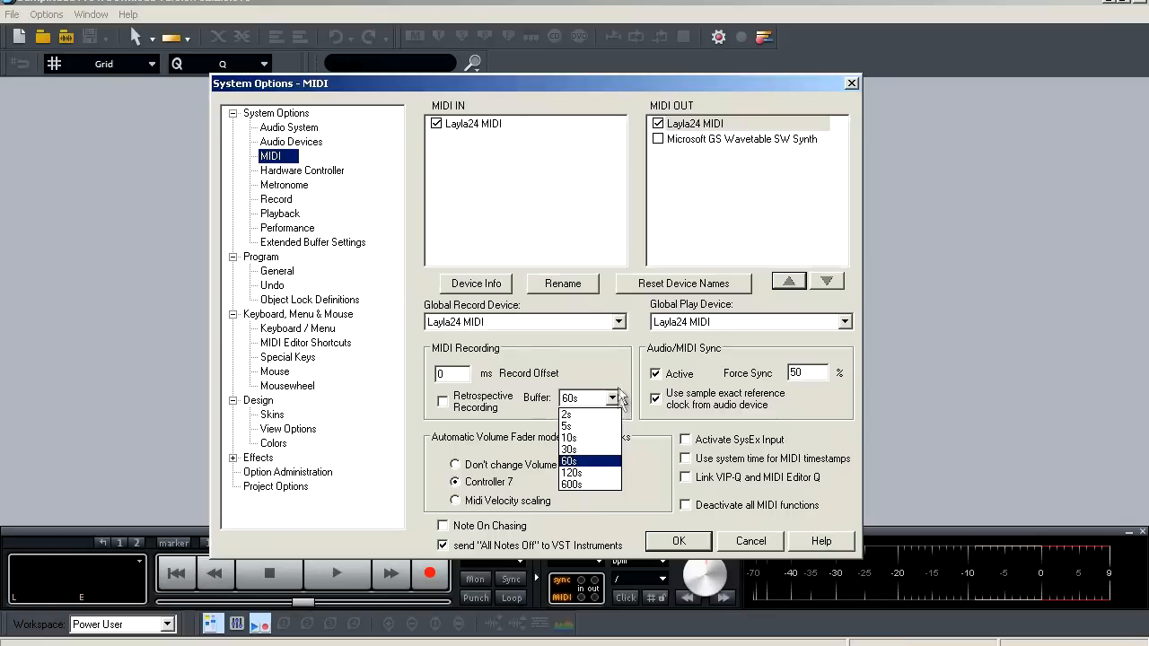
# Step: Close the buffer list at 60s, with Audio/MIDI sync active at 50% force sync
pyautogui.click(569, 460)
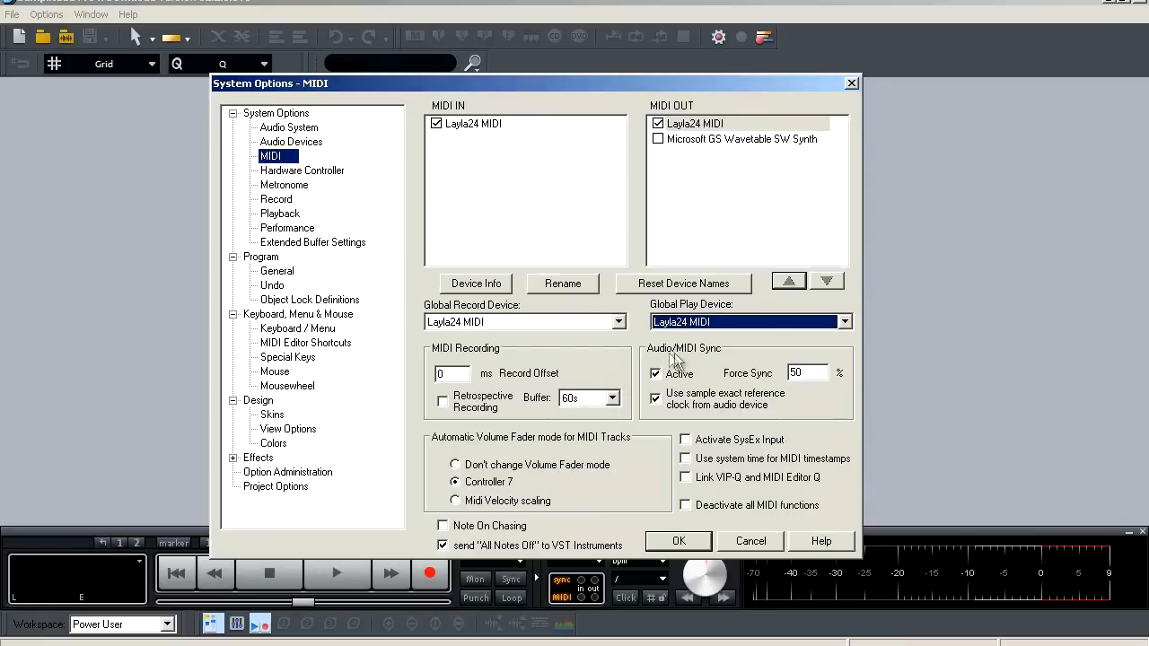
pyautogui.moveTo(718, 364)
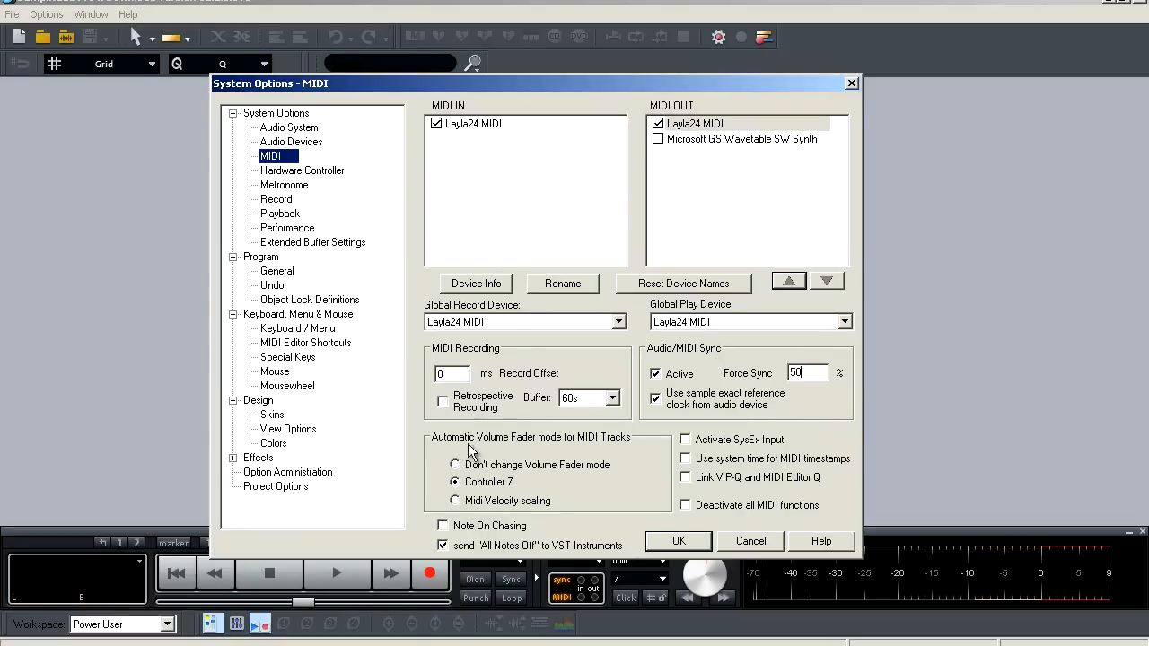
pyautogui.moveTo(630, 458)
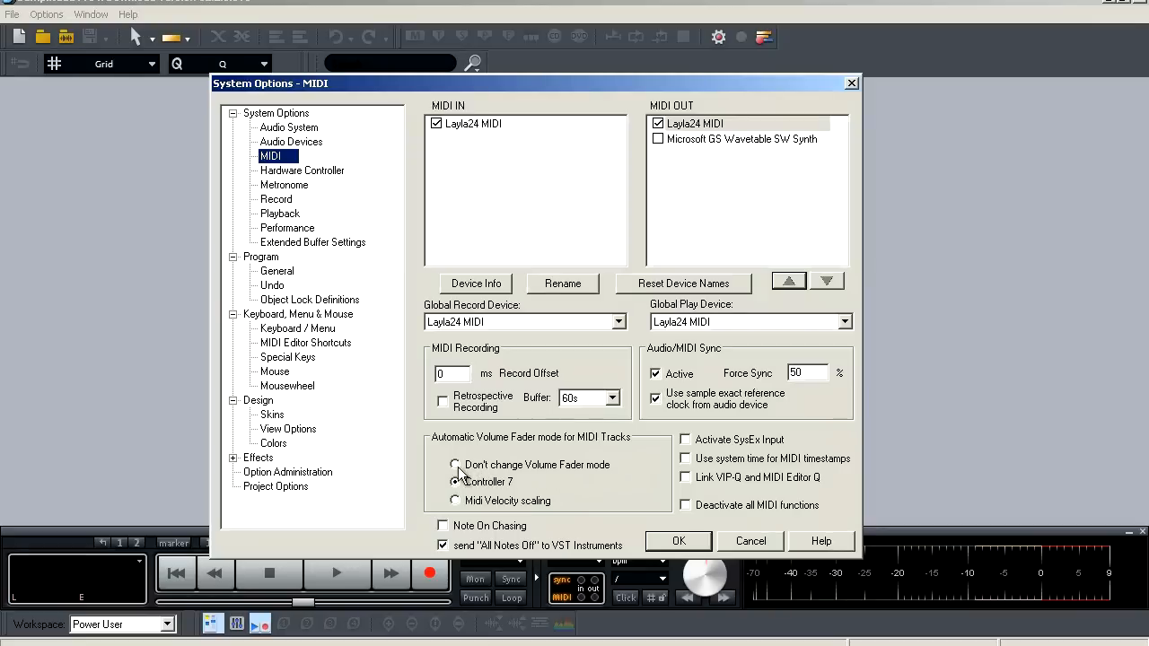
pyautogui.click(455, 465)
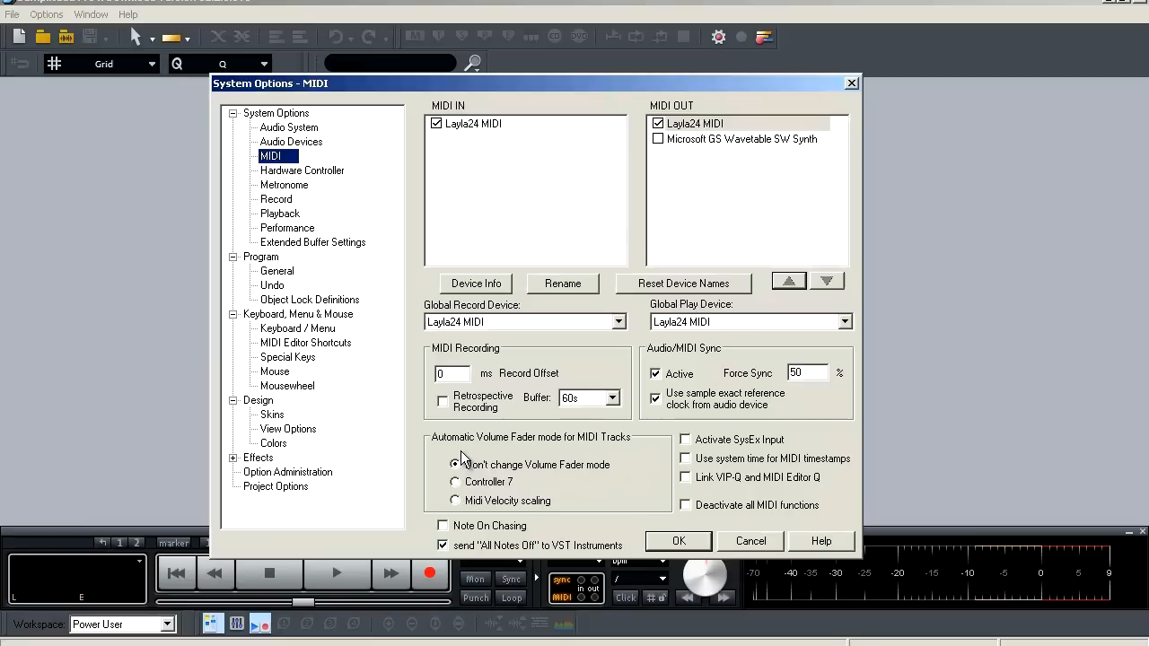
pyautogui.click(455, 499)
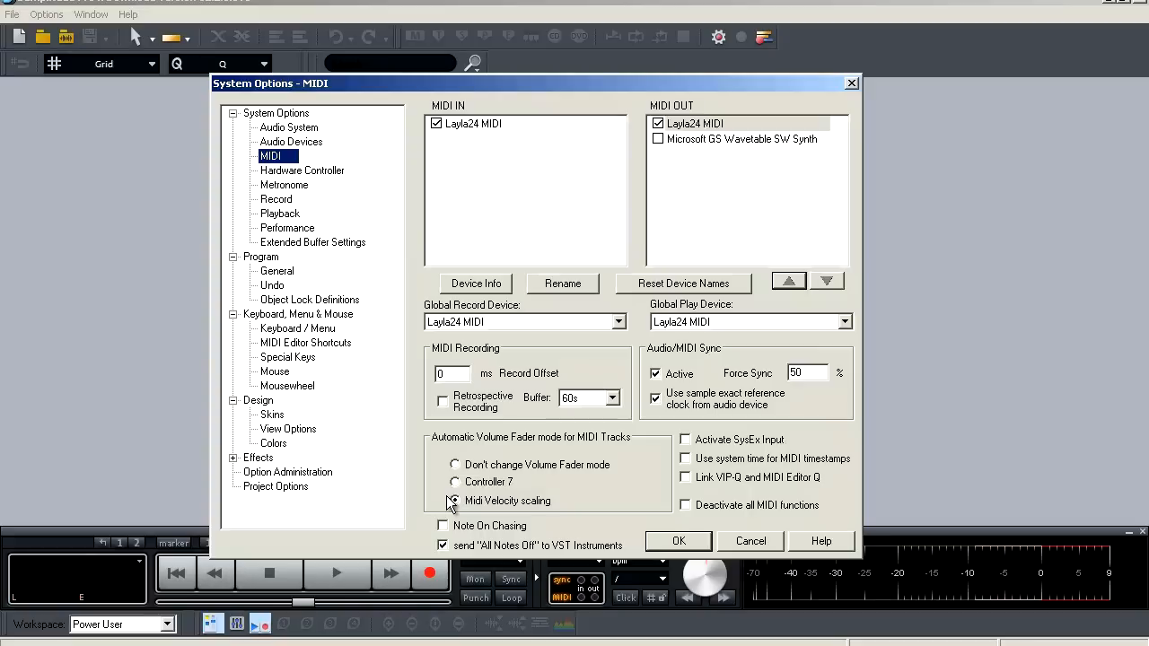
pyautogui.click(454, 481)
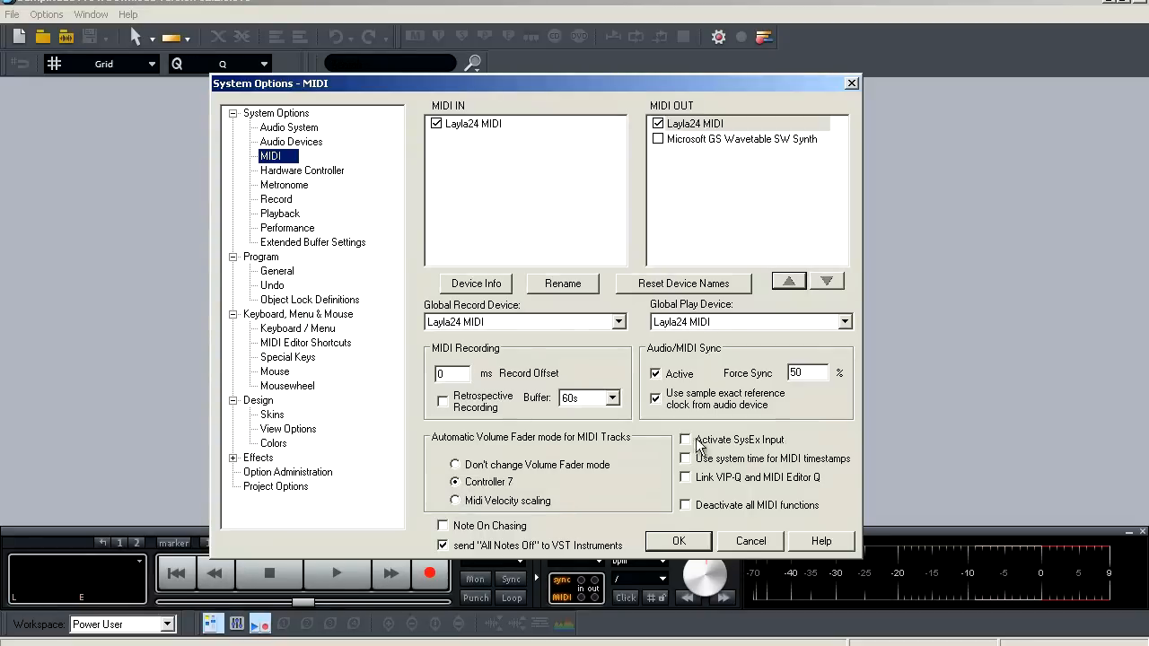
pyautogui.moveTo(774, 451)
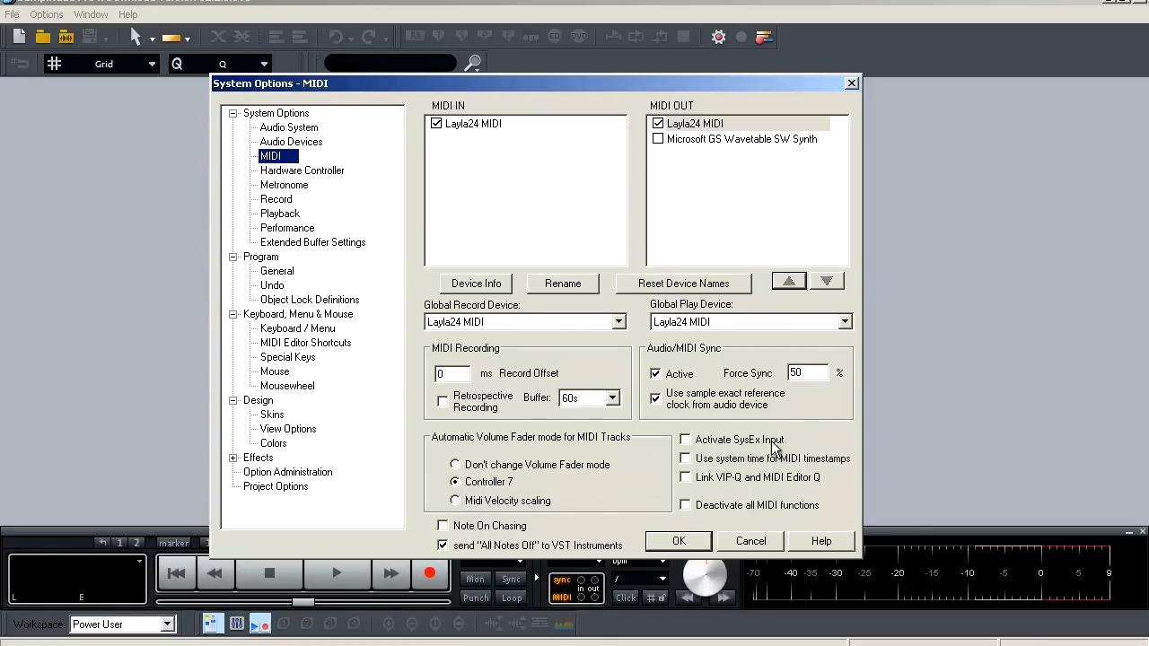
pyautogui.moveTo(792, 449)
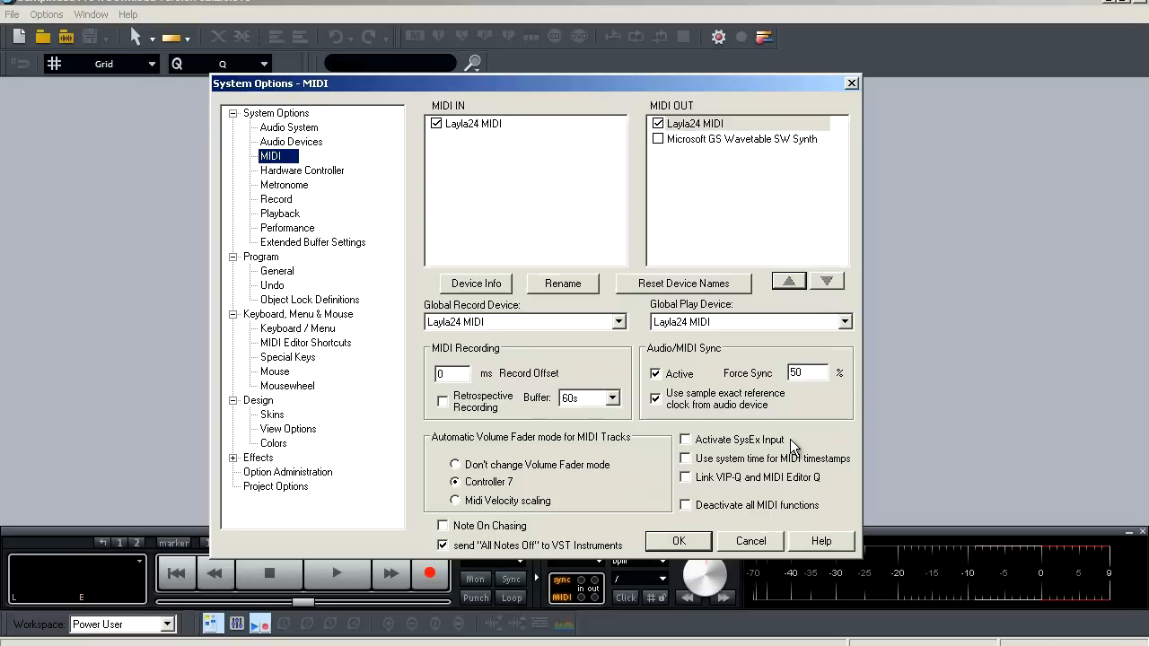
pyautogui.moveTo(725, 477)
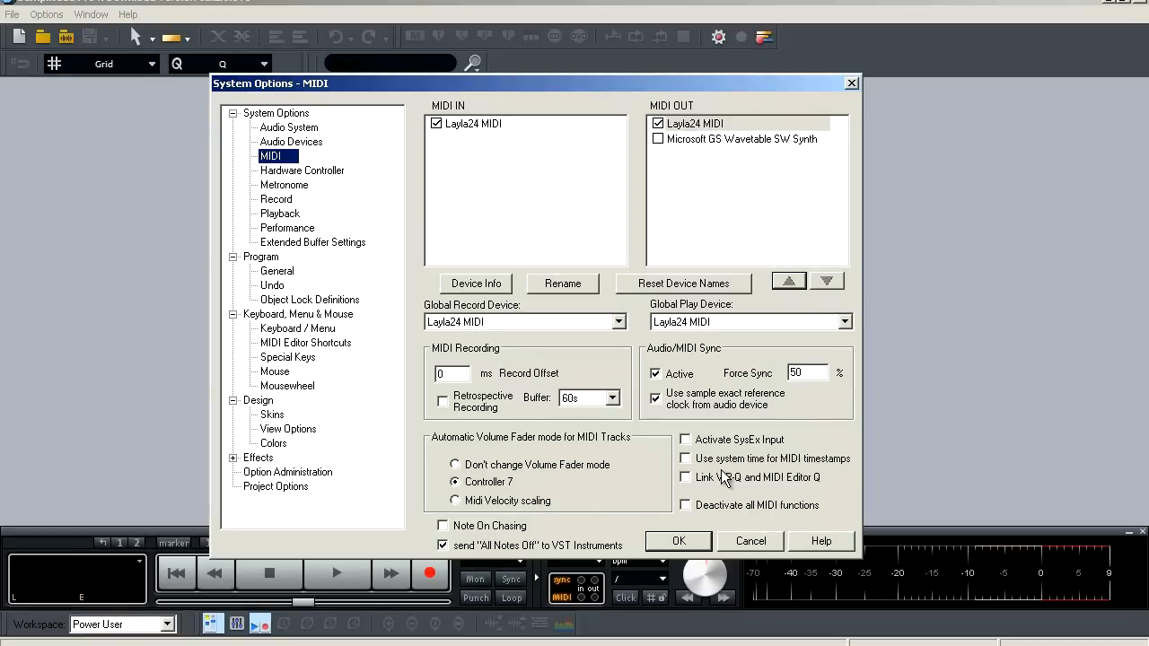
pyautogui.moveTo(718, 473)
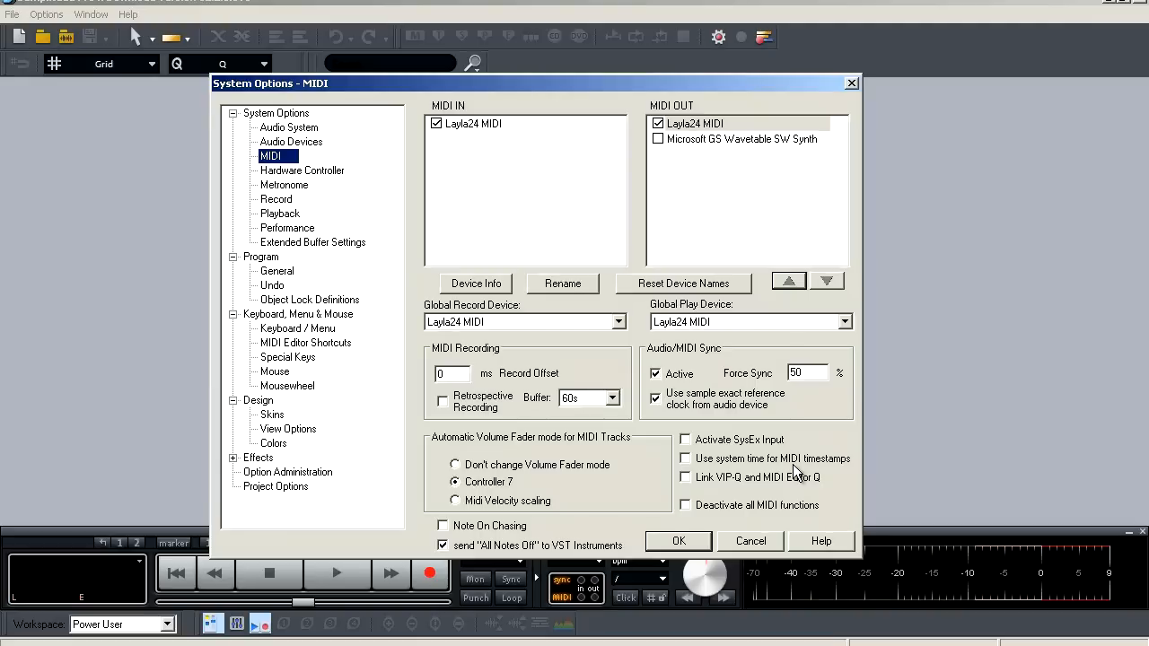
pyautogui.moveTo(736, 491)
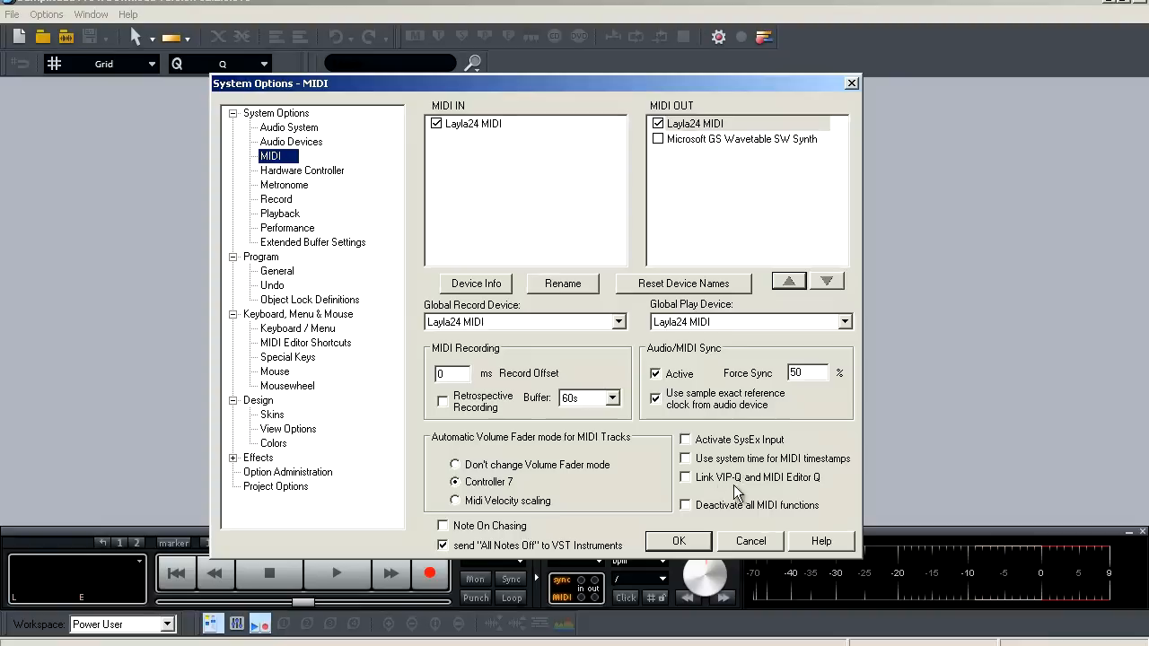
pyautogui.moveTo(803, 490)
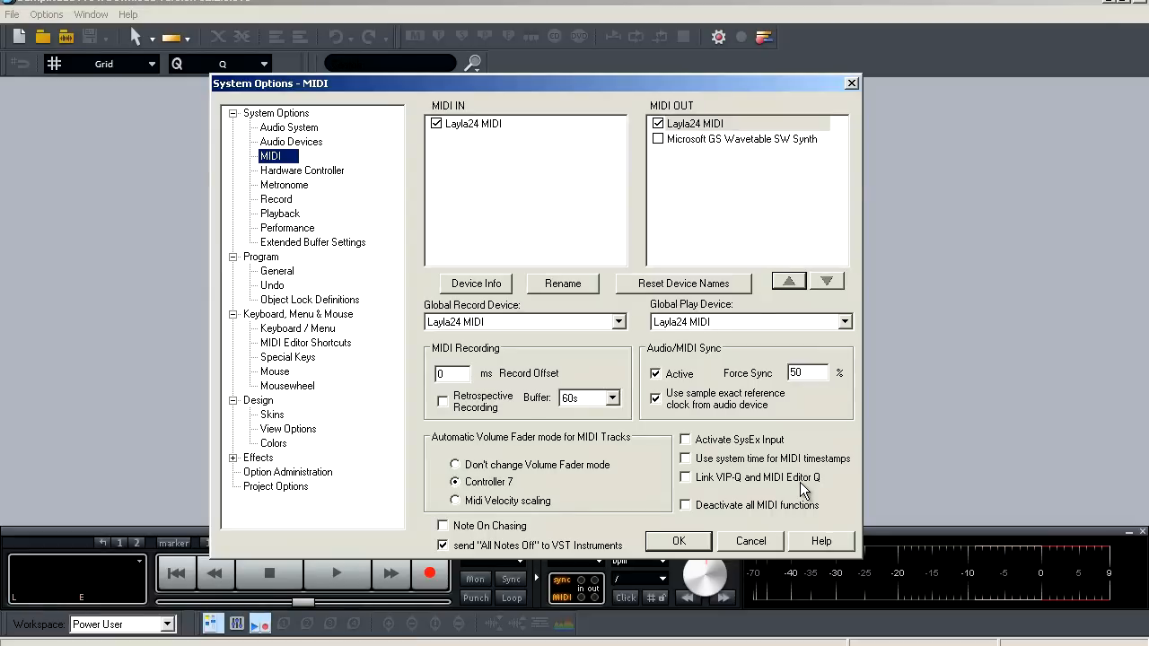
pyautogui.moveTo(773, 520)
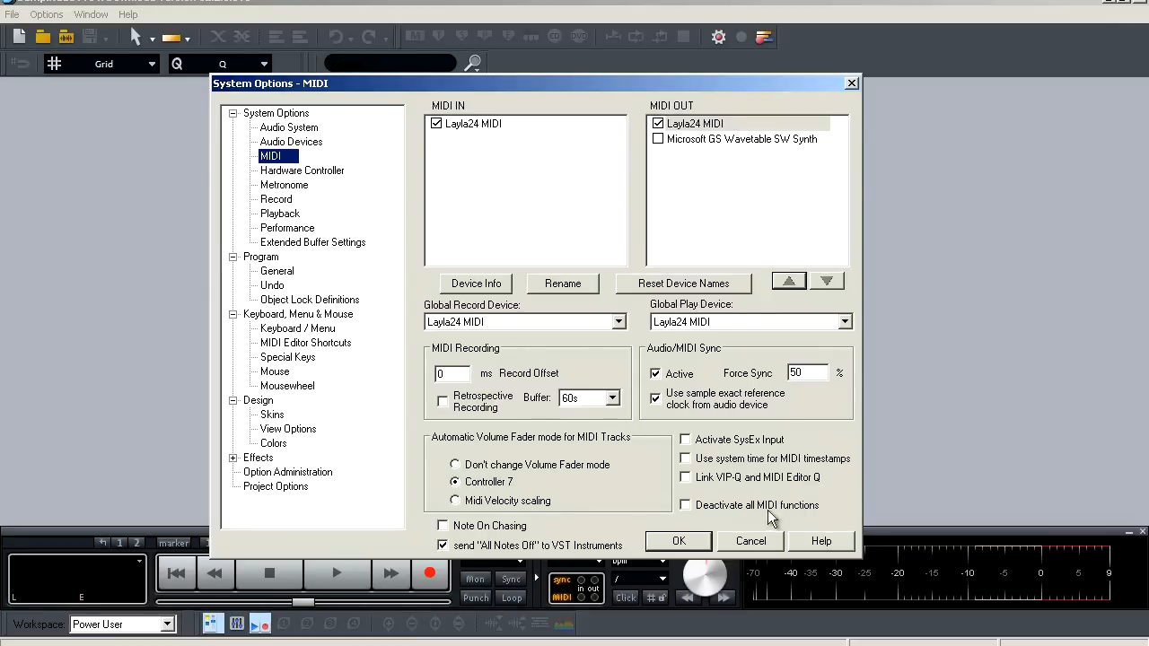
pyautogui.moveTo(788, 523)
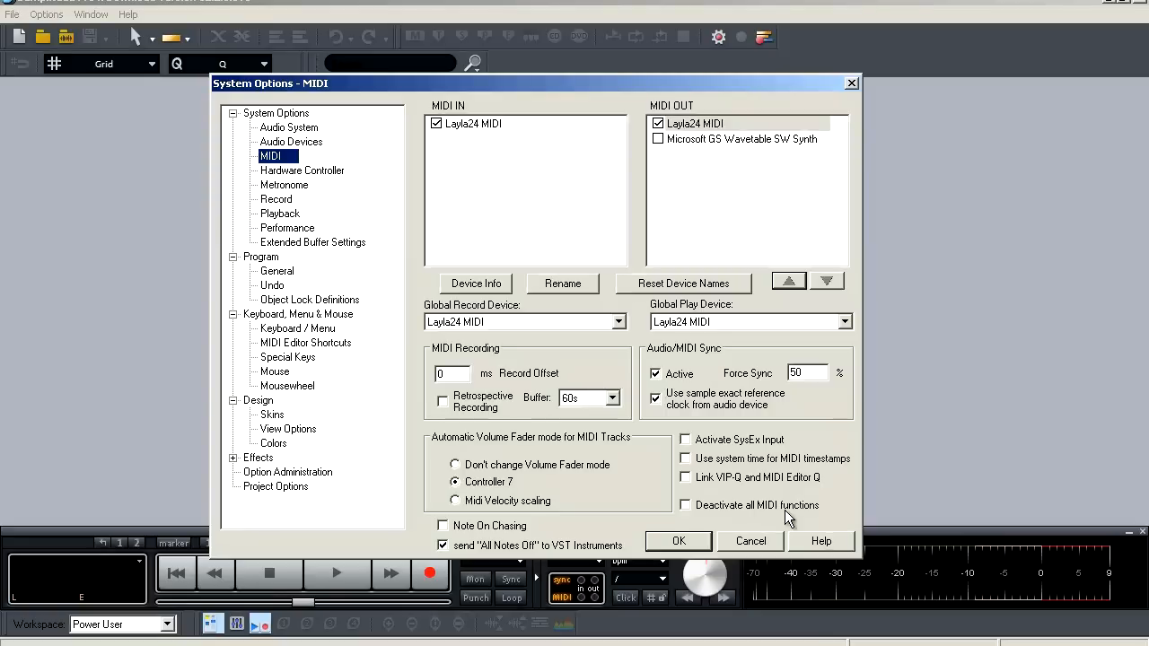
pyautogui.moveTo(574, 530)
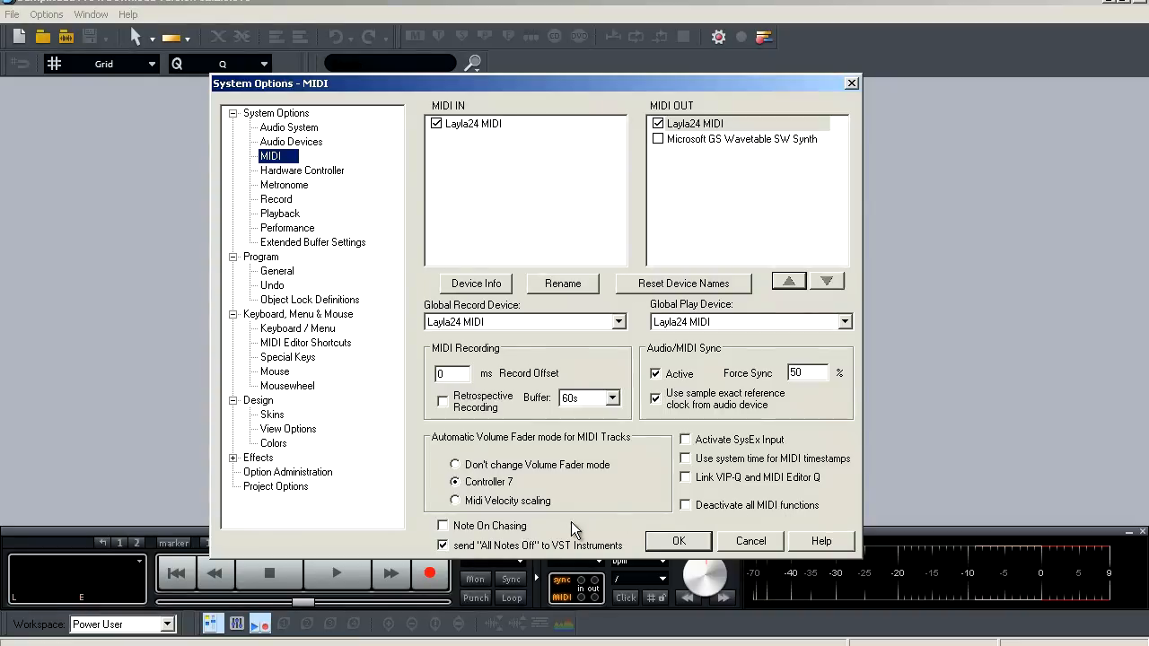
pyautogui.moveTo(550, 536)
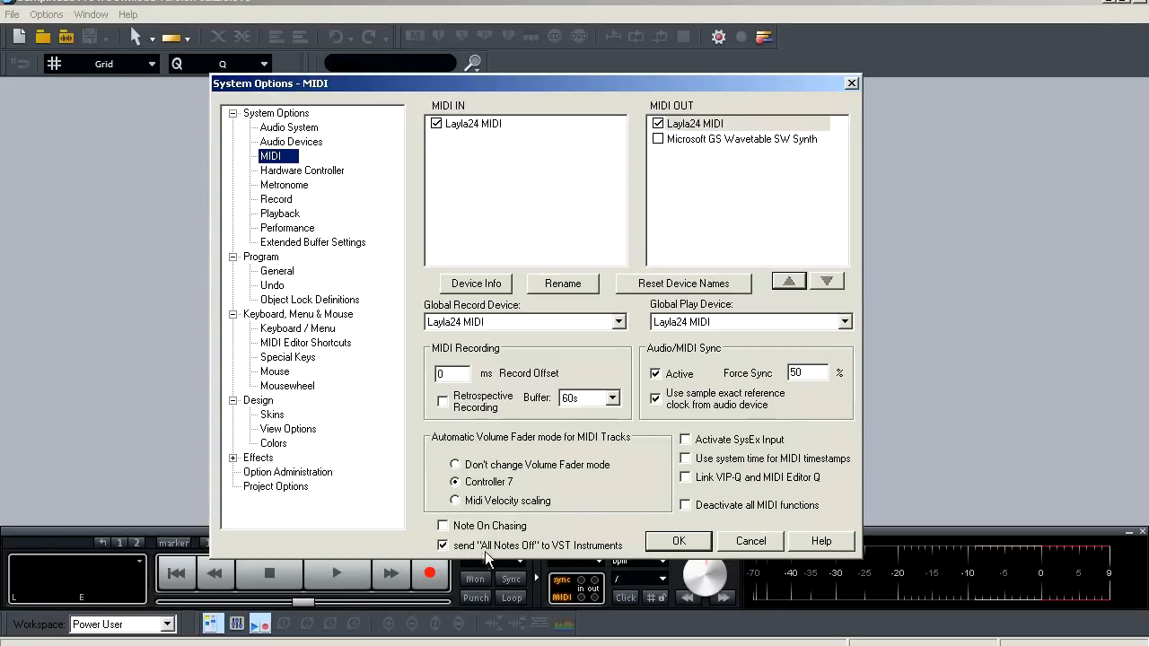
pyautogui.moveTo(570, 556)
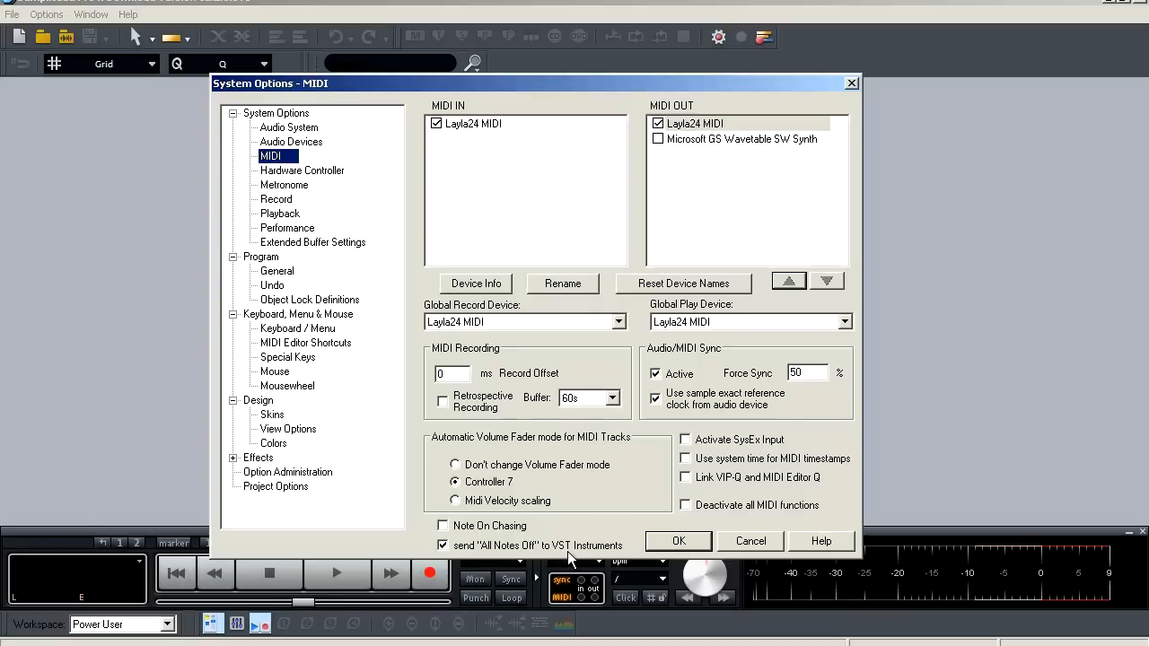